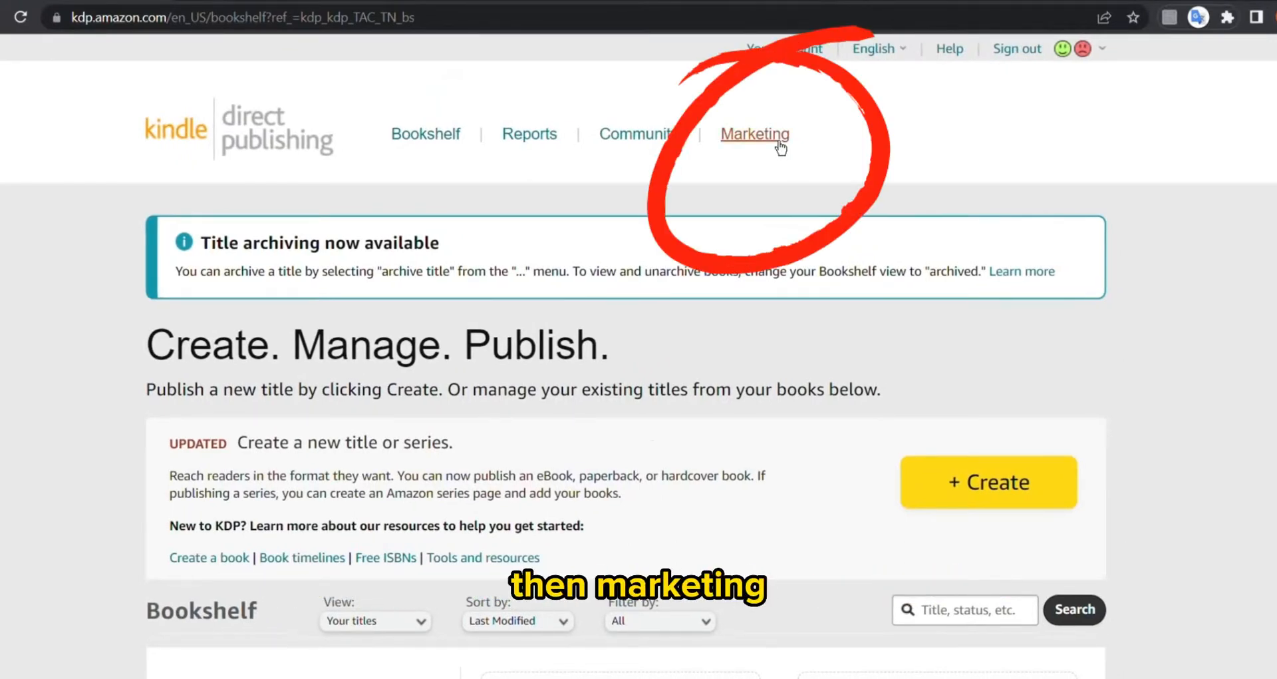
- From Marketing > Manage A+ Content, start a draft named 'body measurements log book'
click(754, 134)
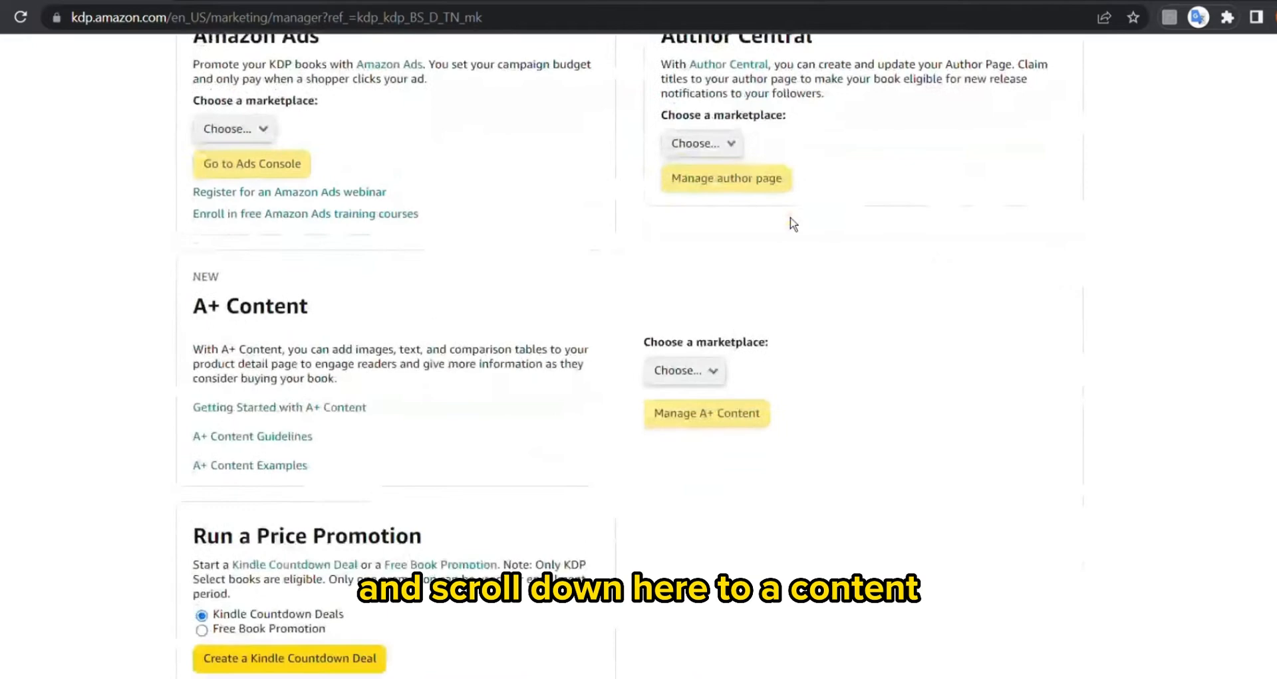
click(706, 413)
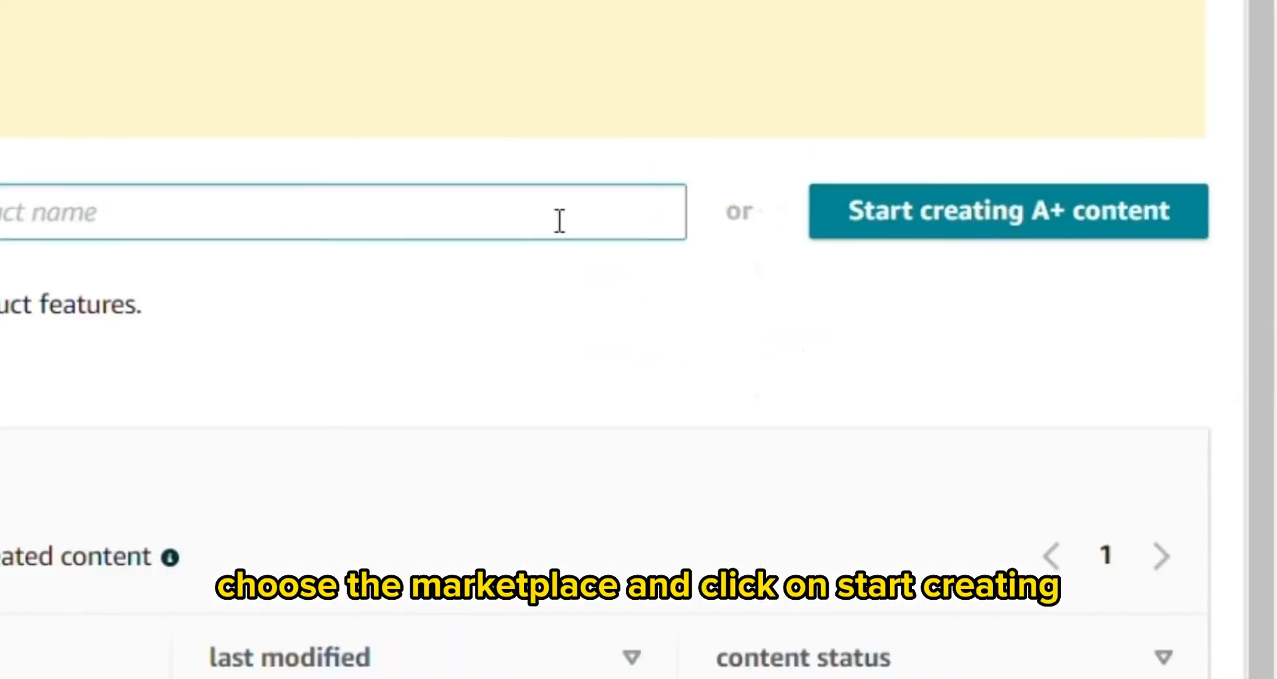
click(1008, 211)
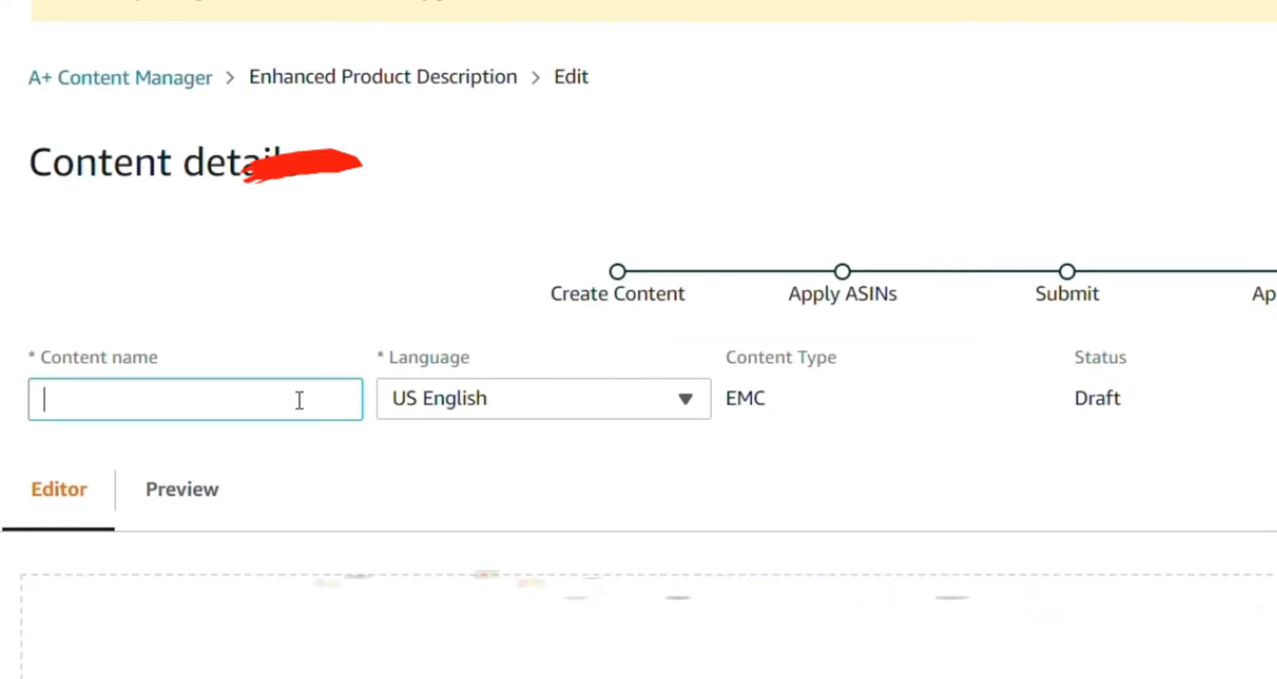
text(body measurements log book)
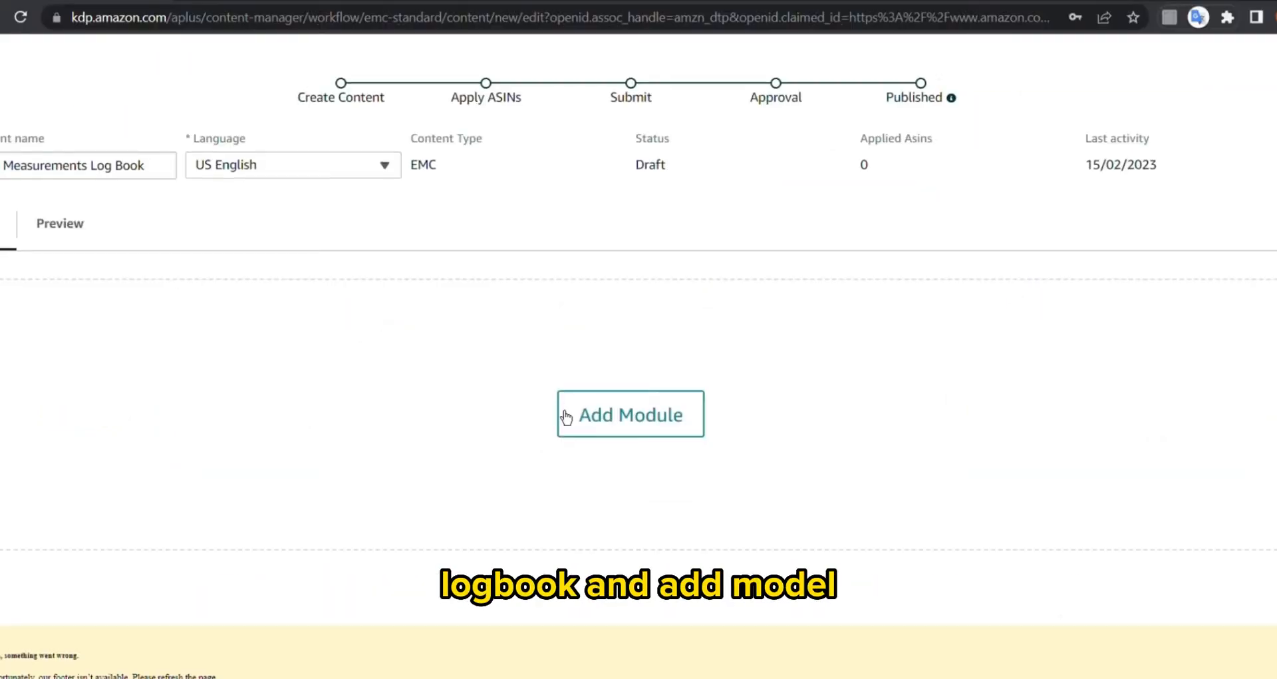
- Open the module list and scroll down to Standard Image Header With Text
click(630, 414)
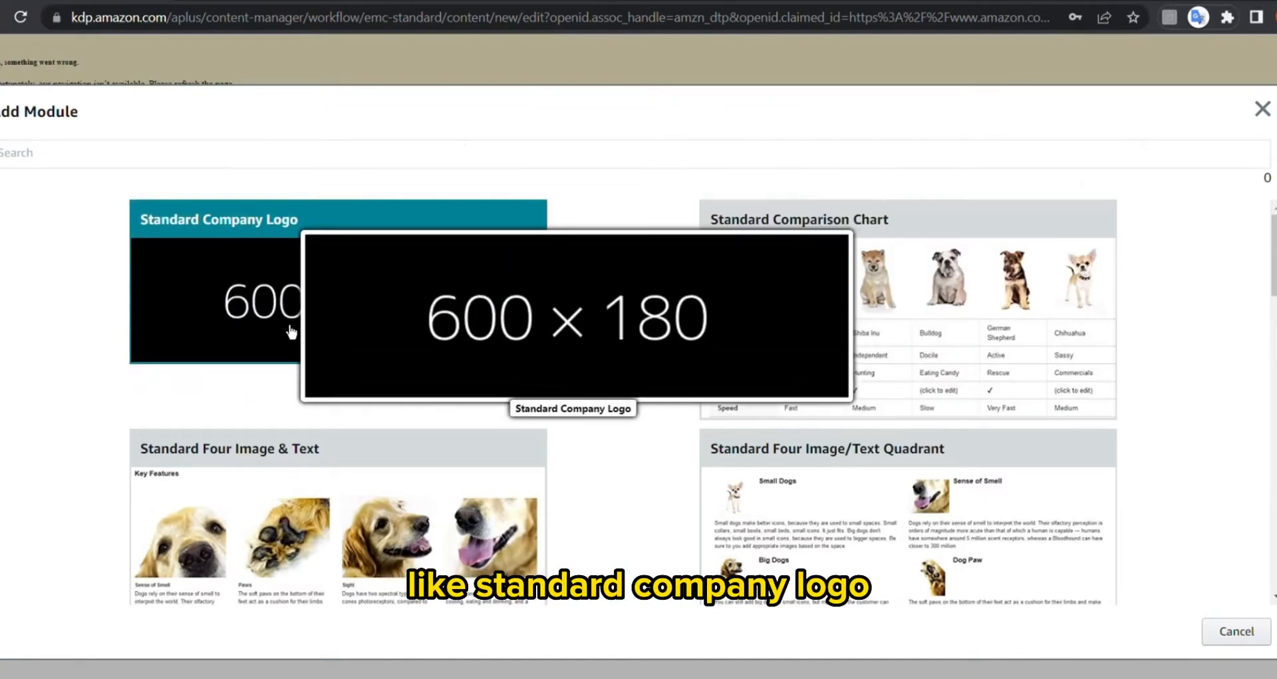
mouse_move(647, 384)
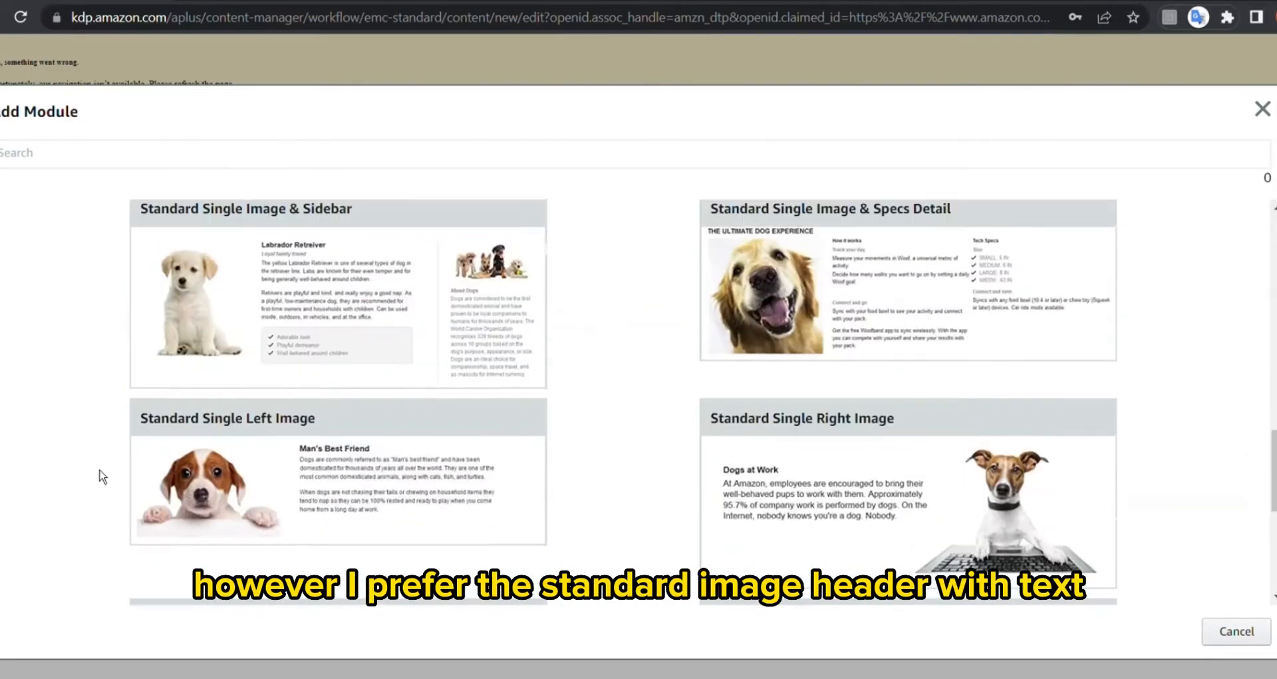
scroll(down, 3)
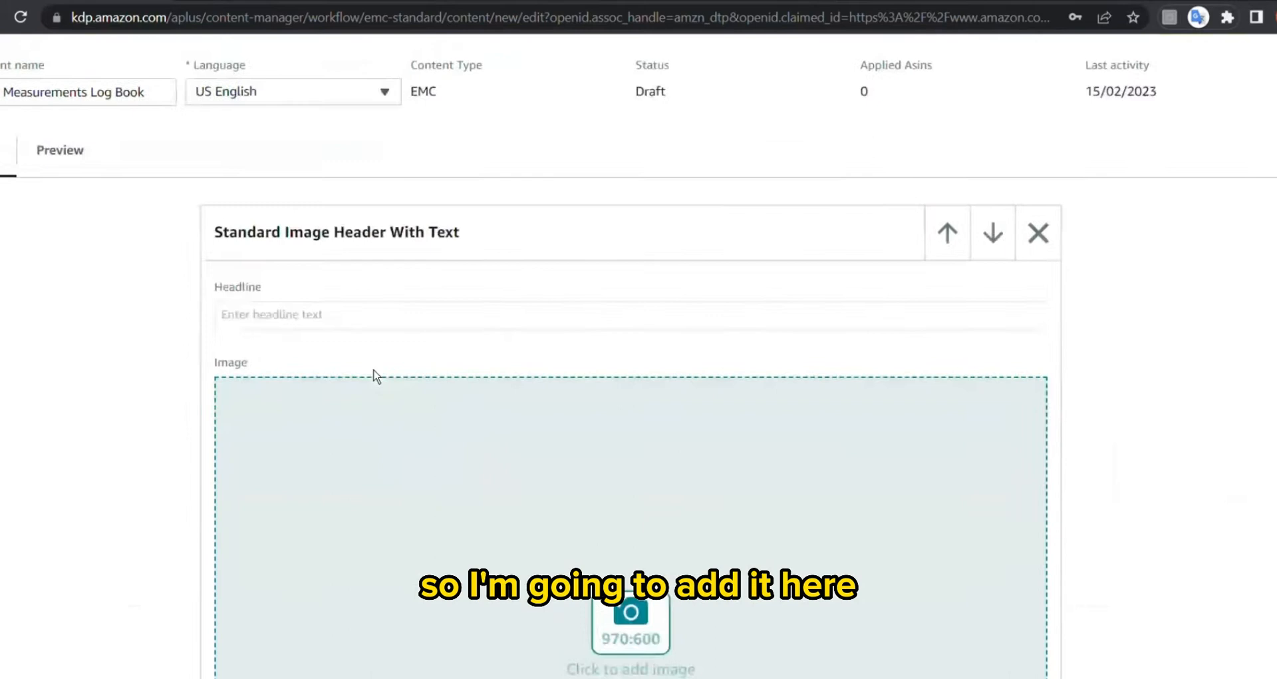
scroll(down, 3)
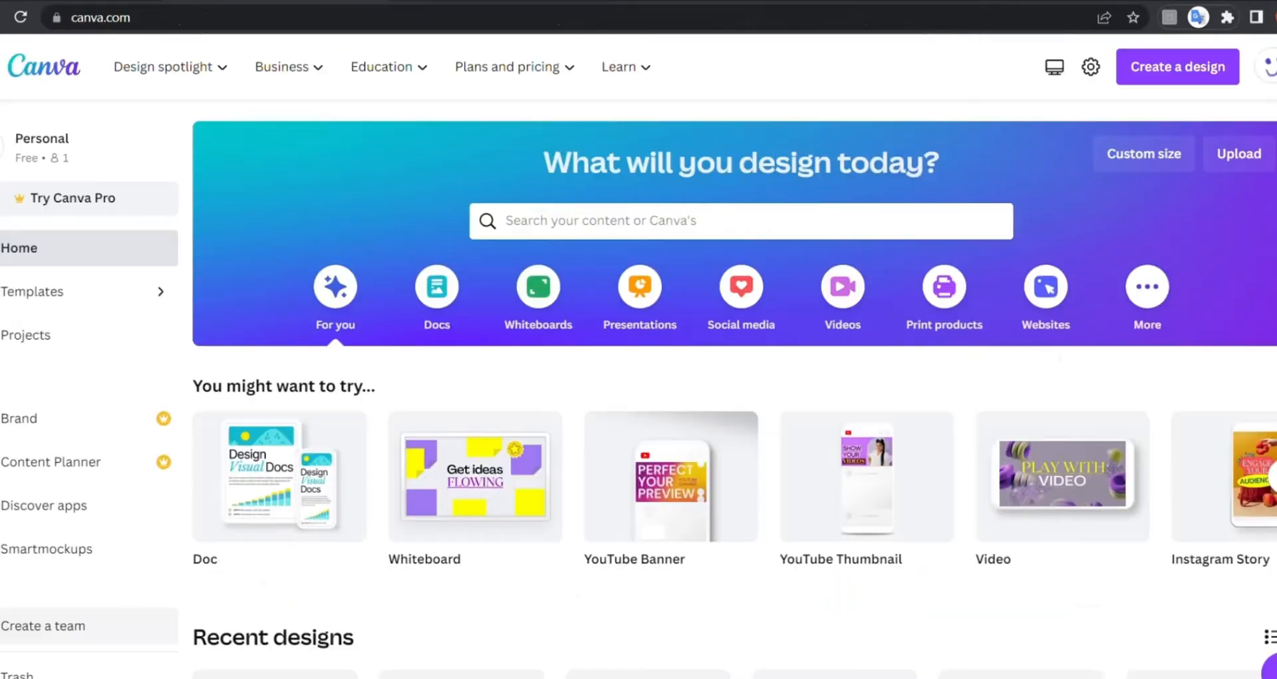
- Create a custom Canva design of 4800 × 3000 px, scaled up from 970 × 600
click(1143, 153)
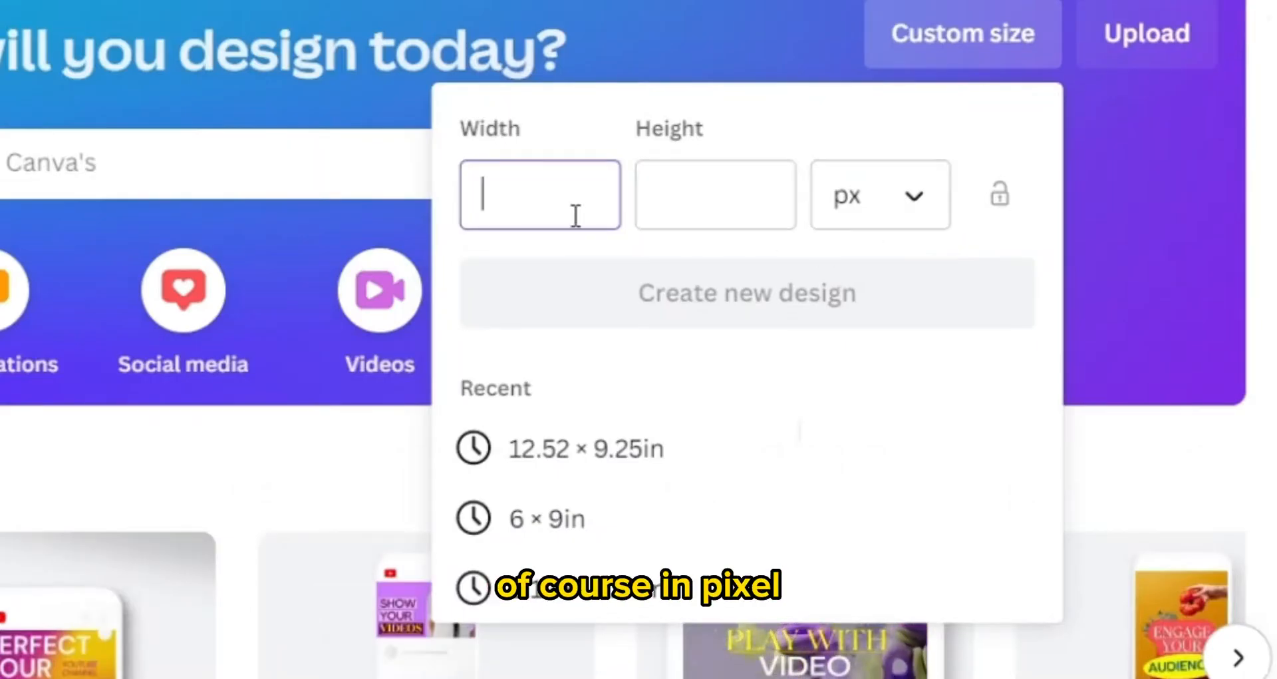
text(970)
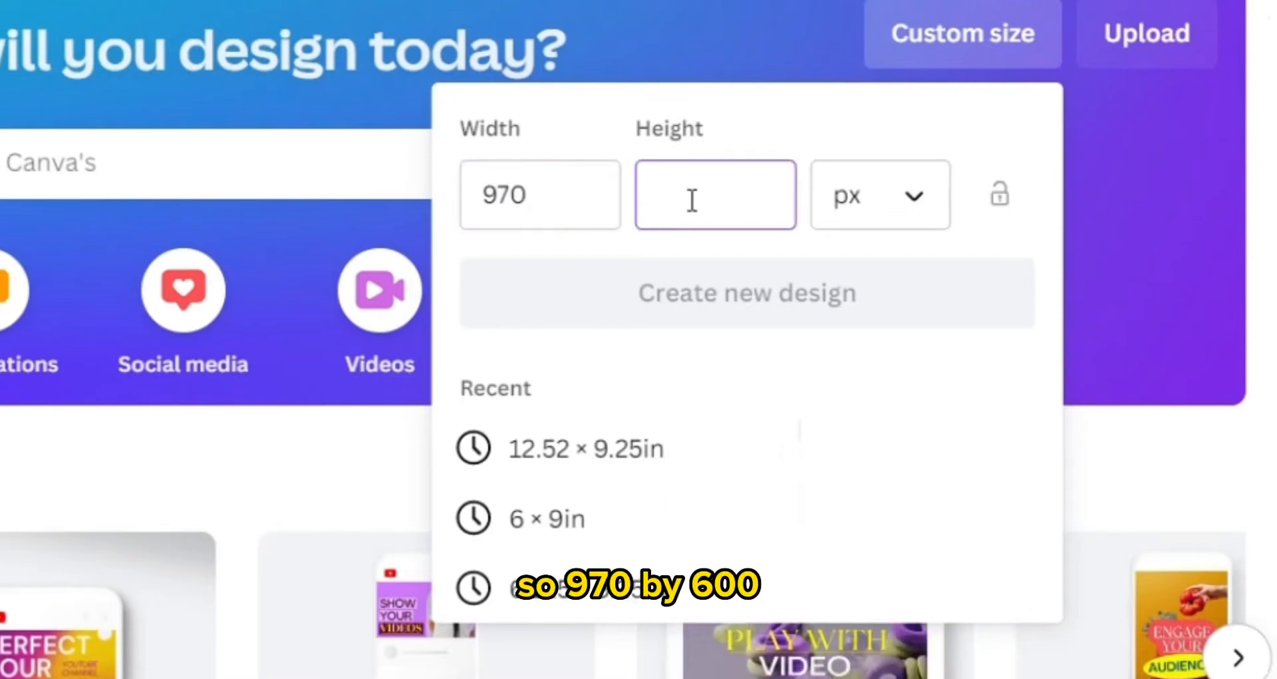
text(600)
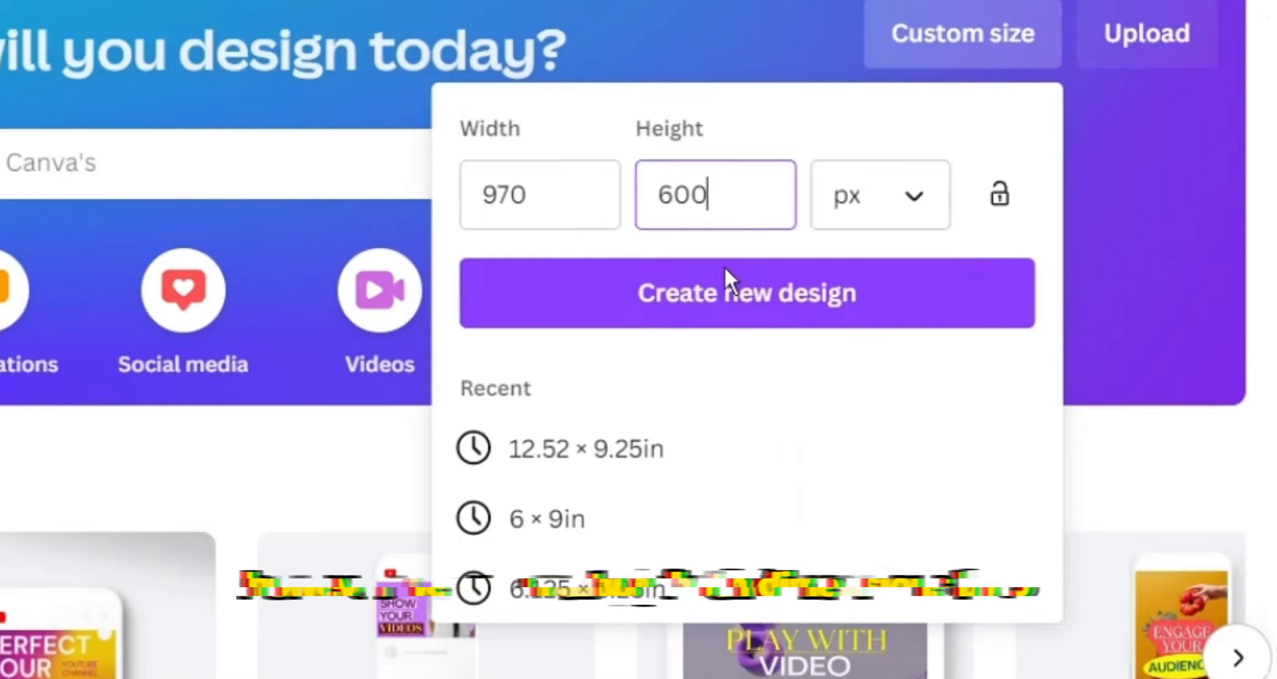
click(540, 194)
text(4800)
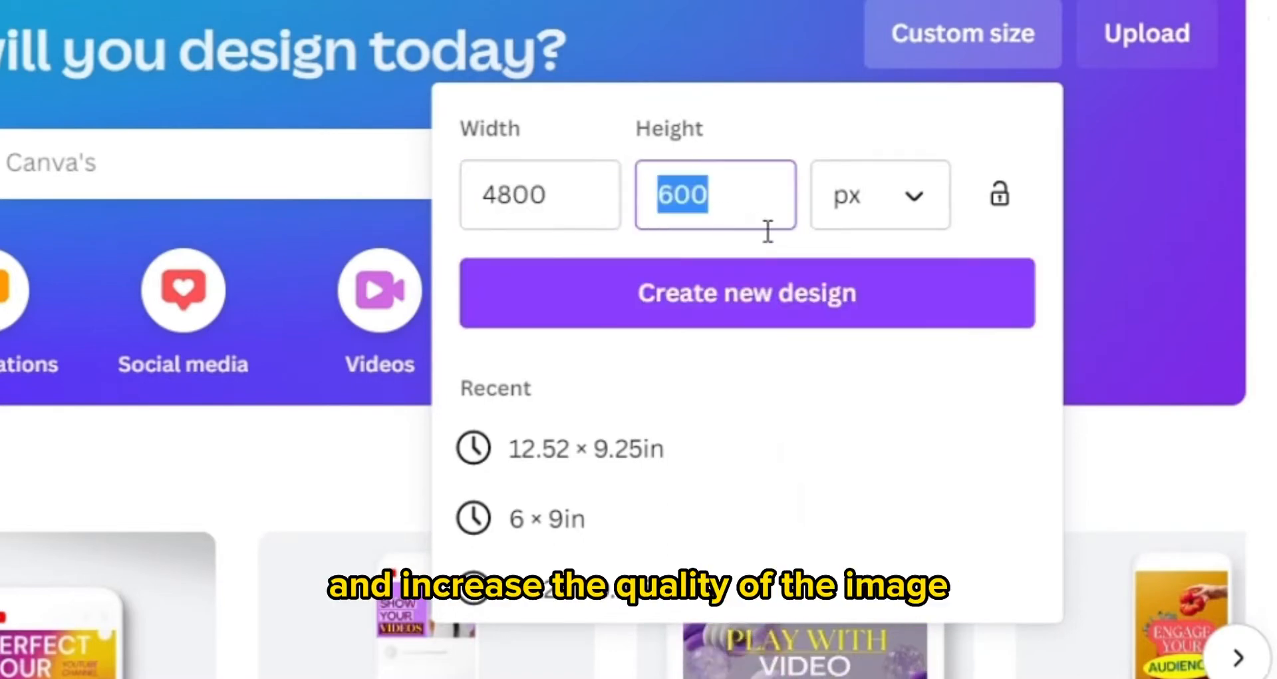
text(3000)
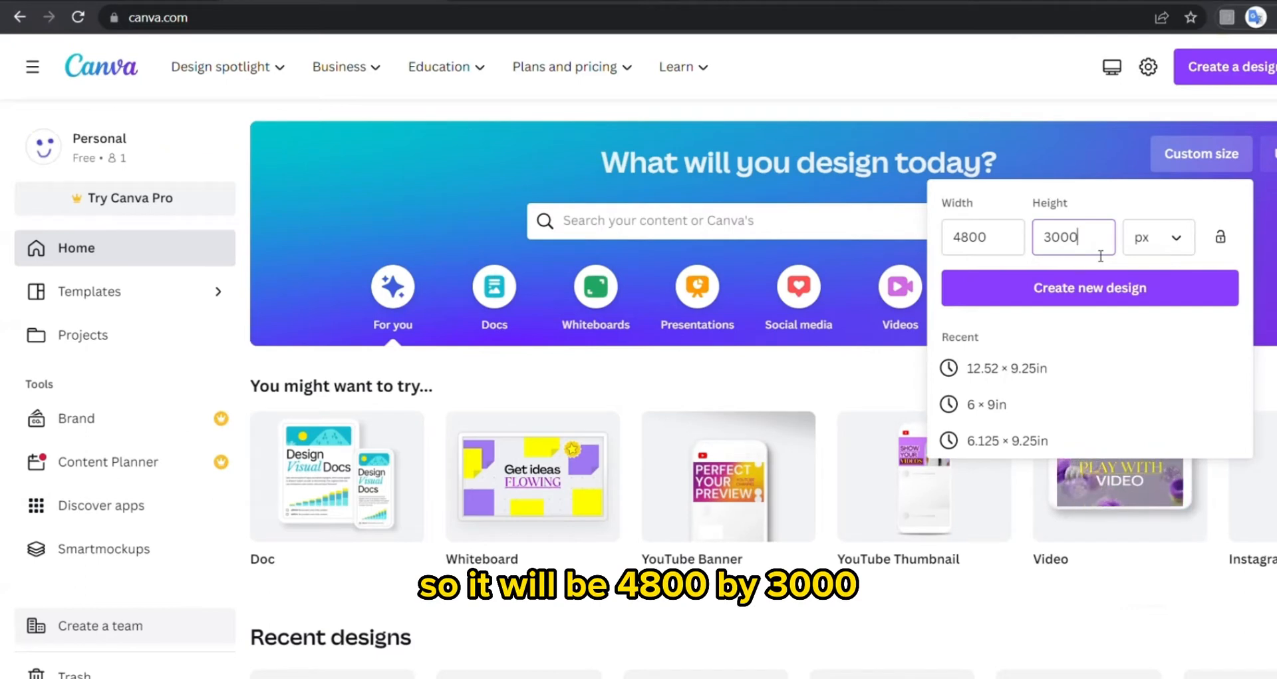
click(1089, 287)
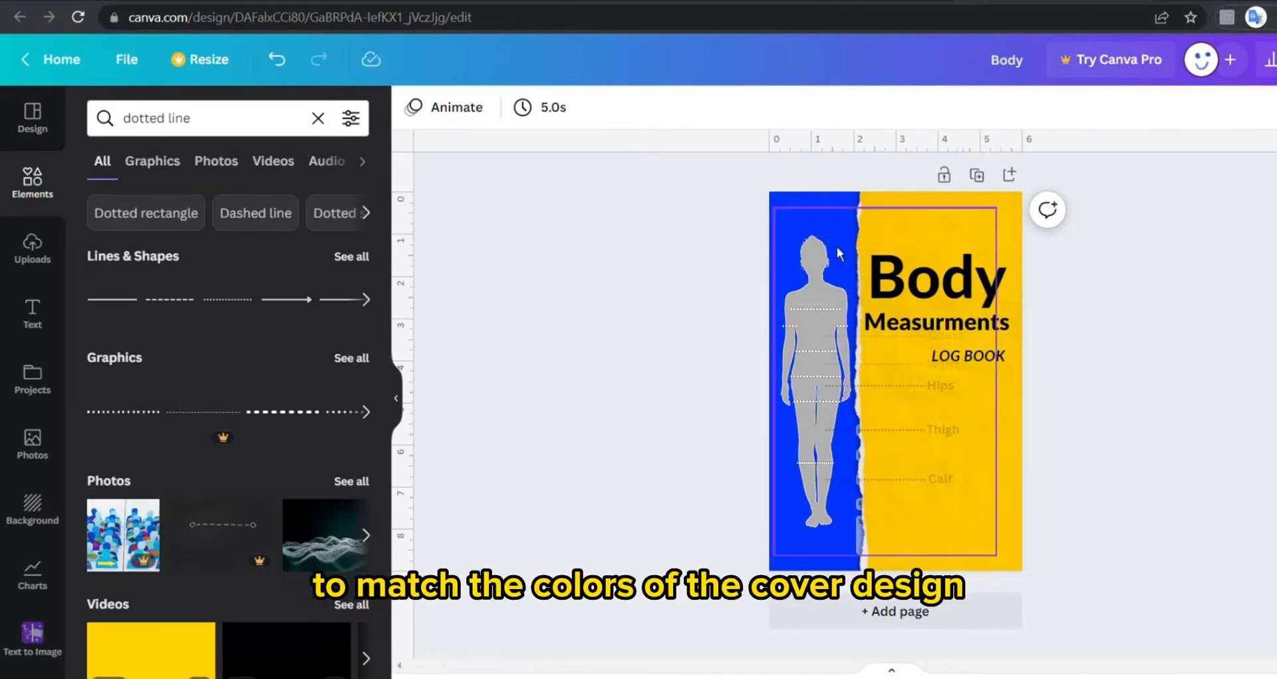
- Check the cover's blue colour code, then open Canva's Color Wheel in a new tab
click(892, 375)
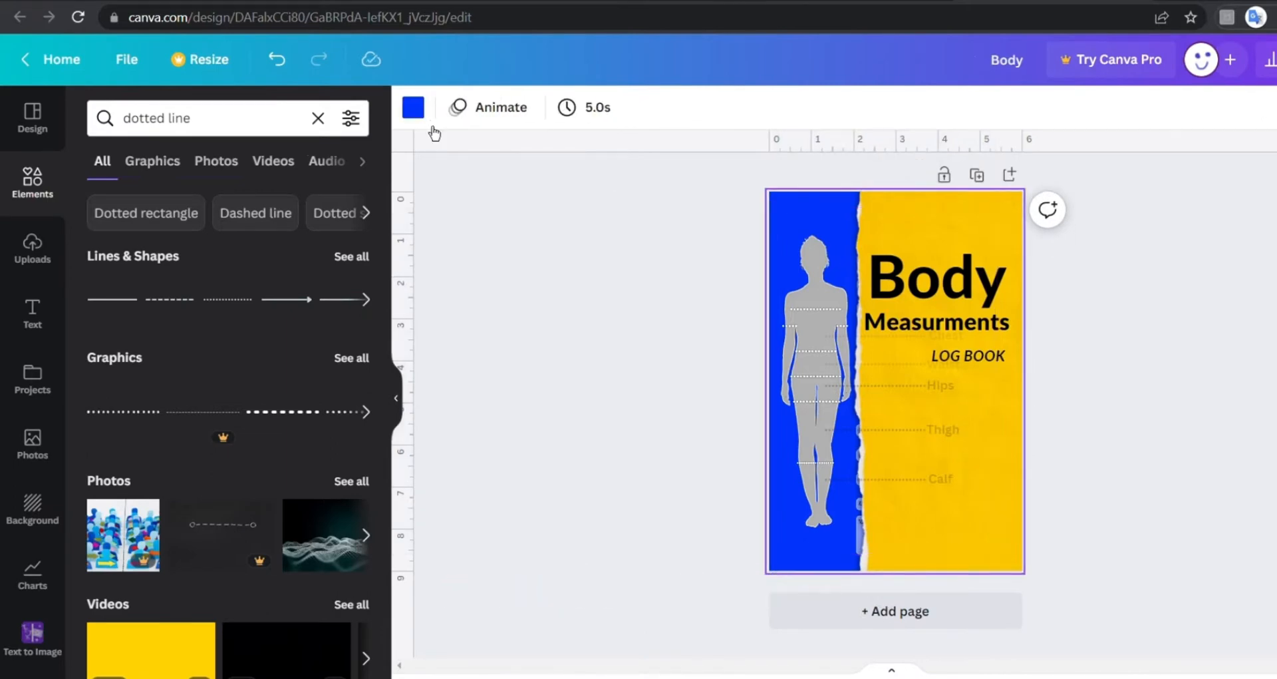
click(412, 106)
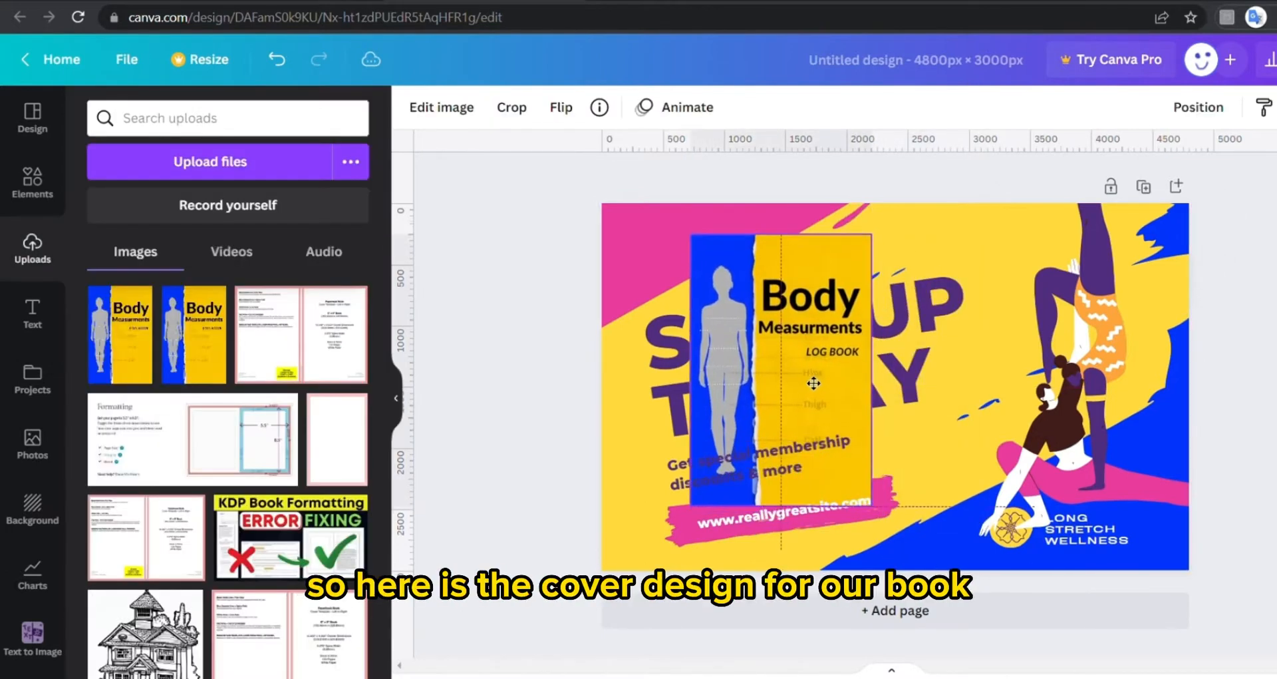
click(813, 383)
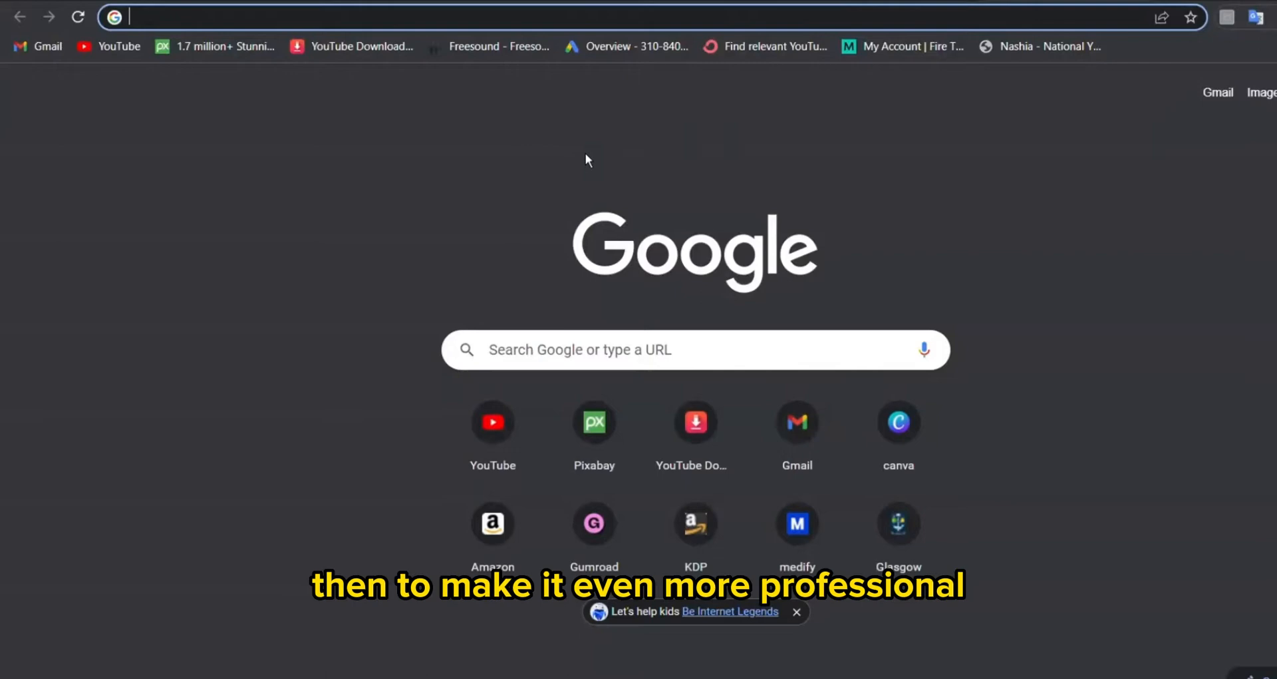
text(canva color wheel)
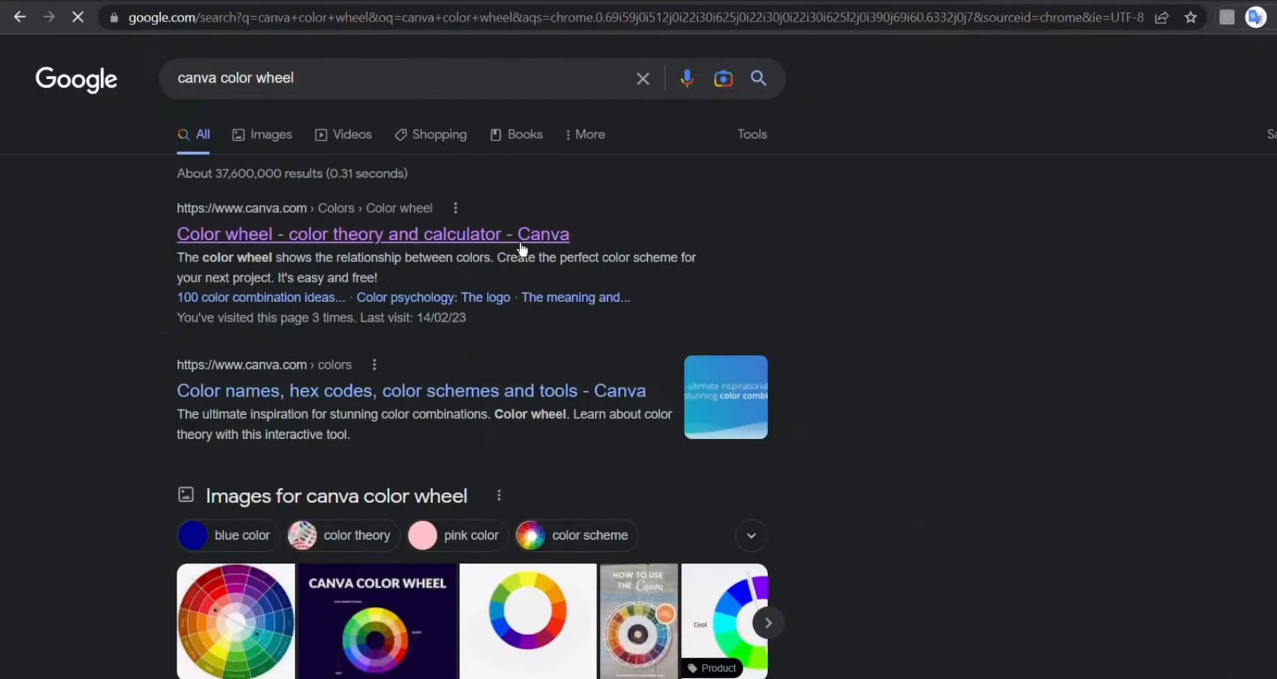
click(373, 234)
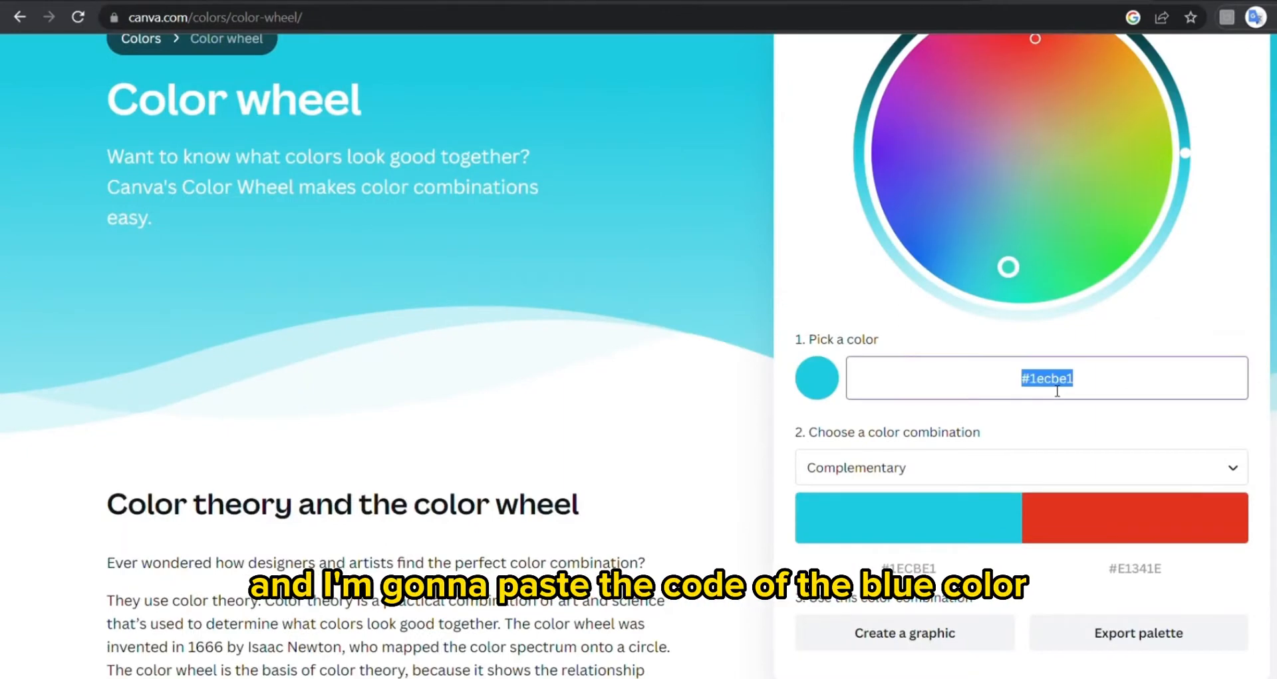
- Enter #0134FC in the Color Wheel and choose the complementary combination
text(#0134FC)
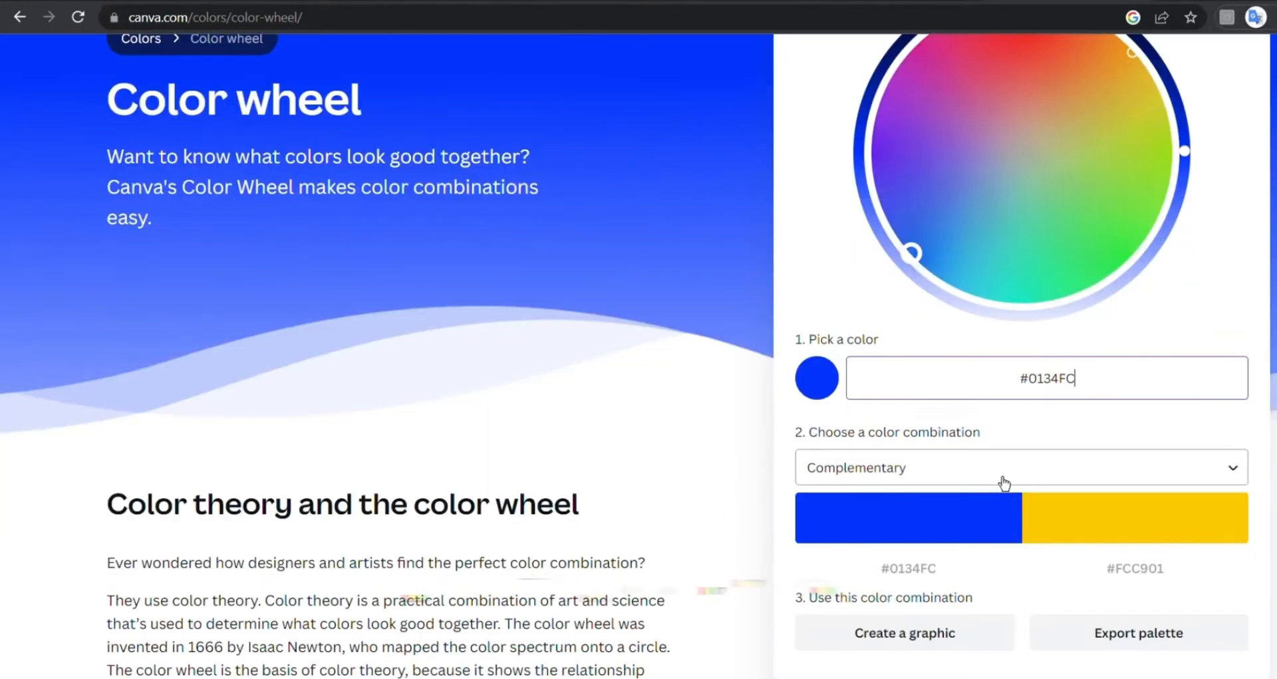
click(1019, 467)
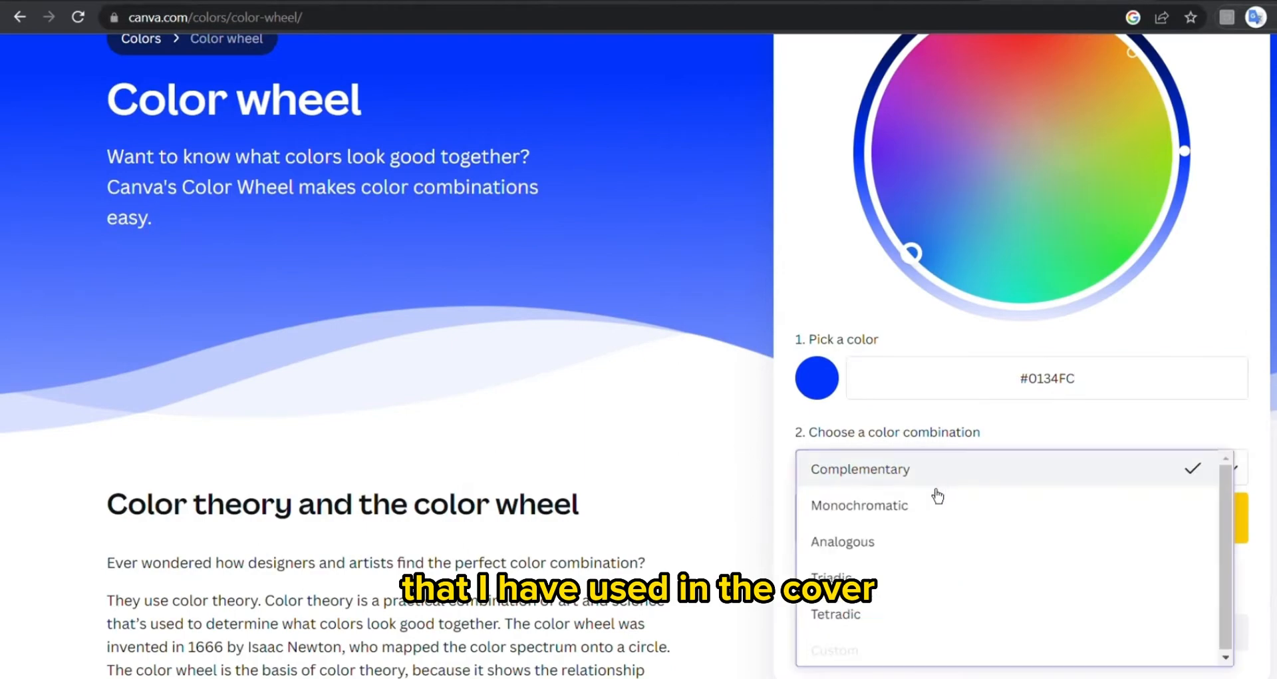
click(858, 504)
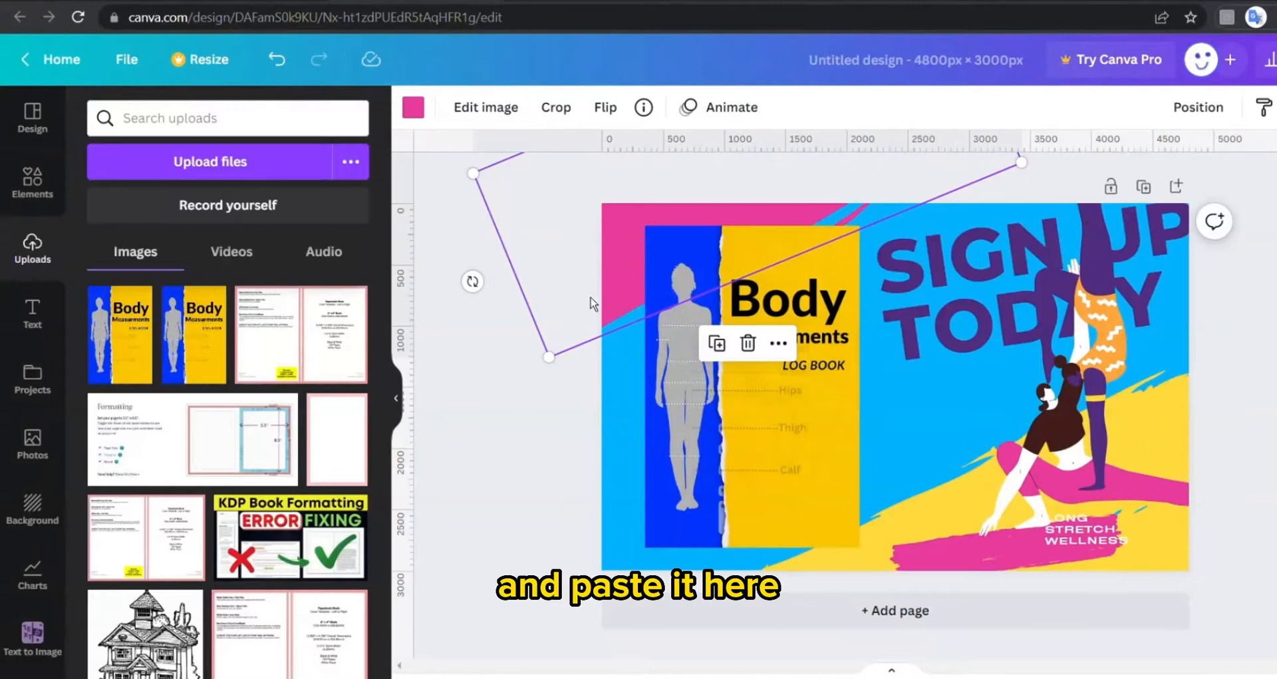
- Recolour the banner's pink shape from the colour swatches and bring up the cover's image effects
click(413, 106)
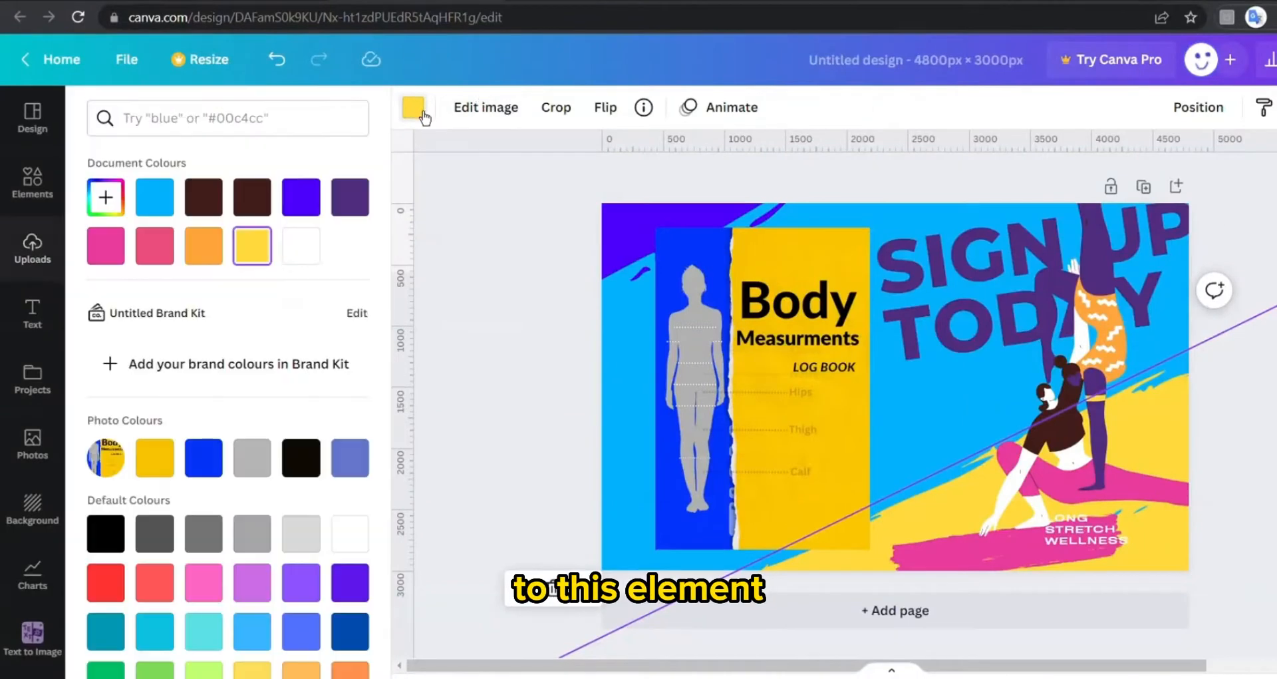
click(32, 248)
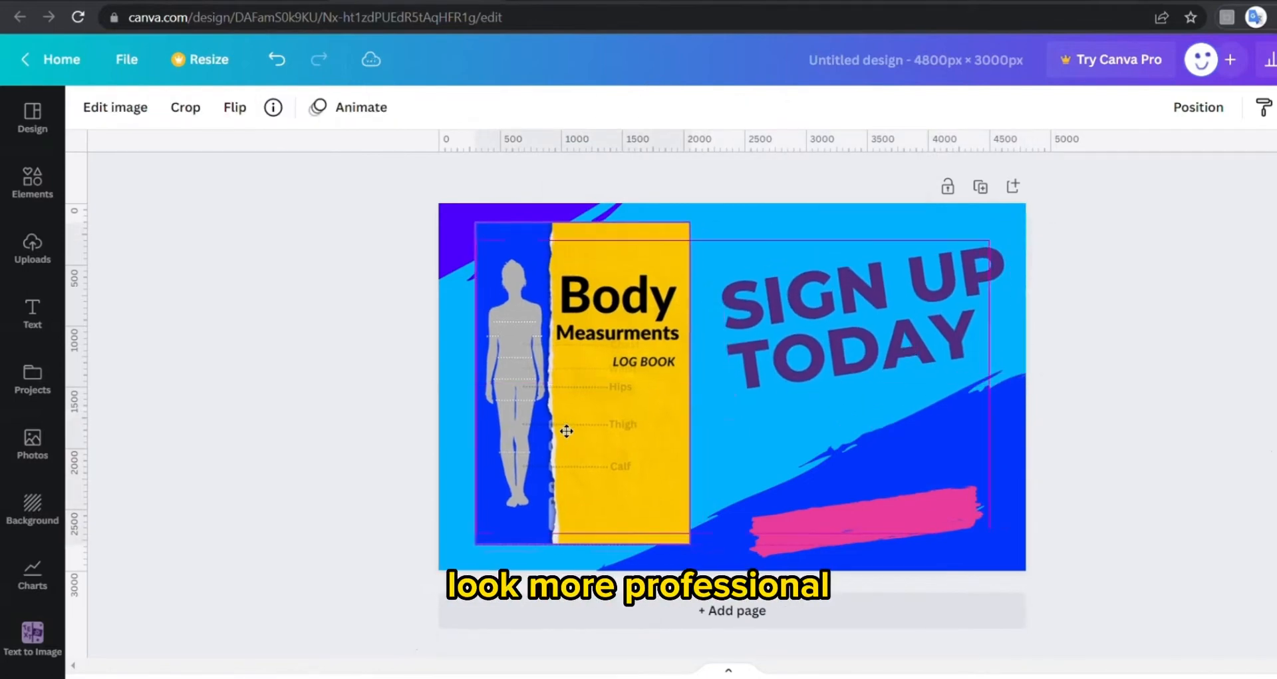
click(116, 107)
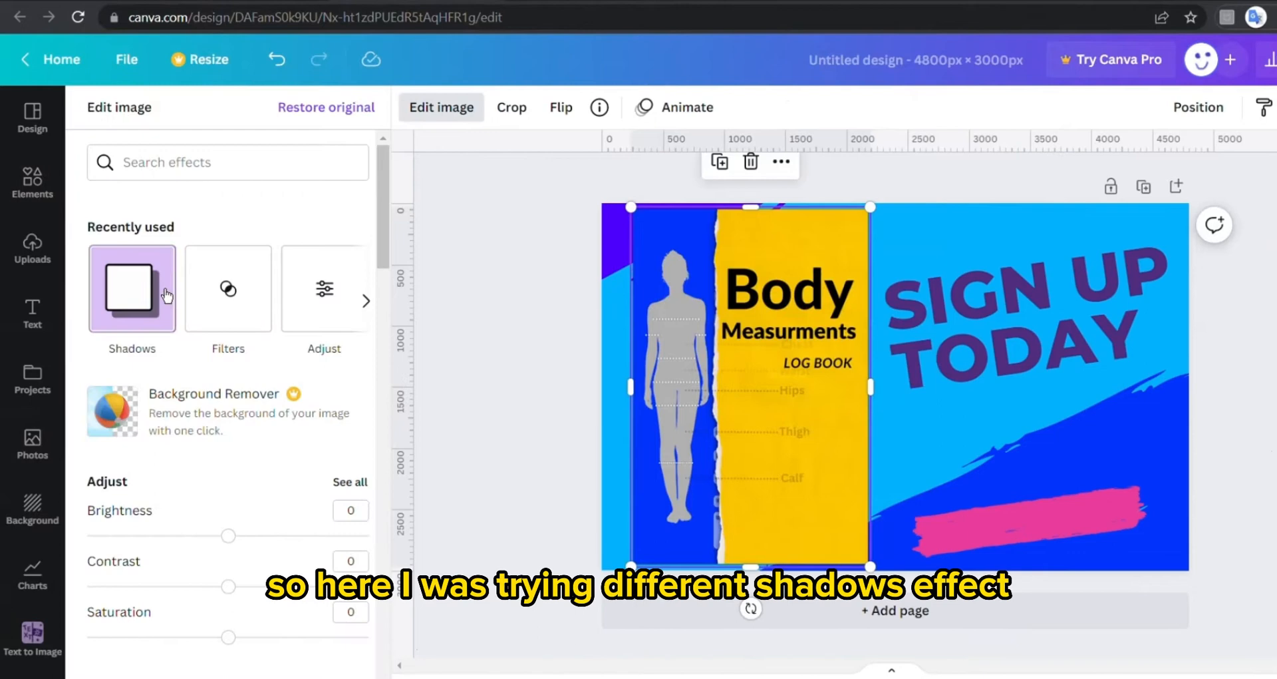
- Apply a Glow shadow to the cover and adjust its transparency slider
click(131, 288)
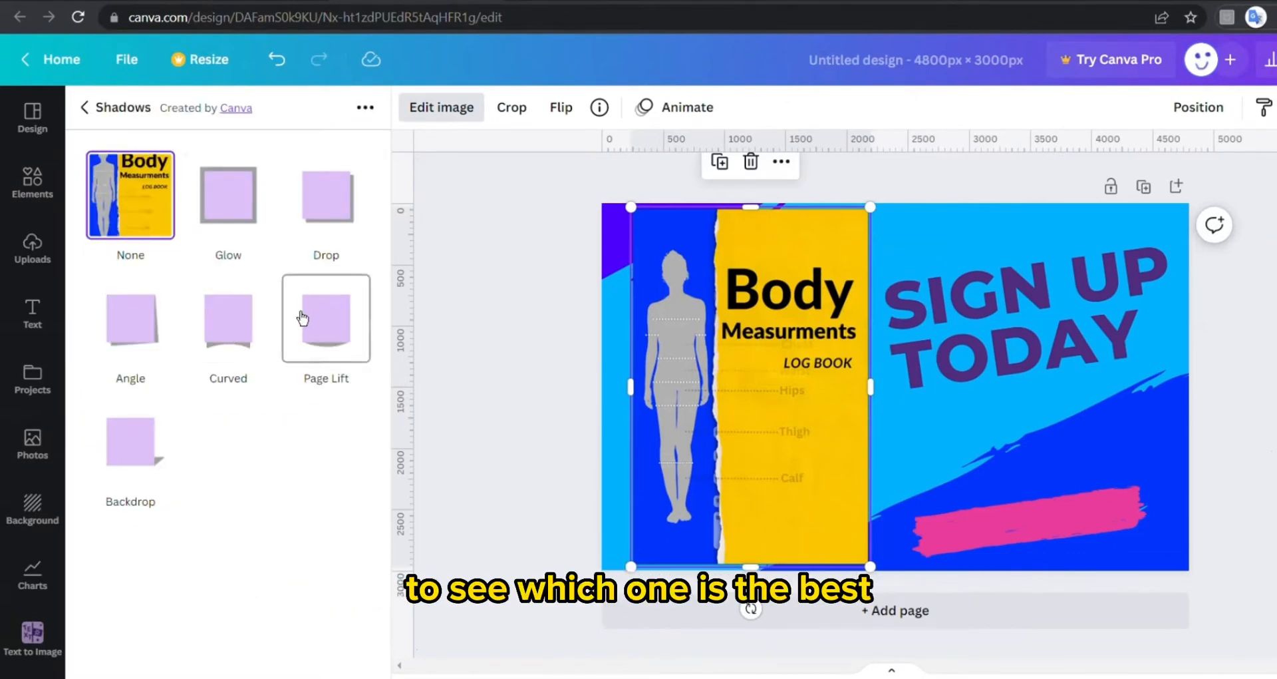
click(227, 193)
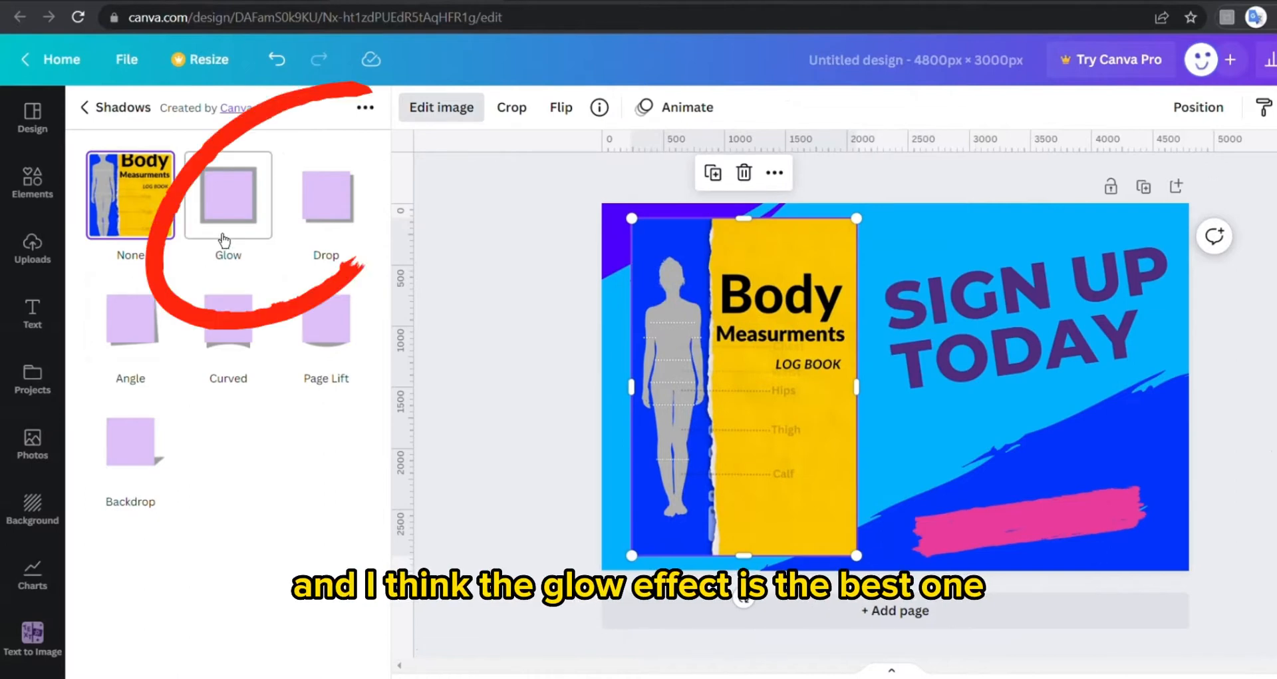
click(228, 192)
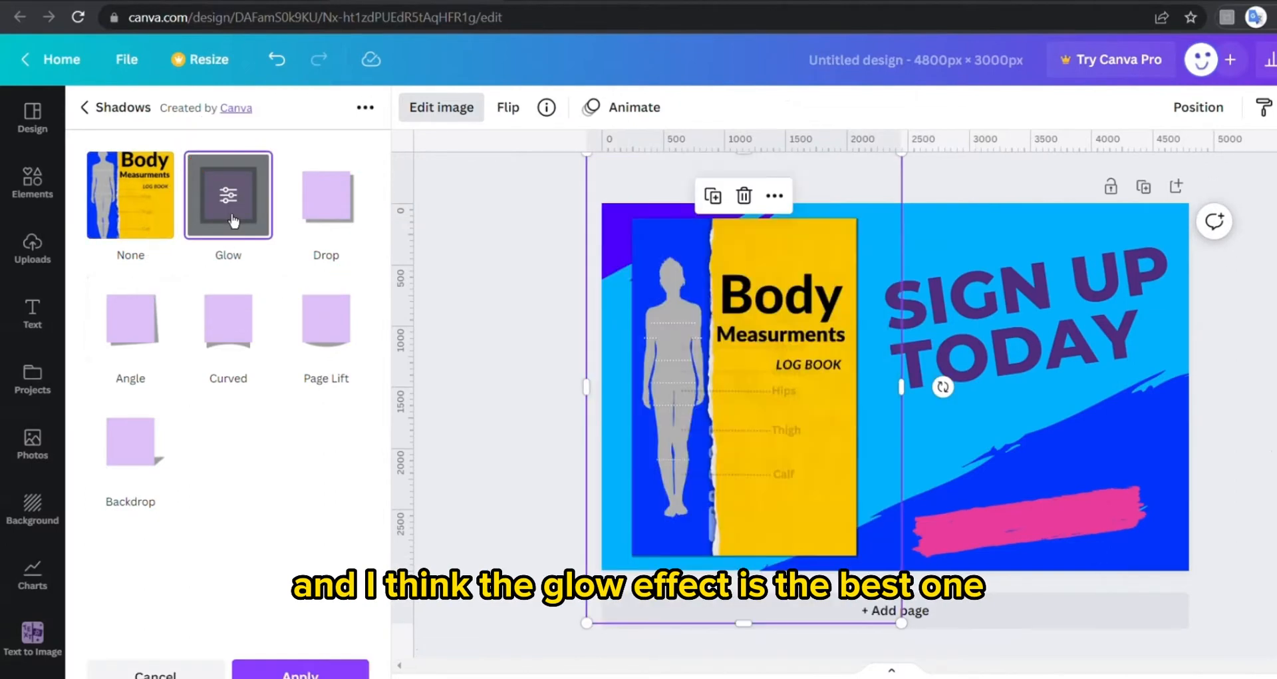
click(228, 194)
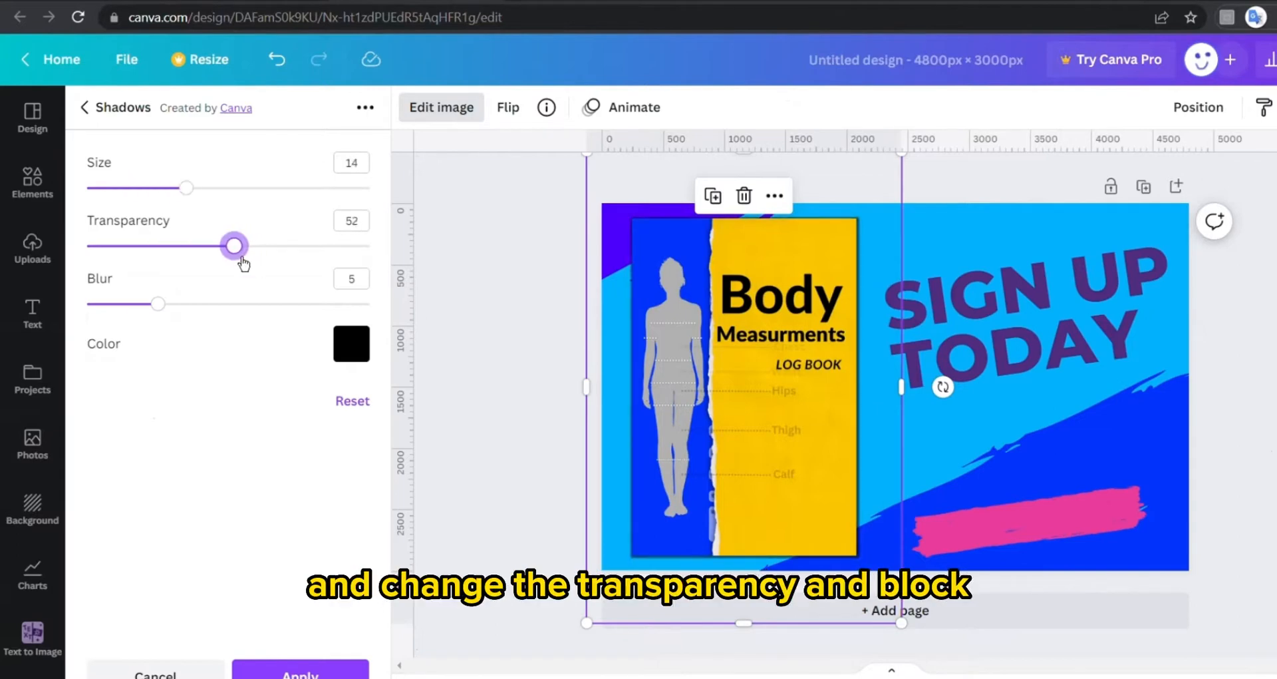
drag(156, 304, 255, 304)
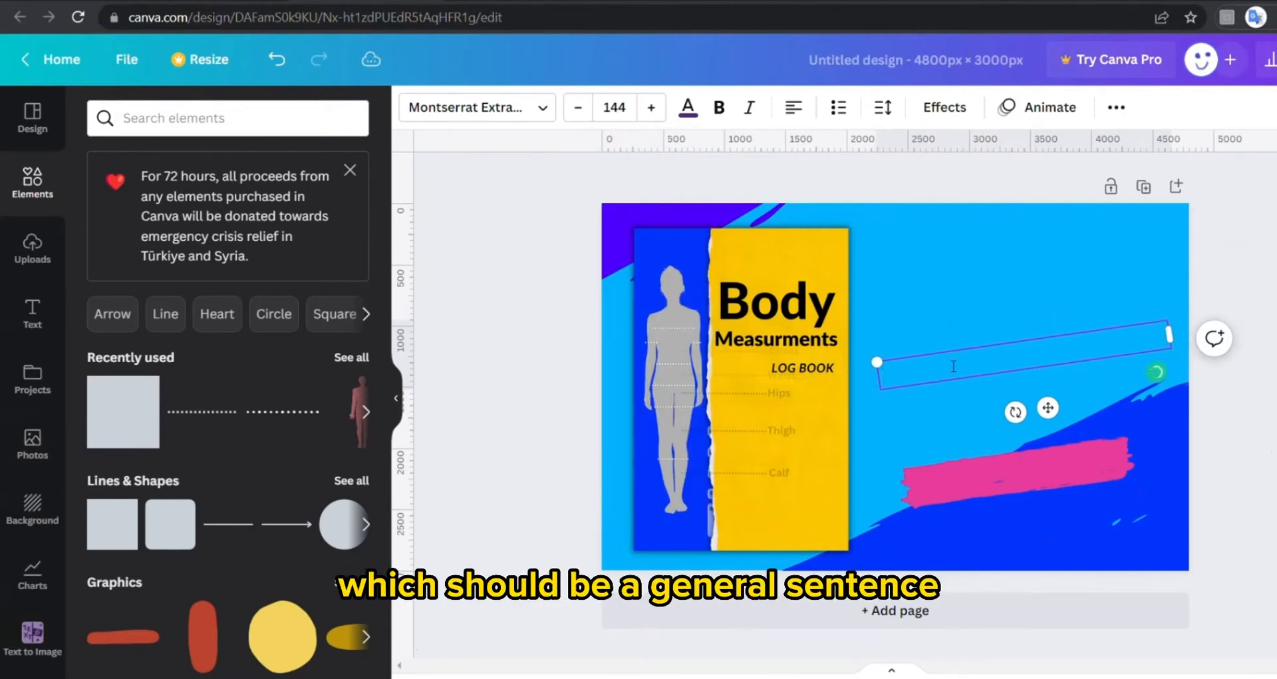
mouse_move(999, 281)
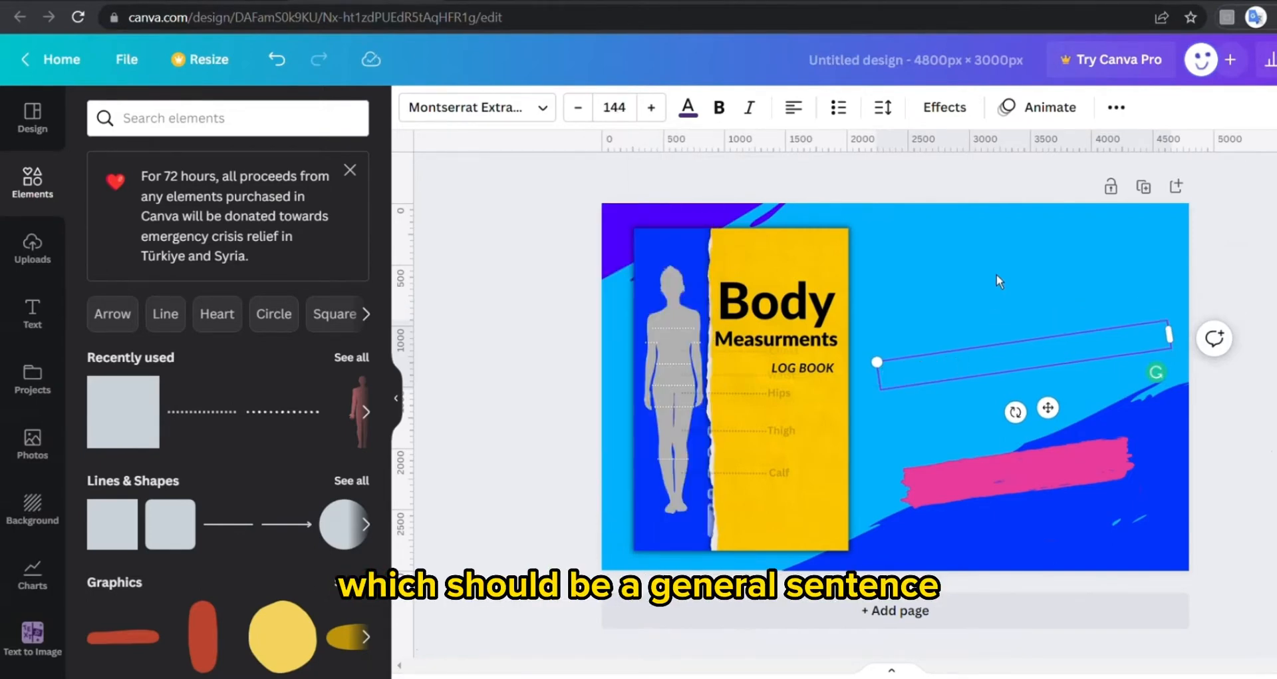
- Retype the headline as the 'Keep track of your fitness goals' slogan and put the brush stroke behind it
text(KEEP TRACK OF YOUR F)
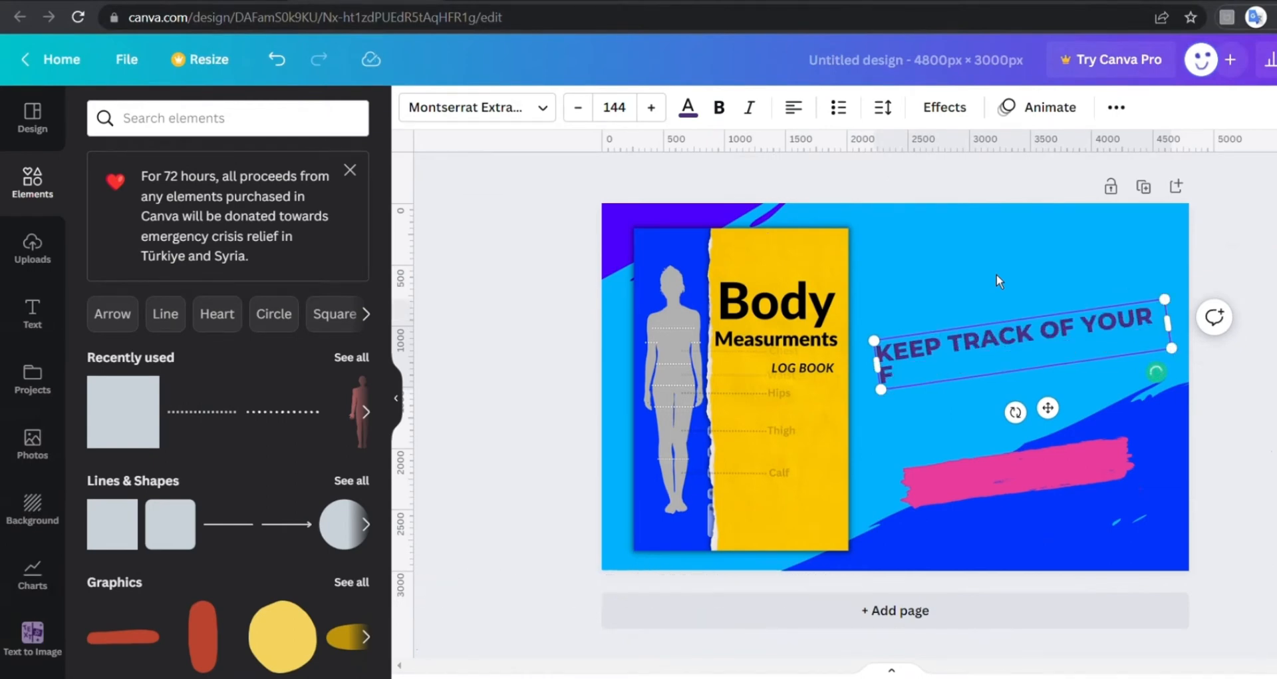
text(ITNESS)
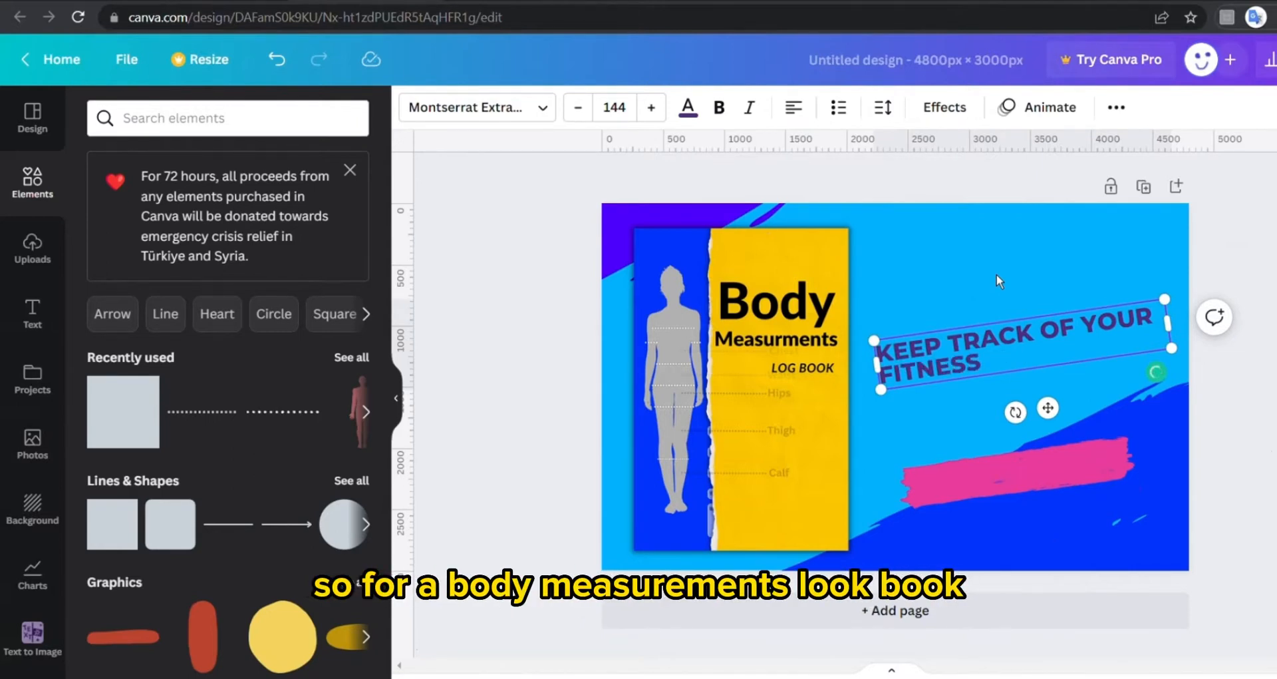
text(GOALS WITH)
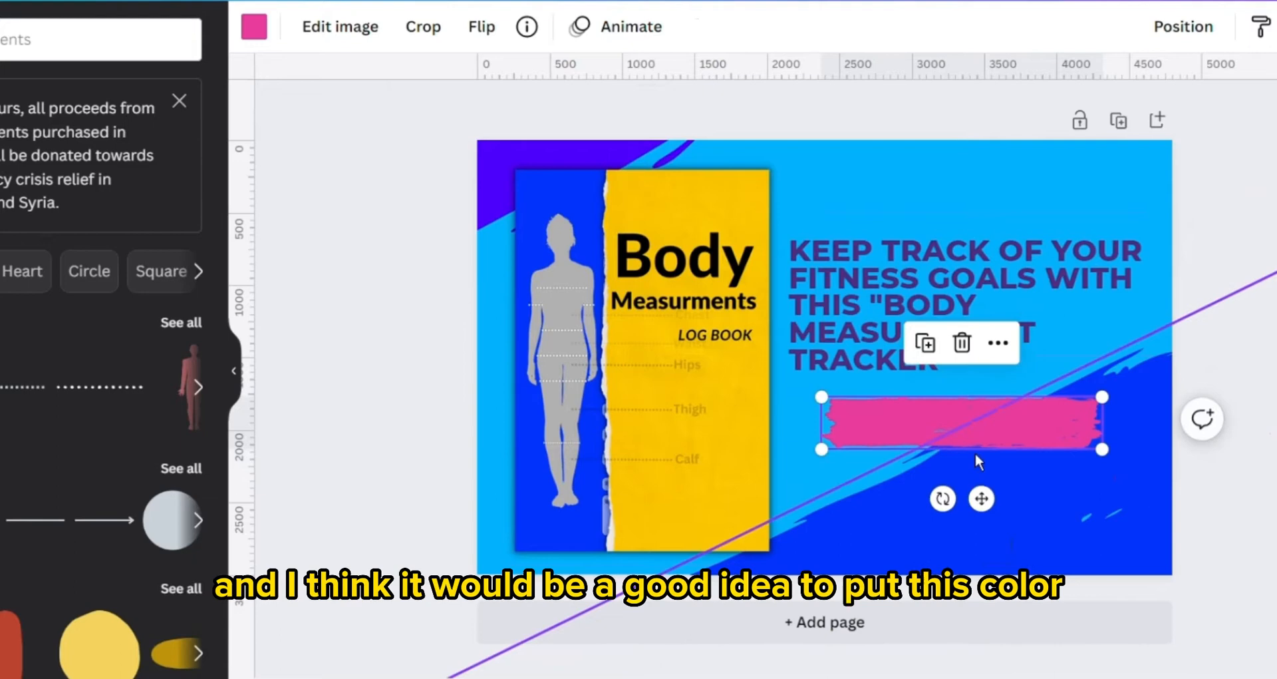
drag(961, 424, 937, 236)
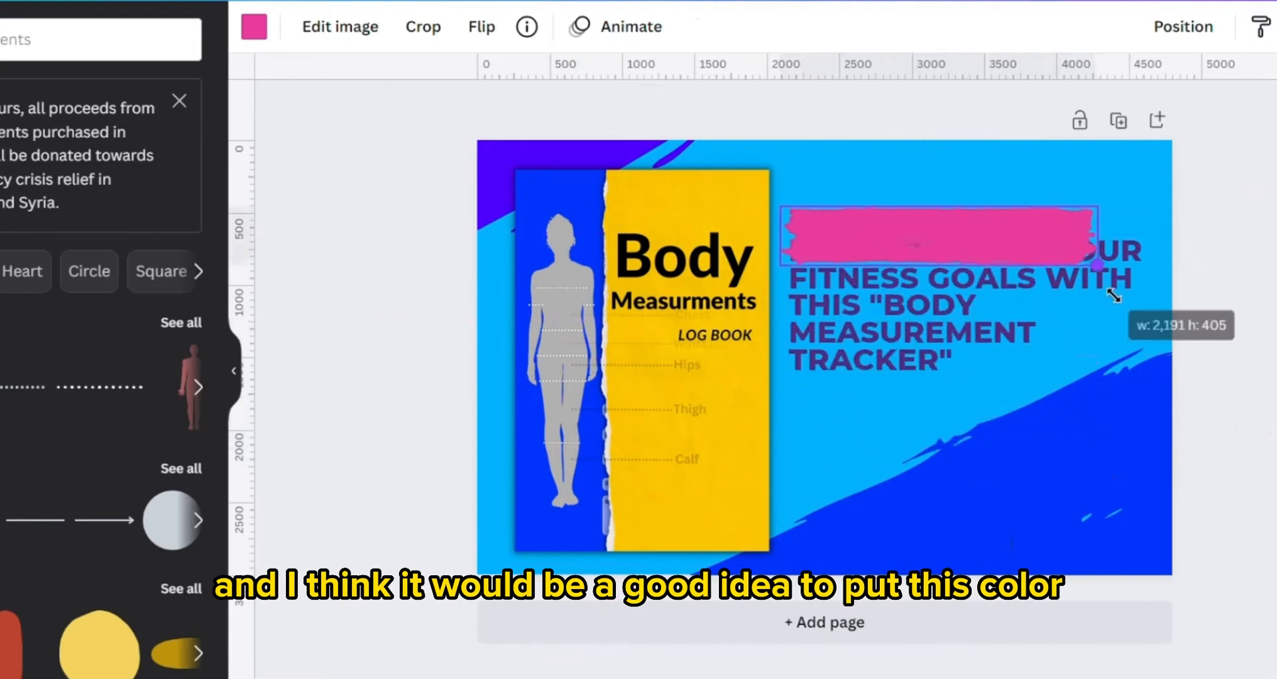
click(936, 238)
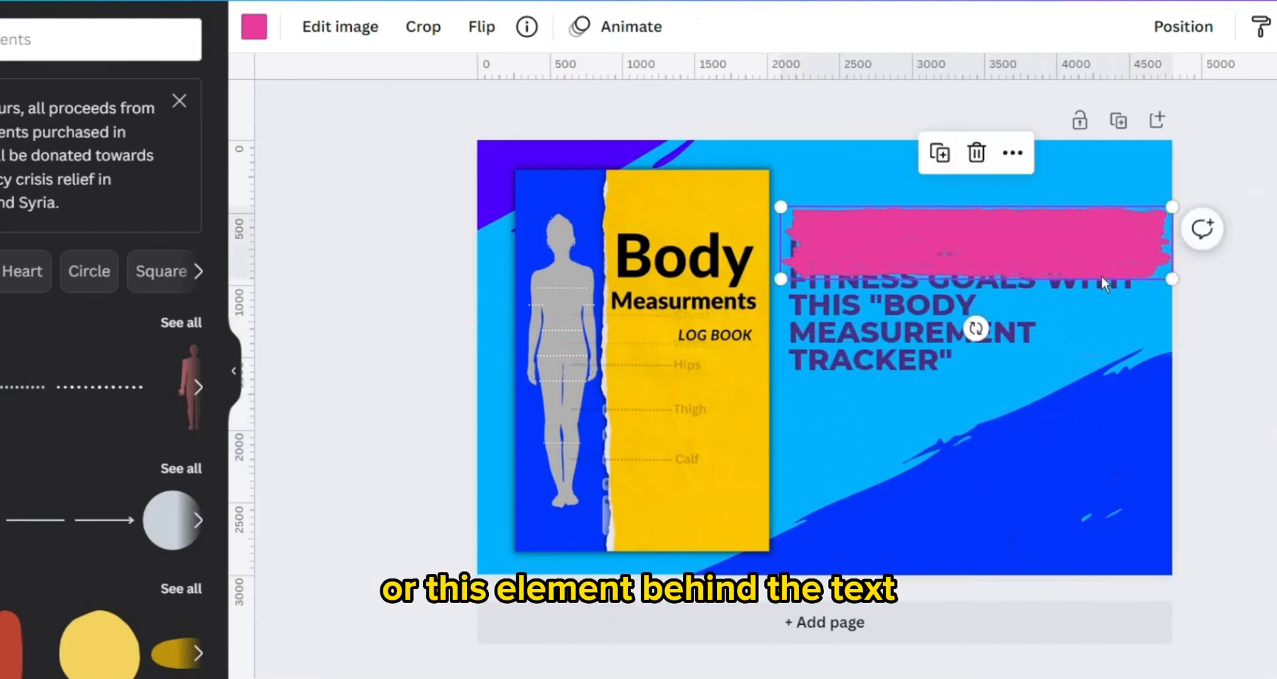
click(1183, 26)
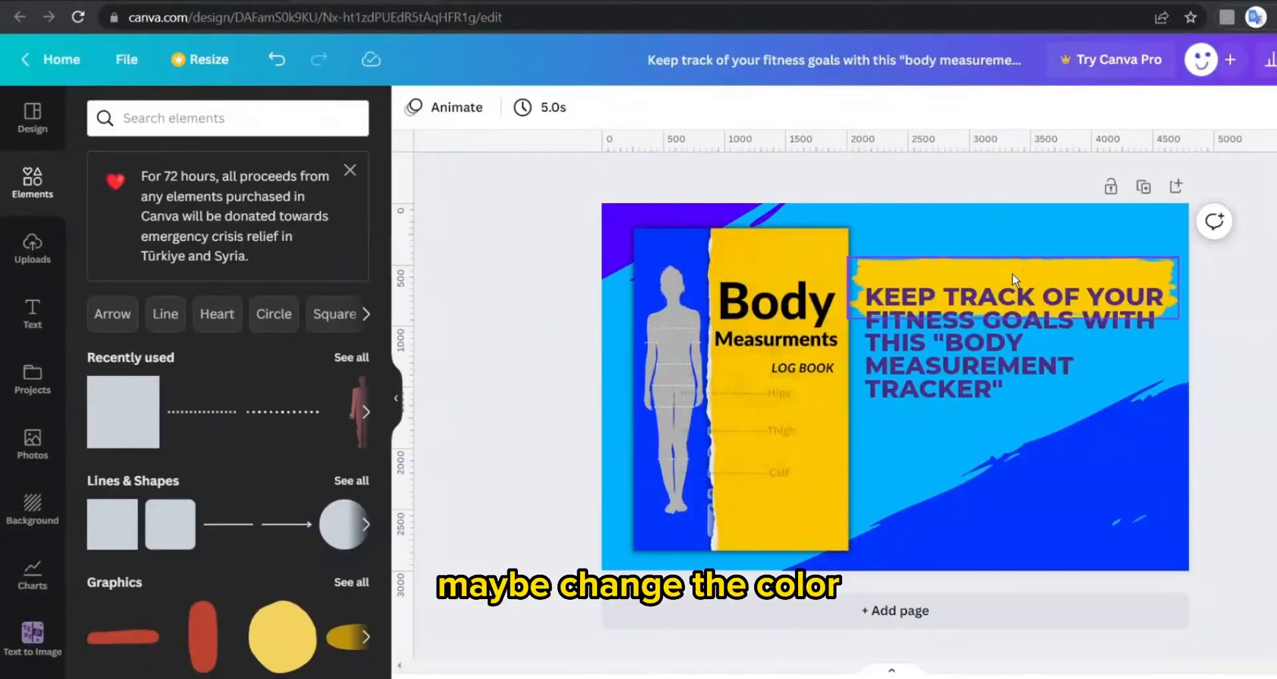
- Shrink the headline font and recolour the text white and the brush stroke black
click(1019, 277)
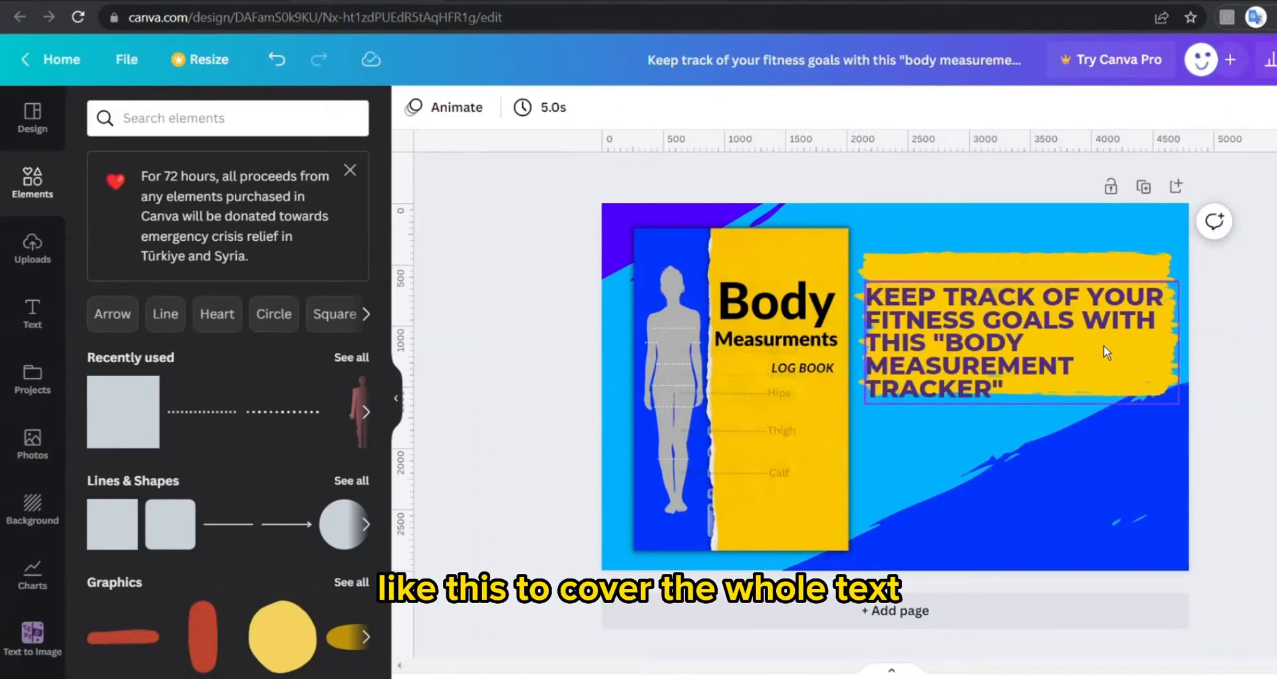
click(1016, 346)
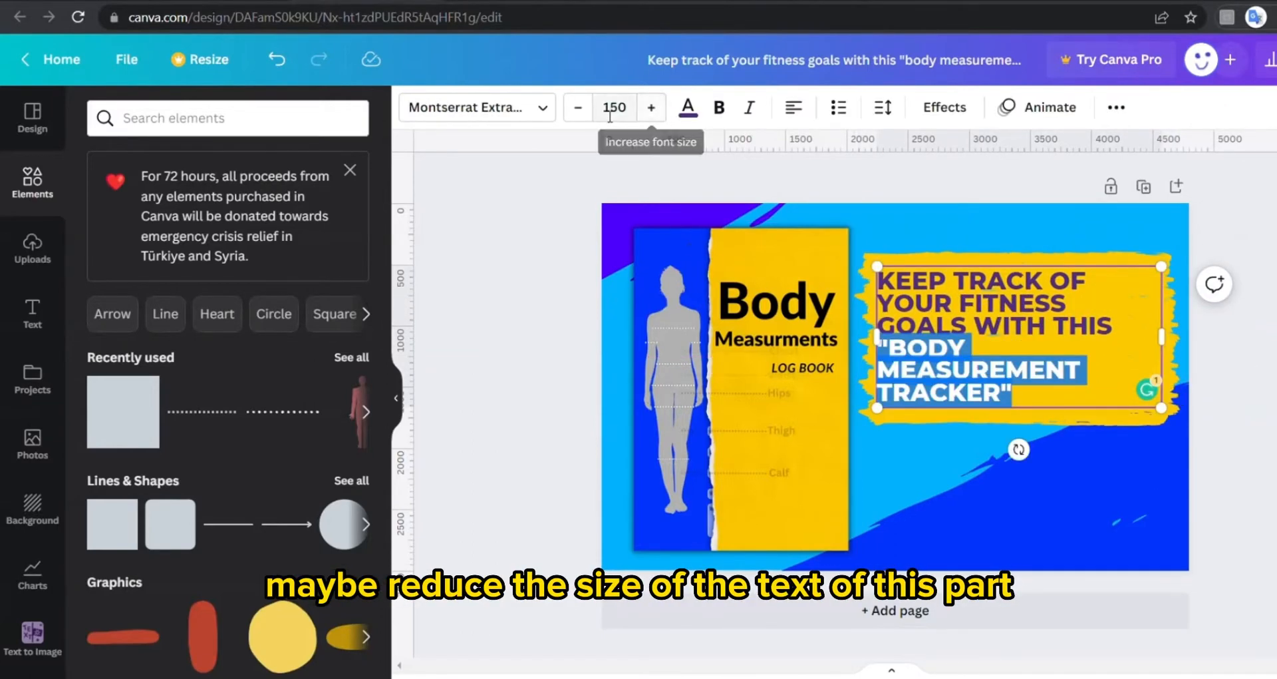
click(577, 107)
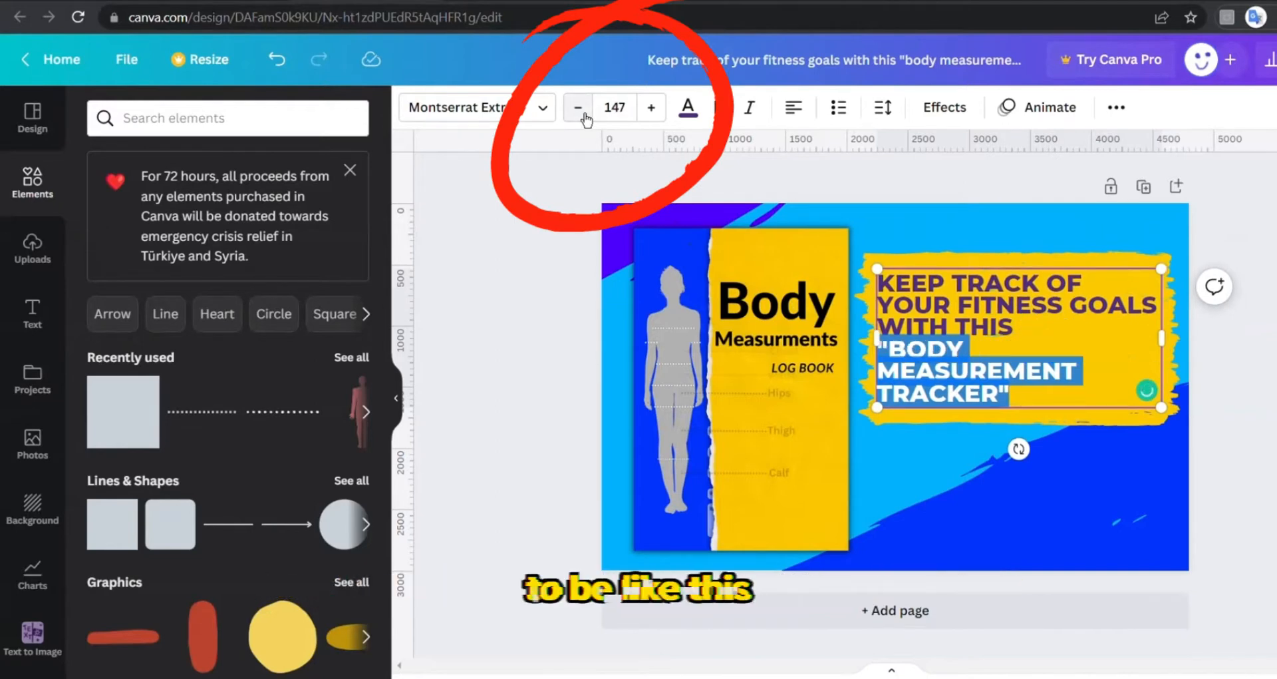
click(687, 106)
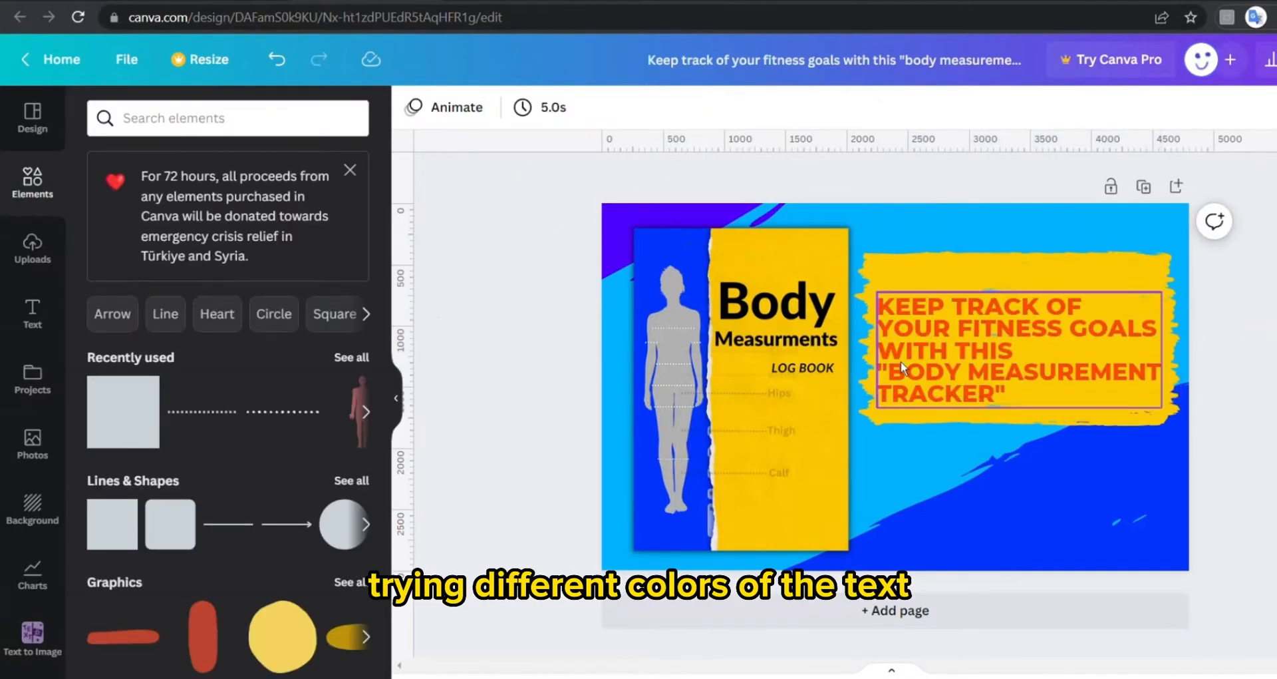
click(1019, 351)
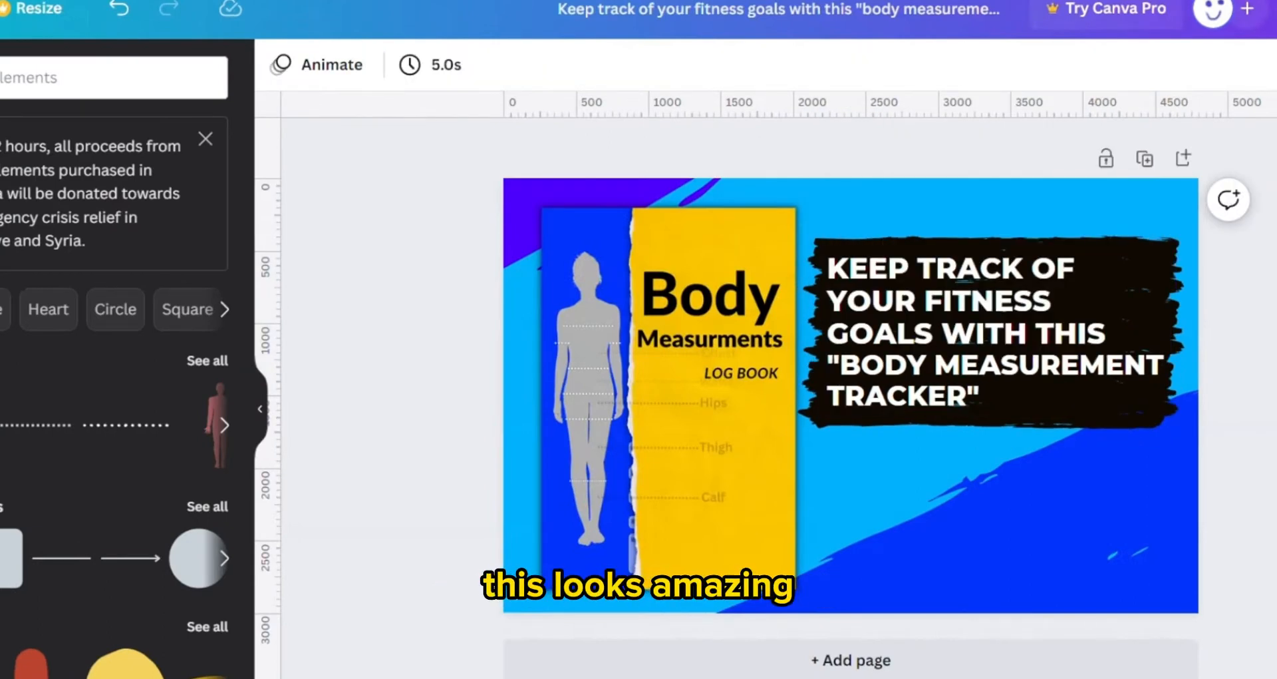
mouse_move(1143, 186)
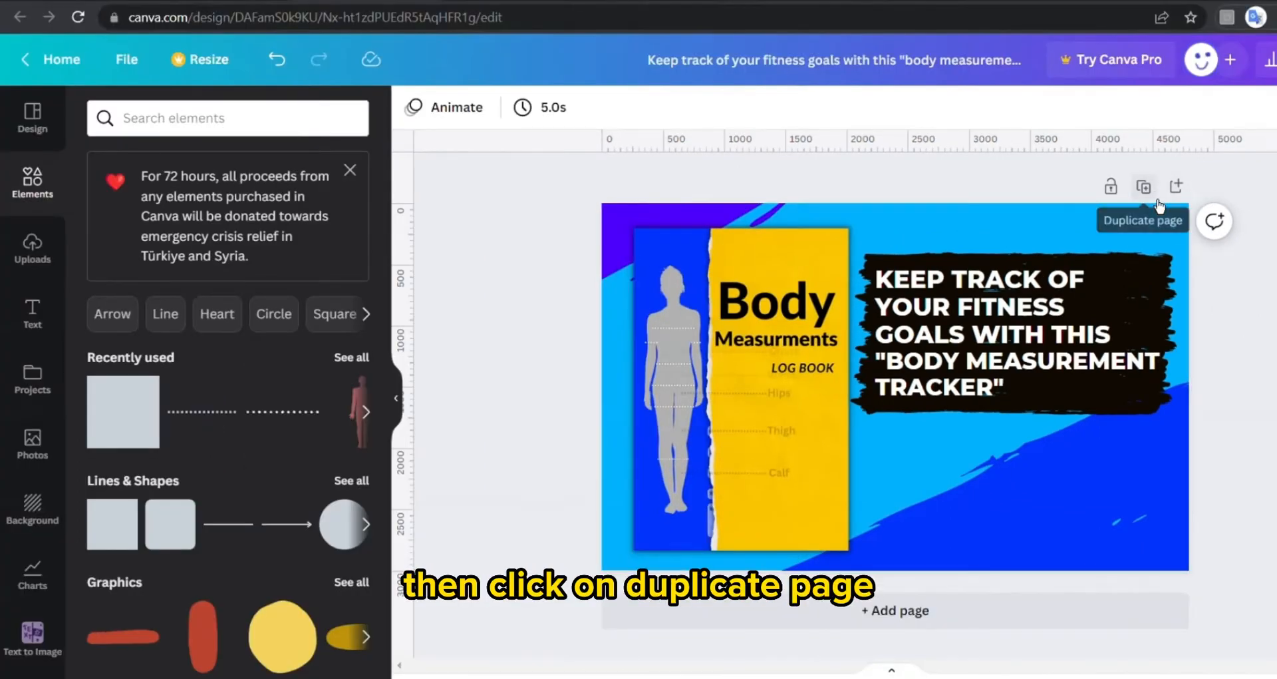
- Duplicate the banner, swap the cover for the 'fitness' tracker interior image, and add a glow
click(1142, 186)
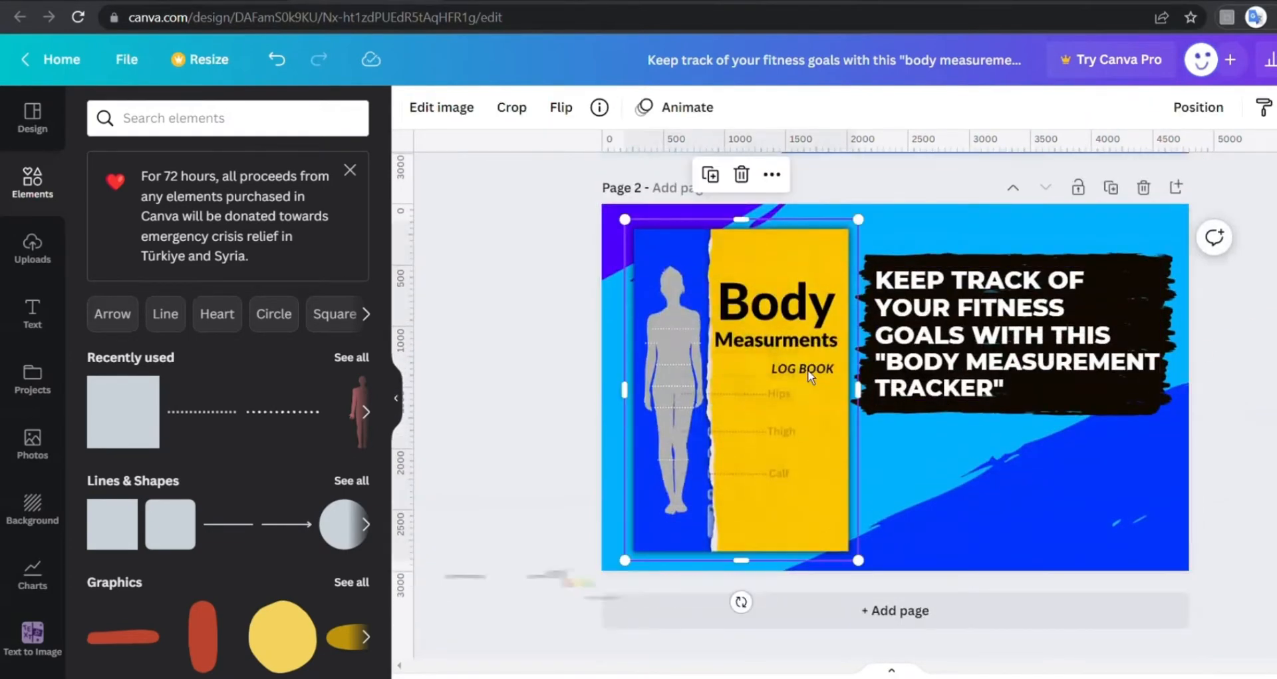
click(32, 248)
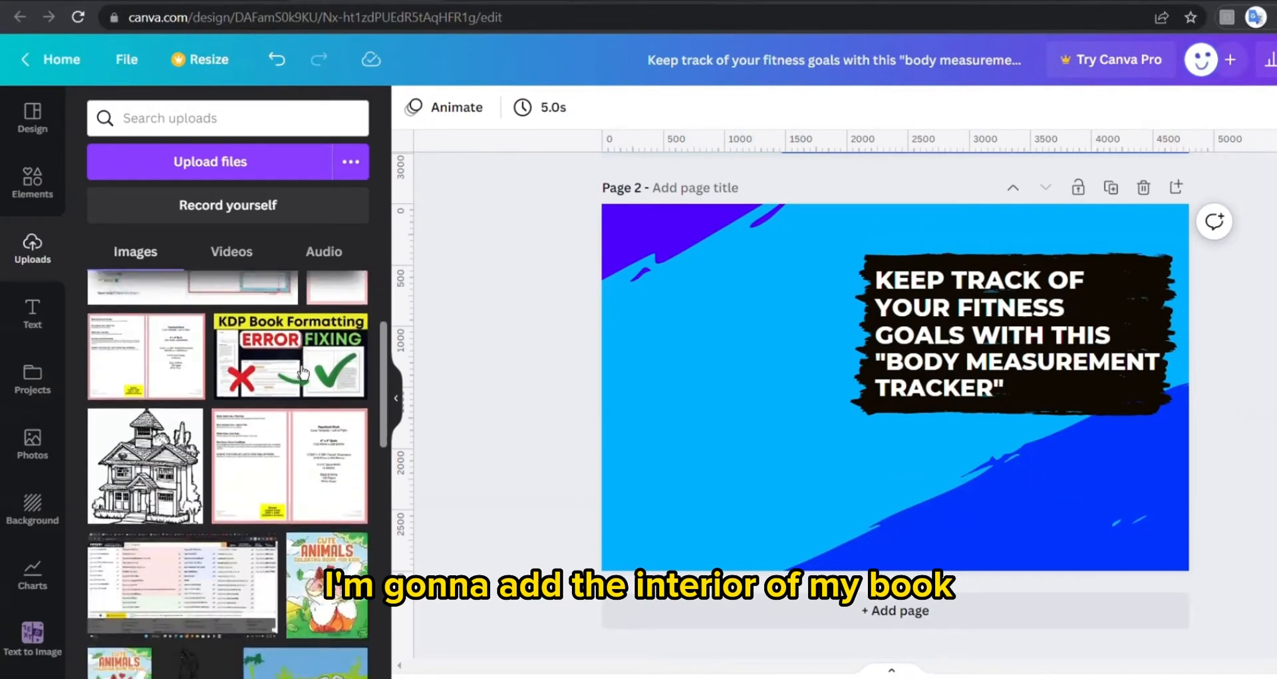
text(fitness)
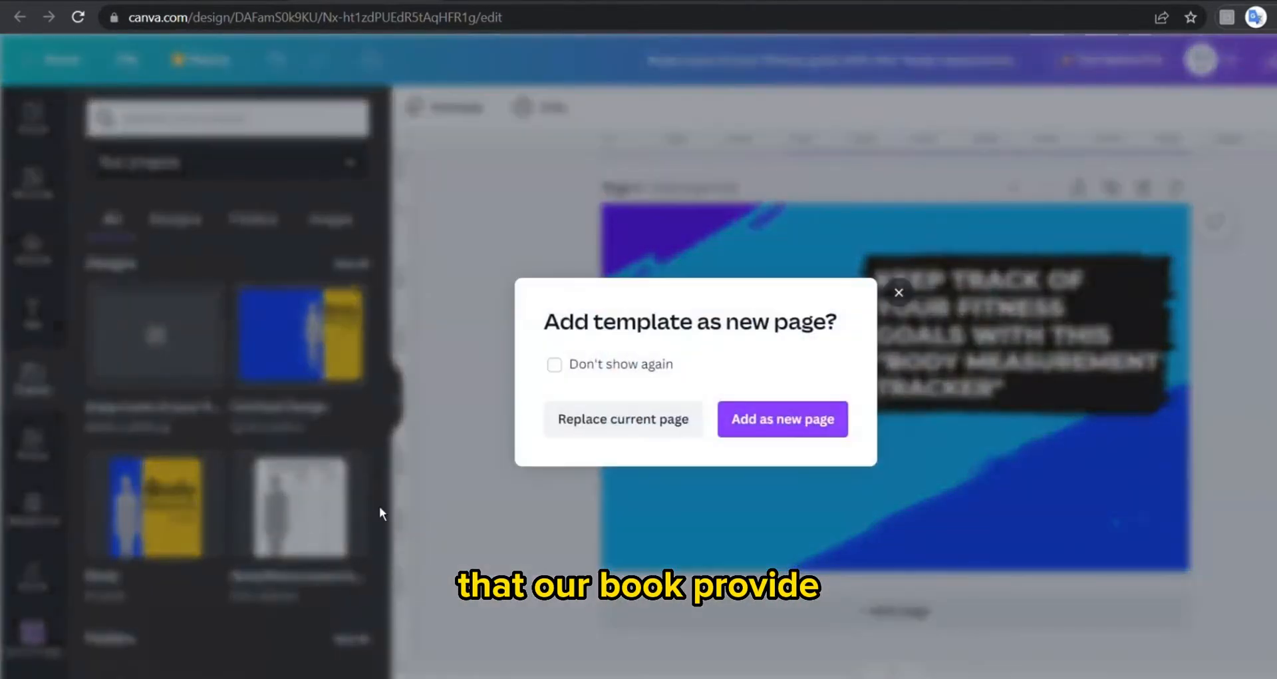
click(781, 418)
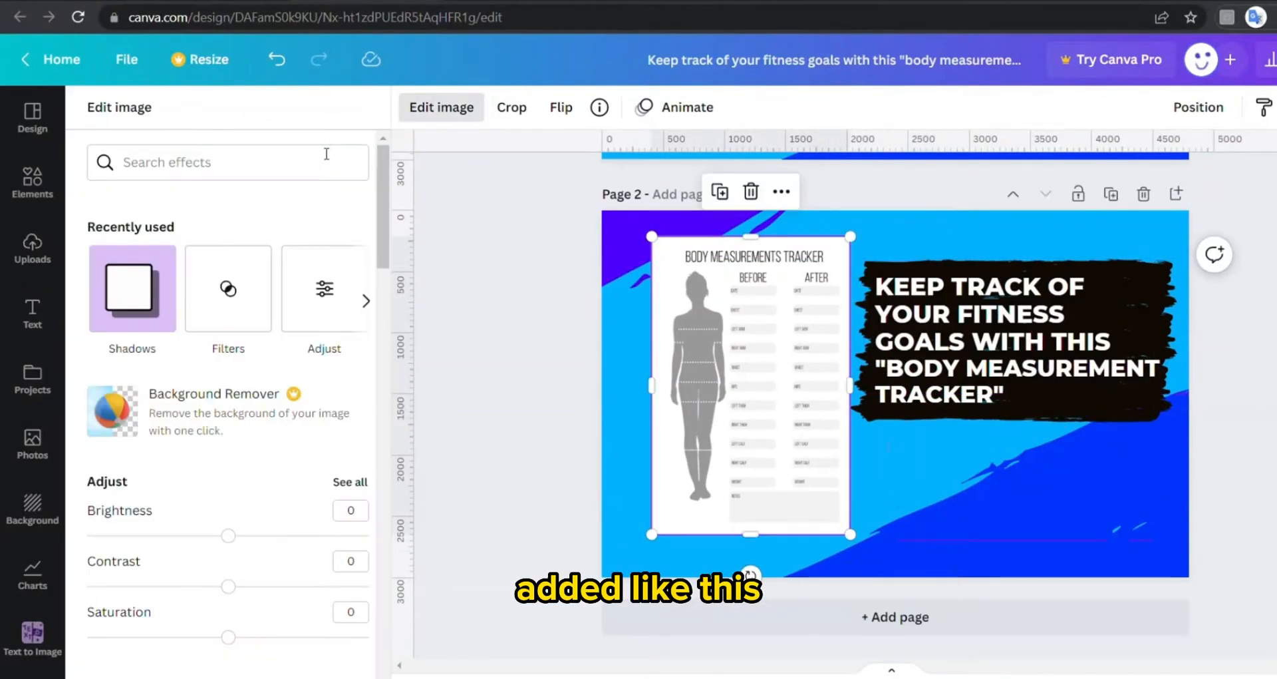
click(131, 287)
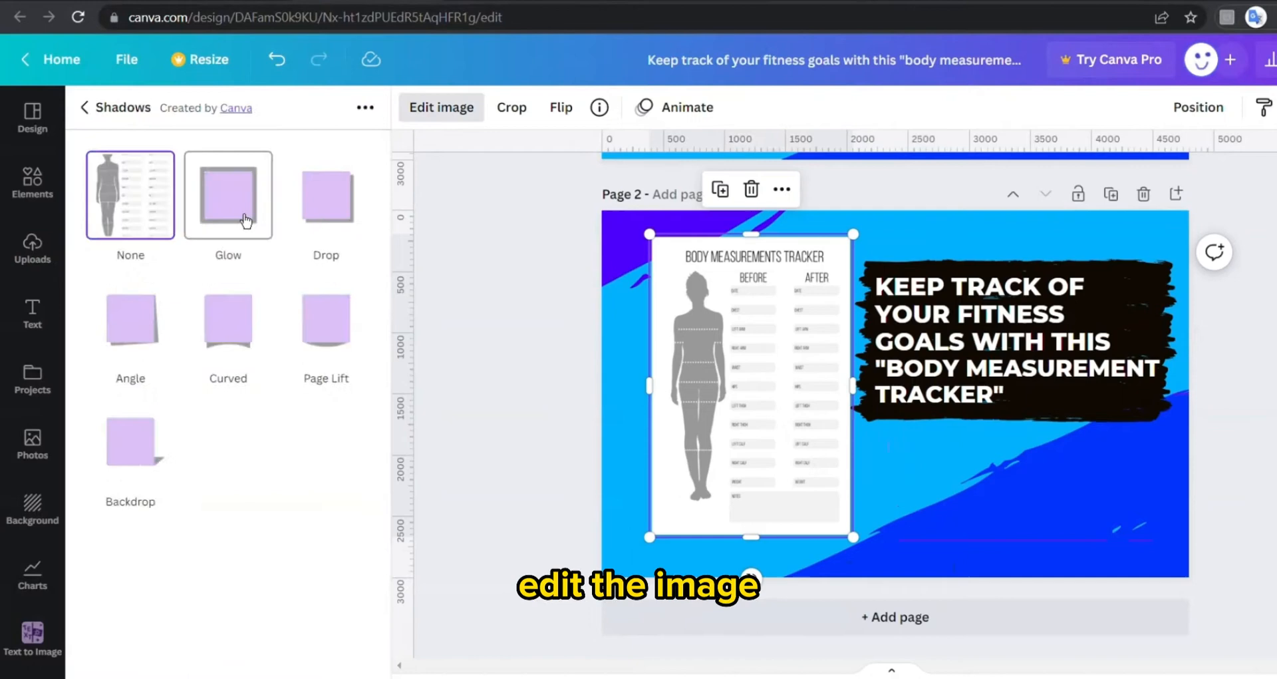
click(228, 193)
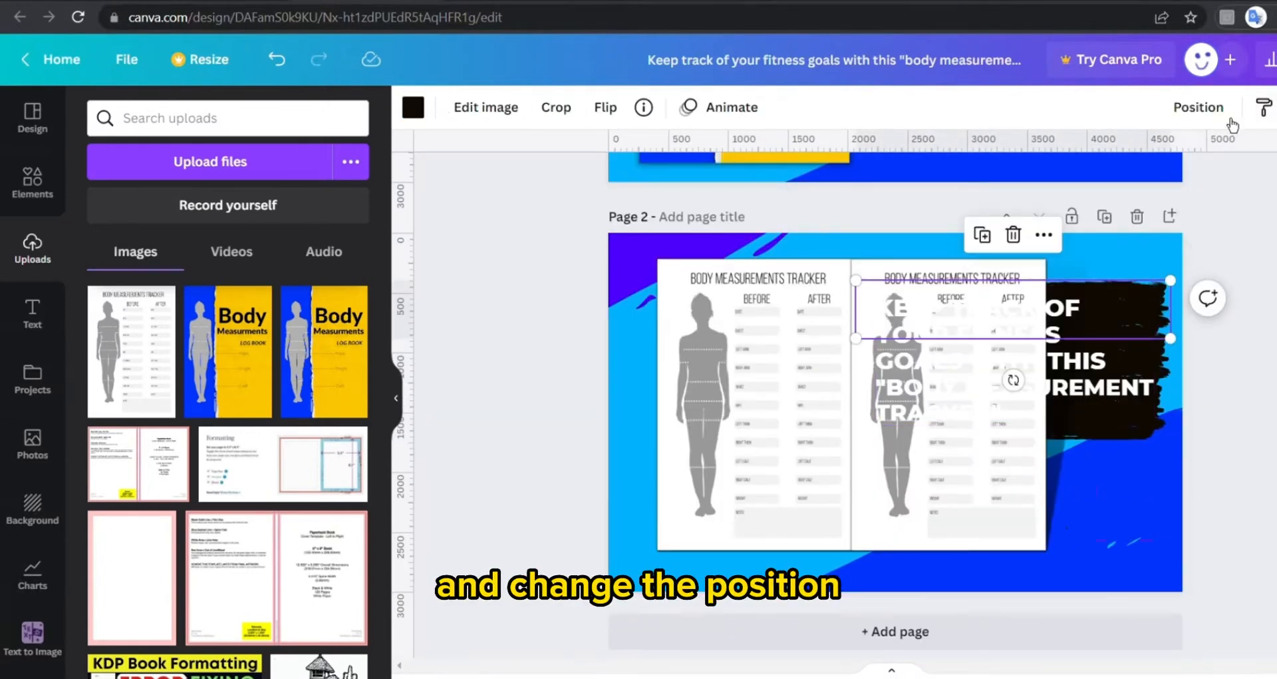
- Bring the slogan forward and rewrite it as 'KEEP TRACK OF YOUR:' with six measurement bullets
click(1197, 106)
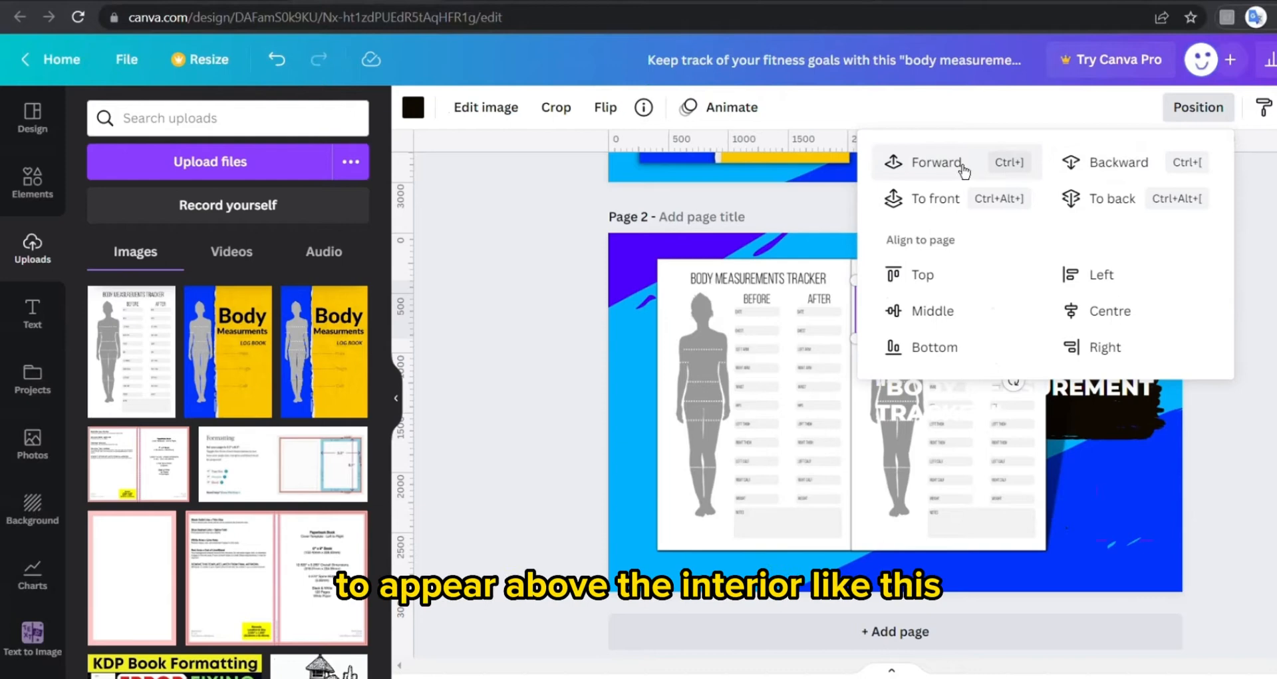
click(934, 161)
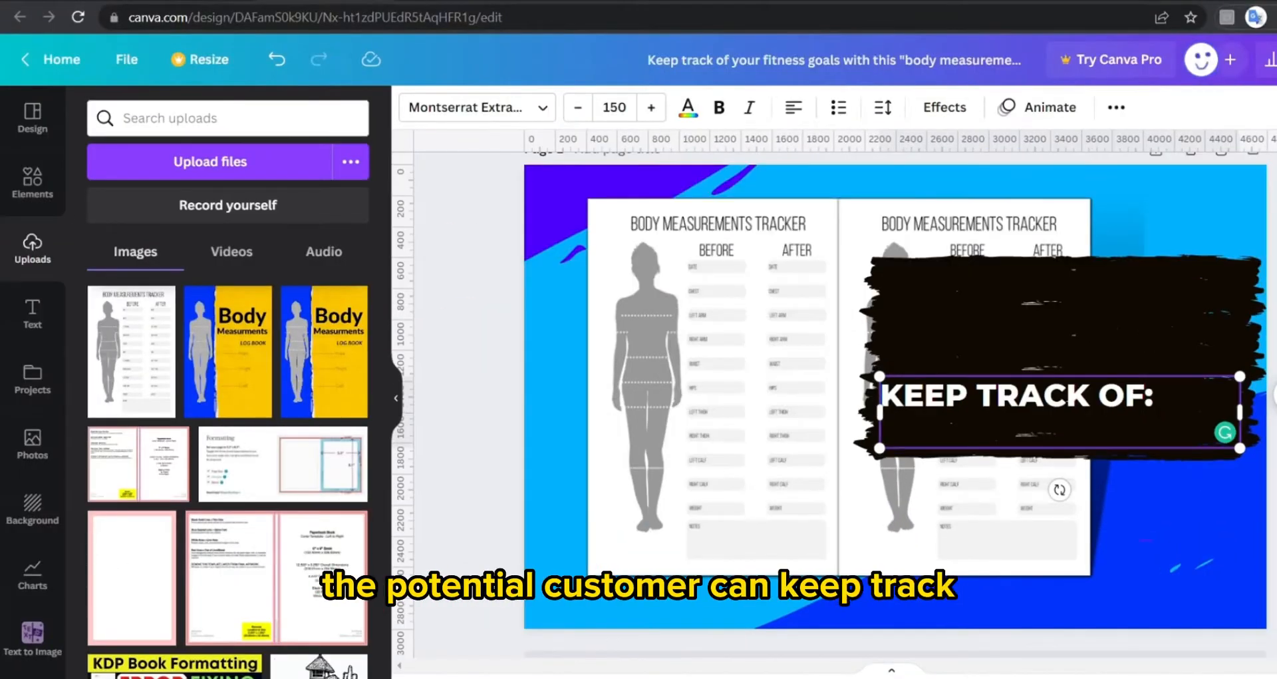
text(YOUR)
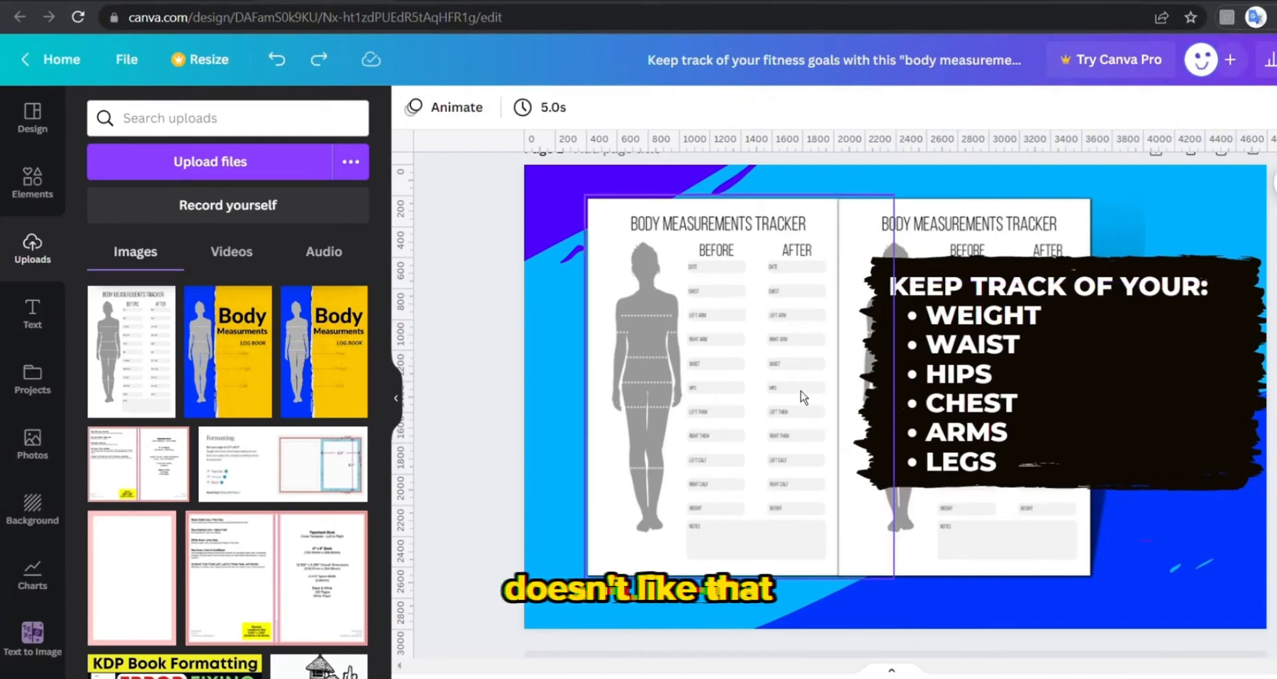
scroll(down, 3)
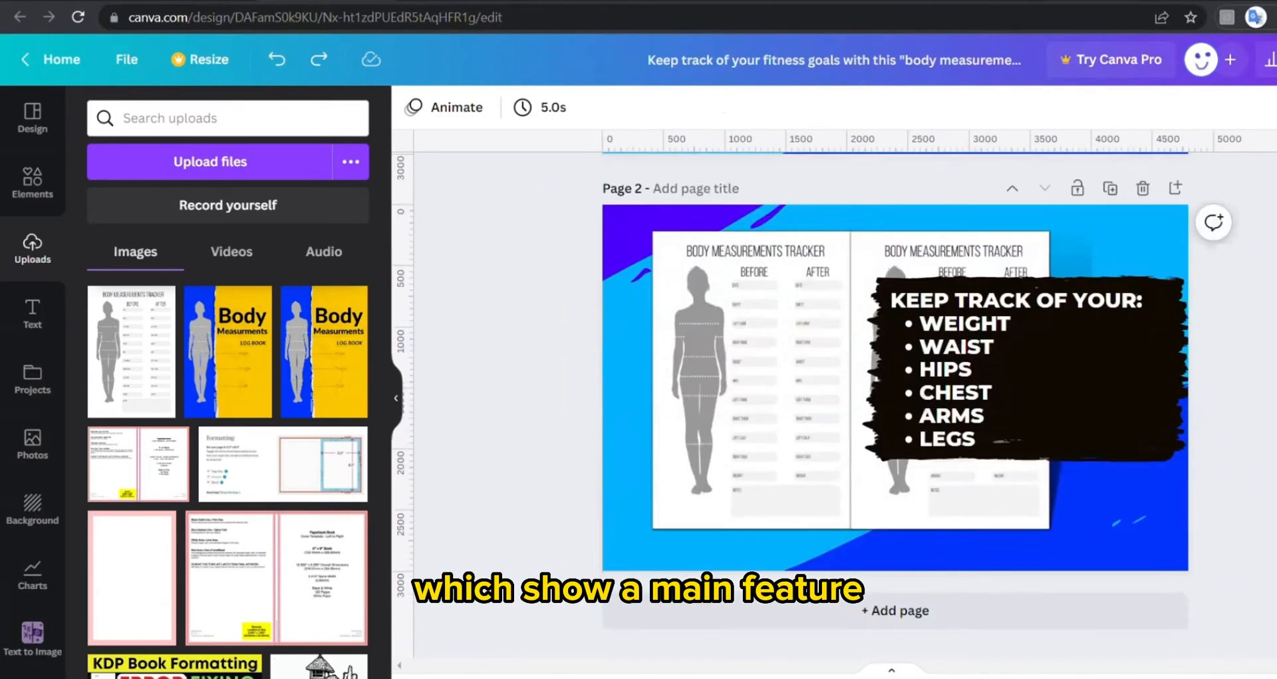
- Duplicate the feature banner as a third page and select its black brush caption shape
click(734, 383)
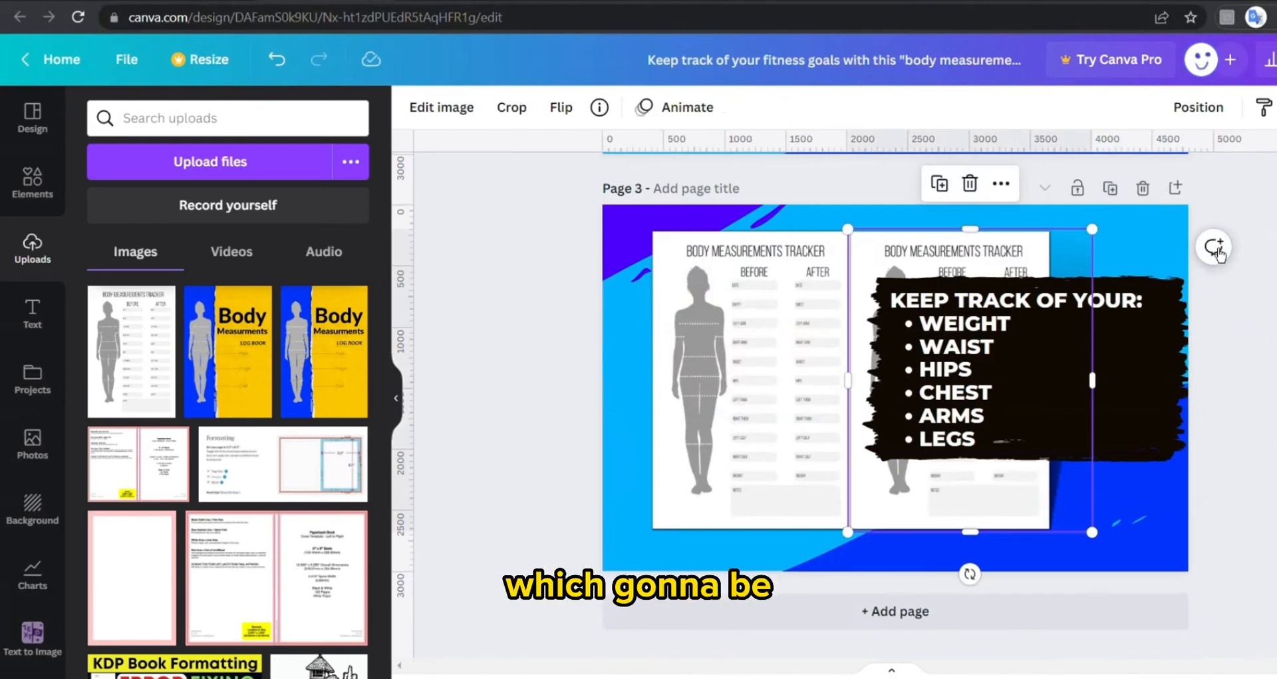
mouse_move(998, 269)
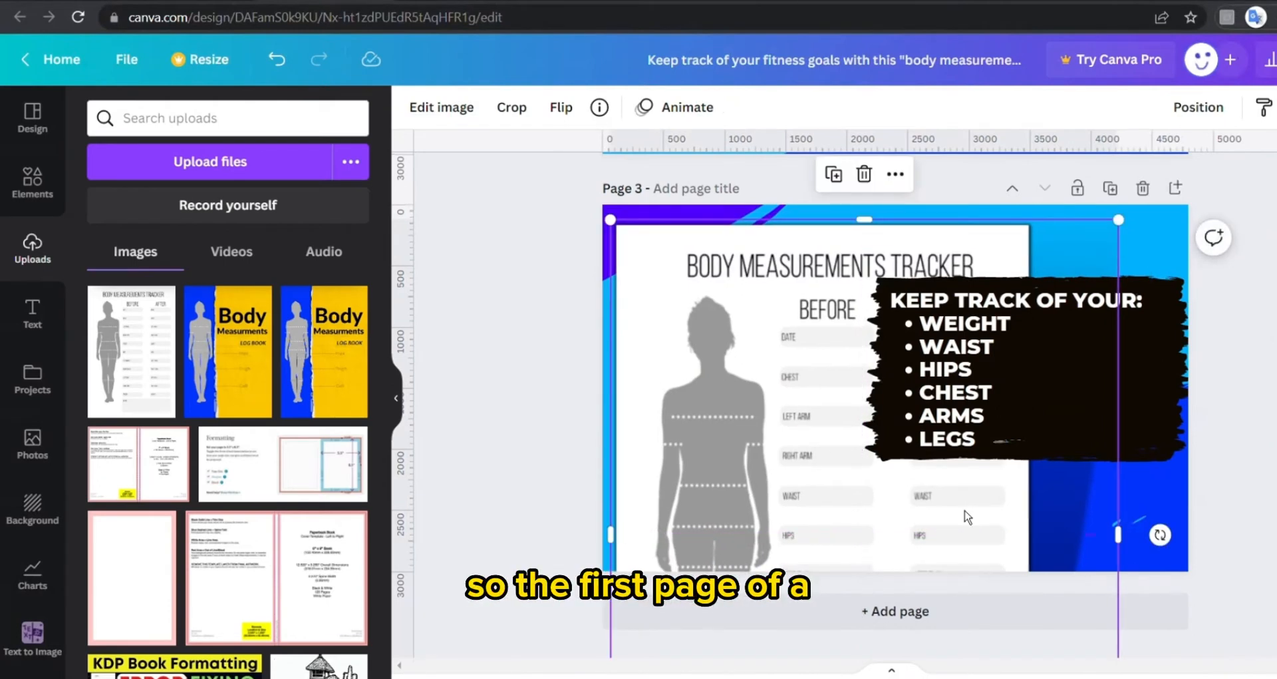
scroll(down, 3)
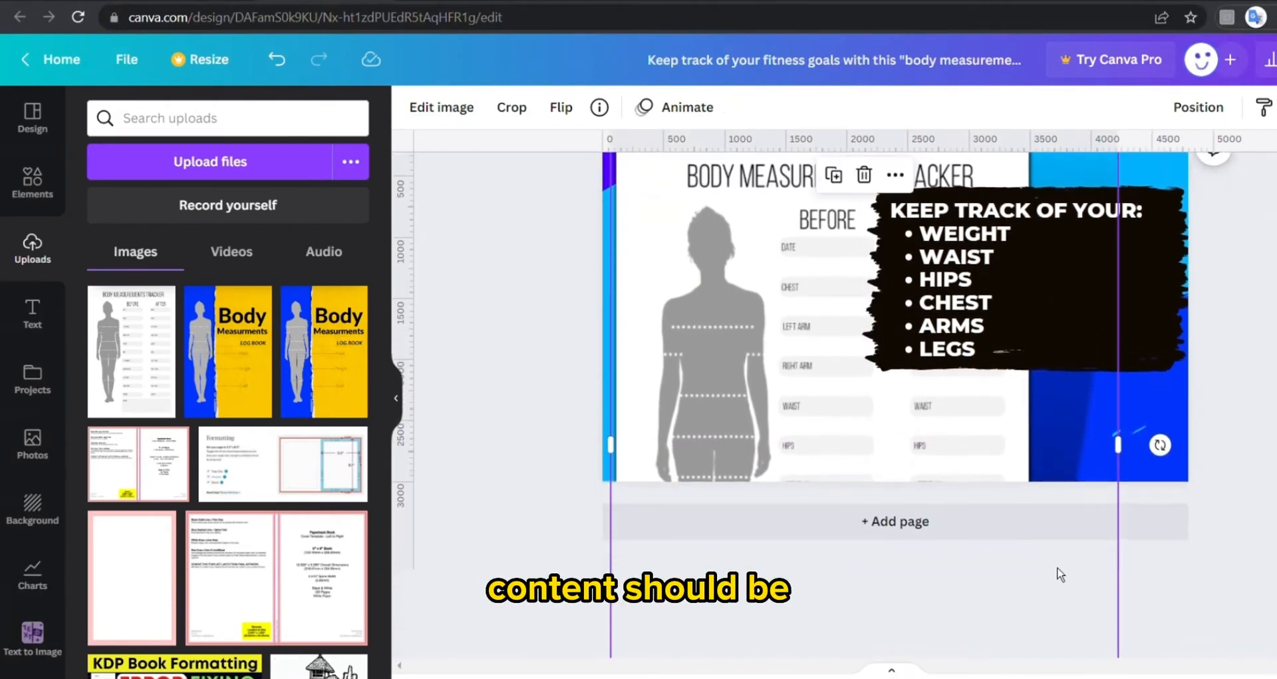
scroll(down, 3)
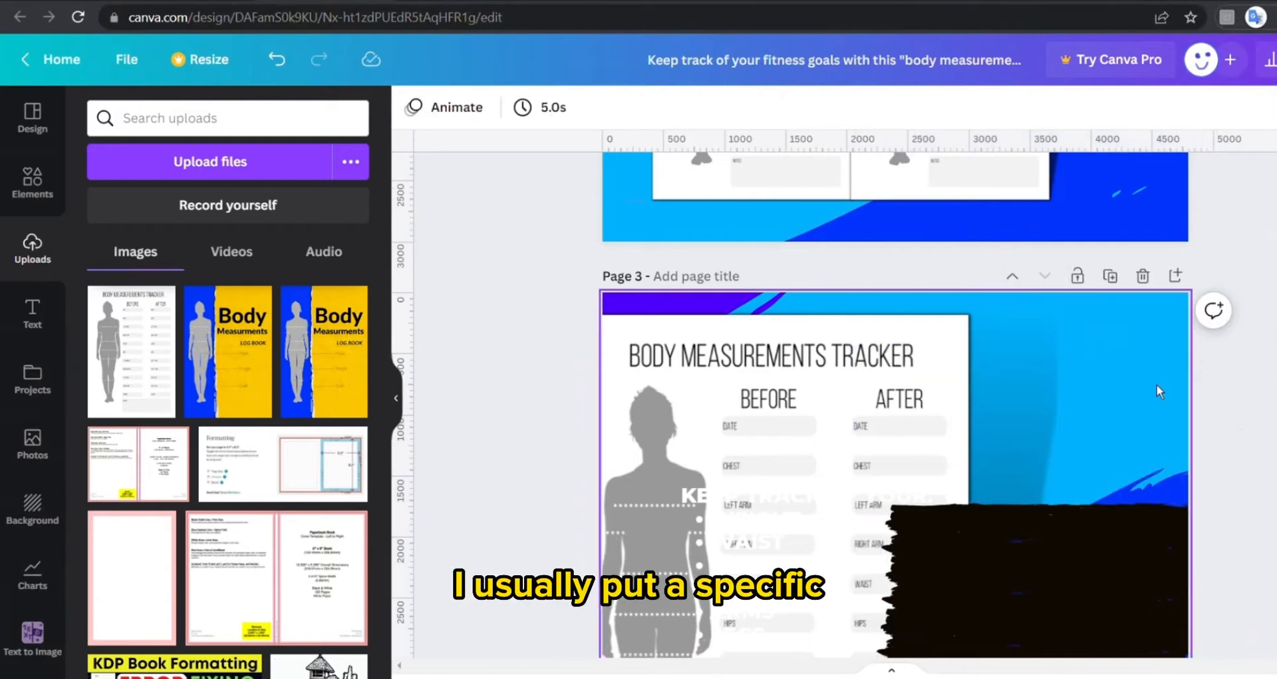
click(1031, 594)
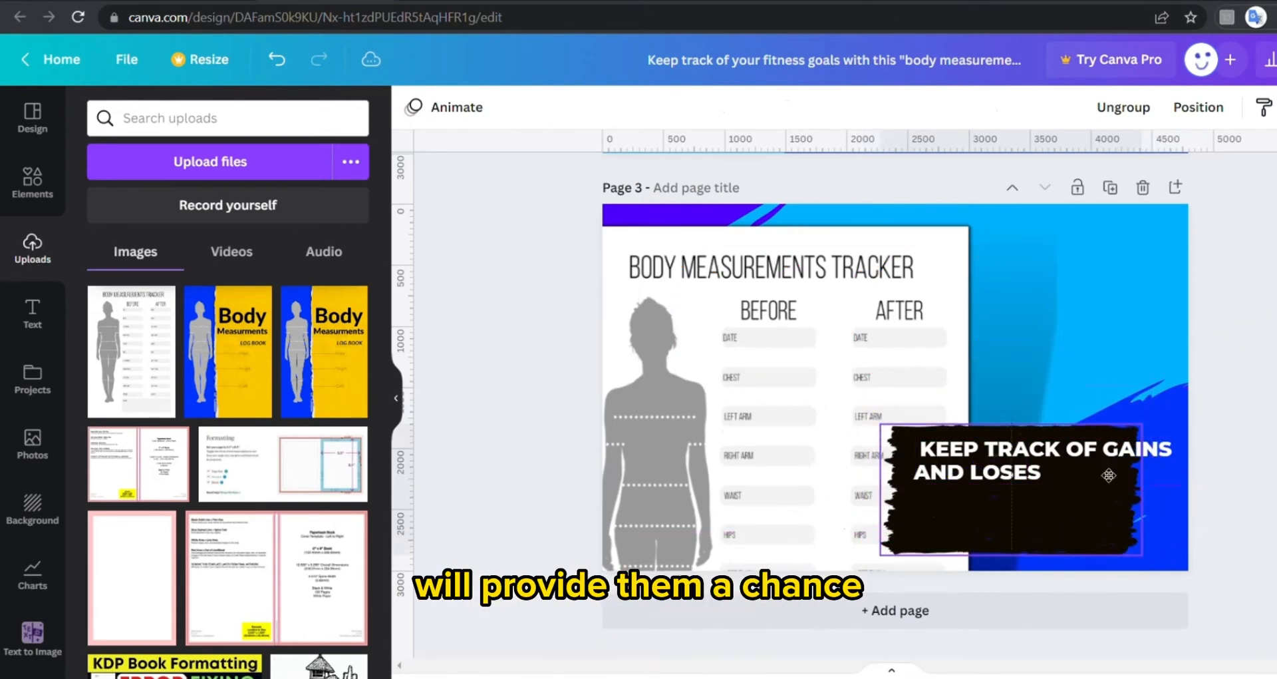
- Widen the caption text box and raise its font size to 159
click(1010, 448)
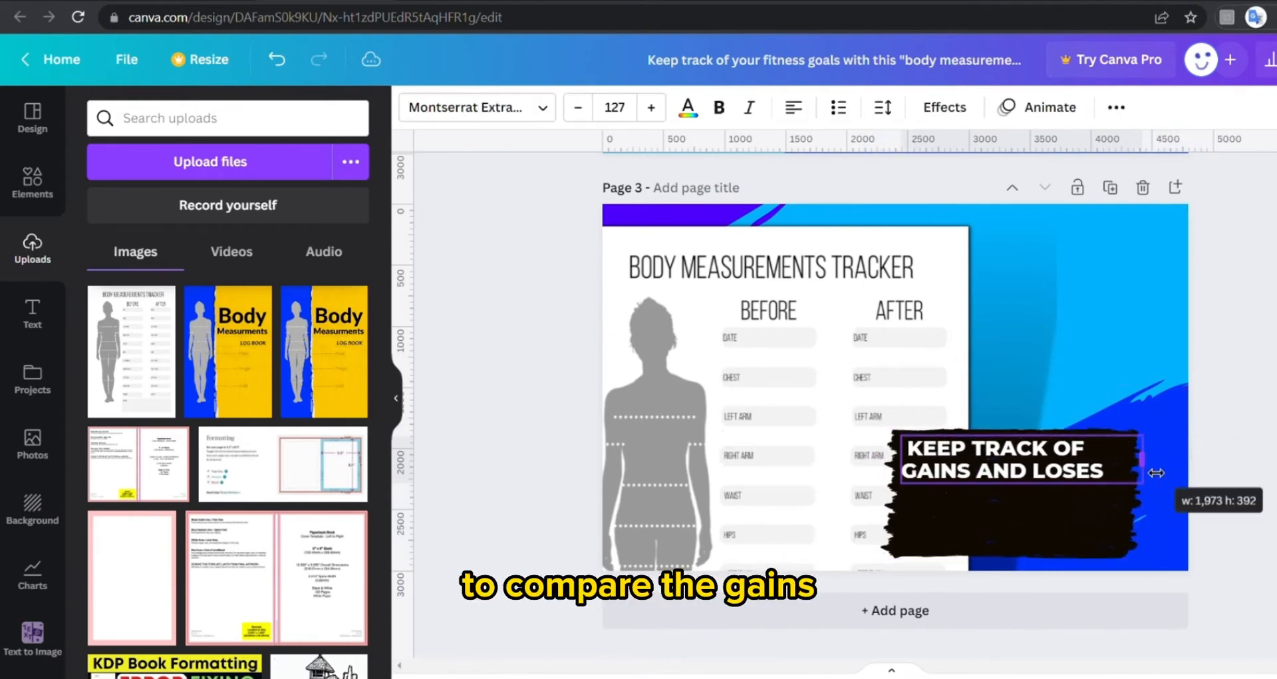
click(1016, 458)
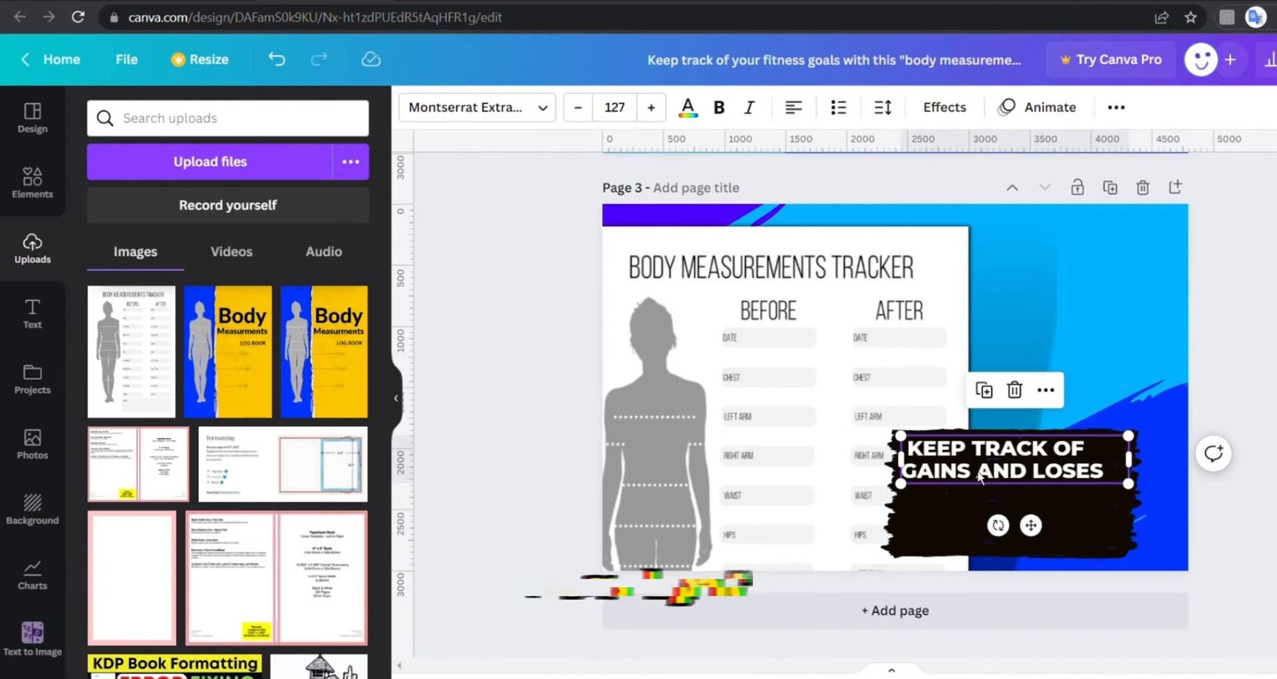
click(650, 107)
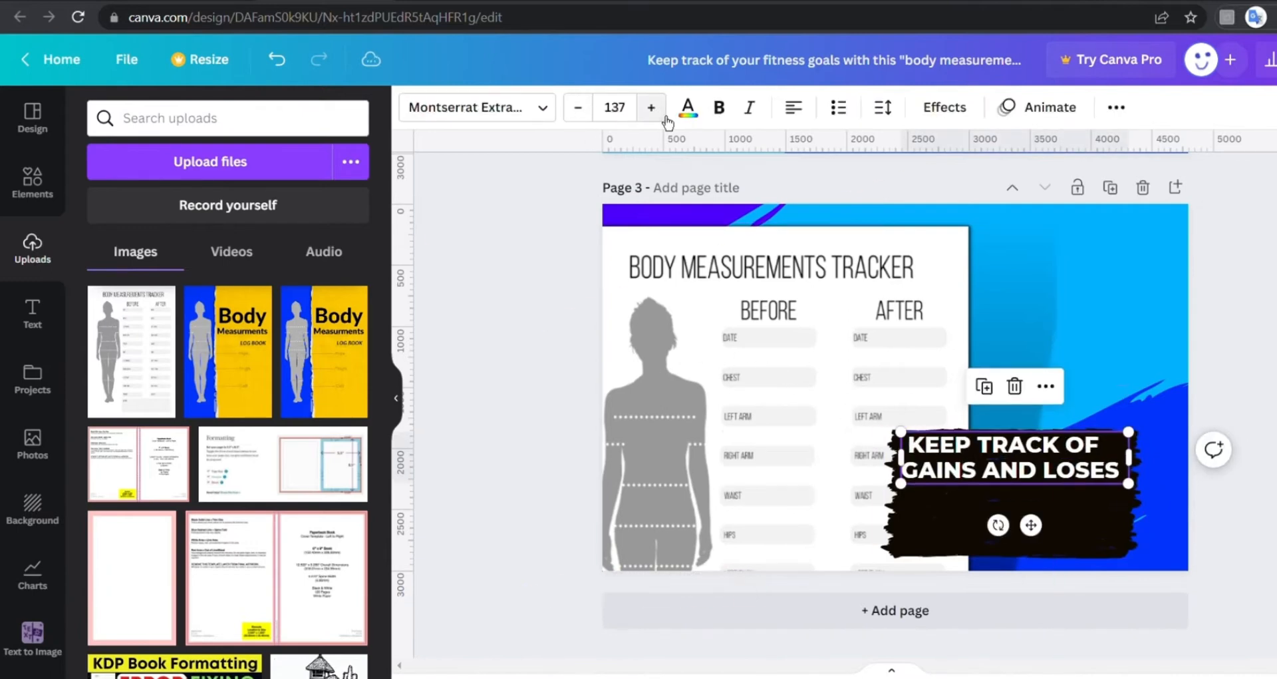
click(651, 106)
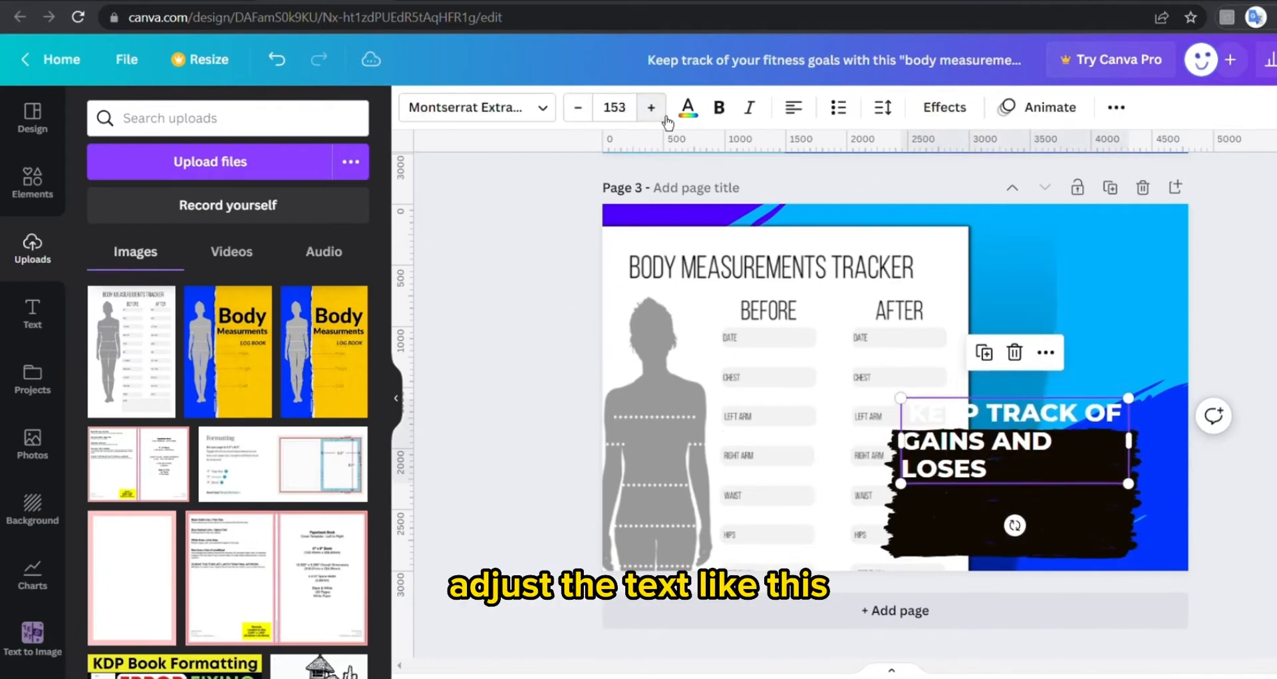
- Color the word GAINS green and LOSES red in the caption
click(651, 107)
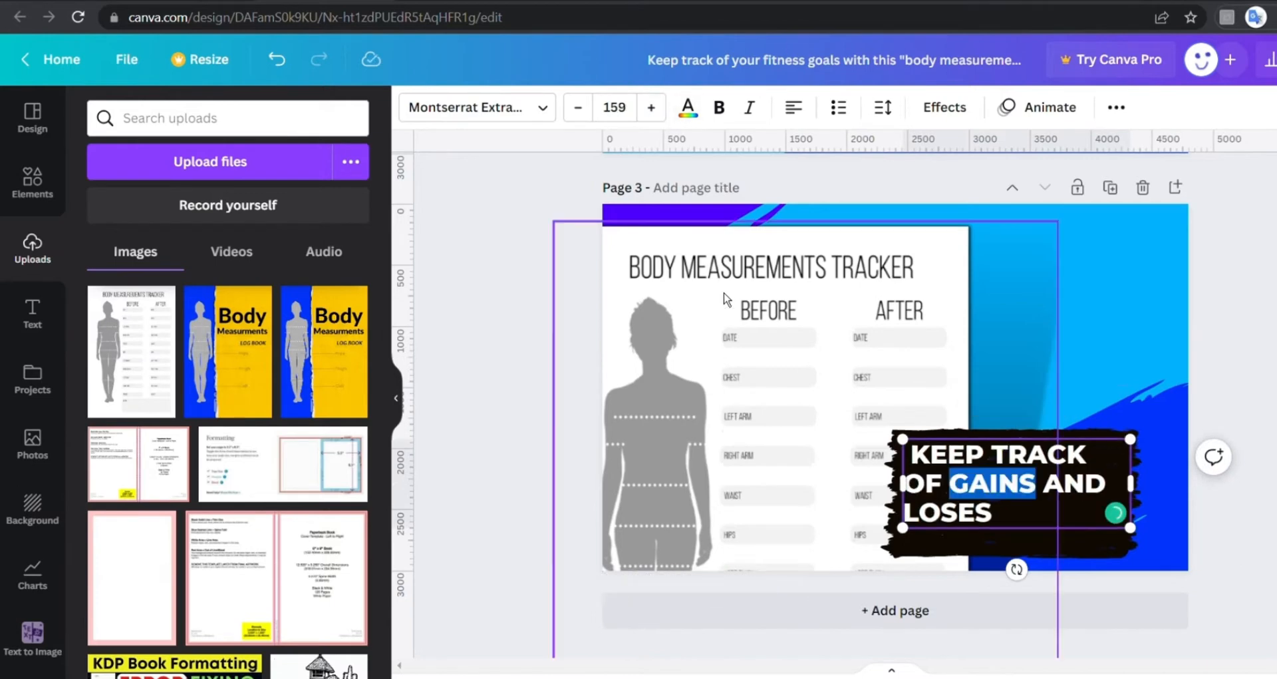
click(686, 106)
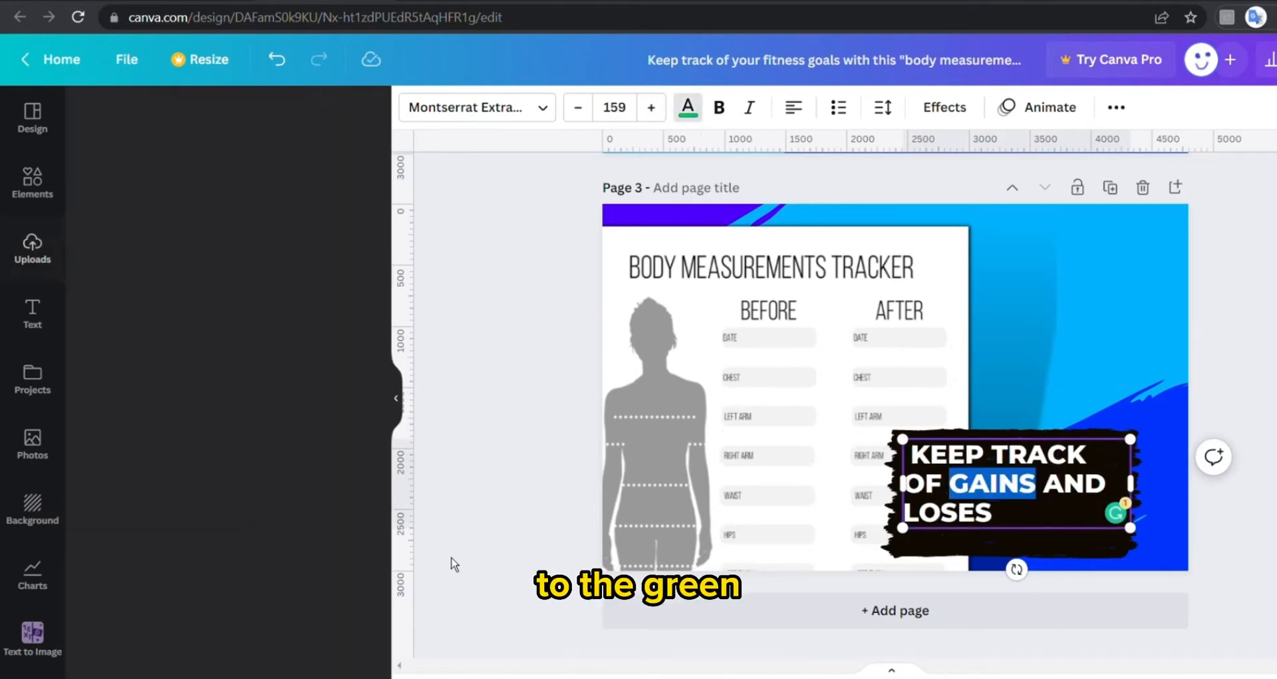
click(32, 248)
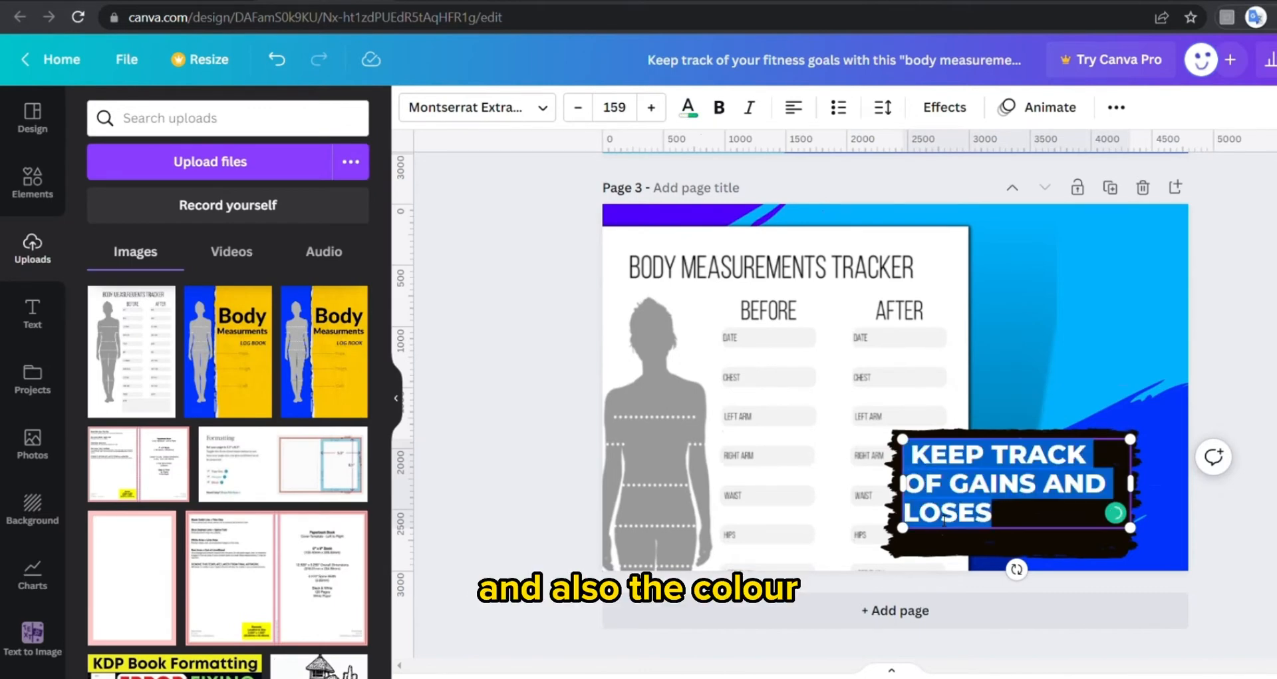
click(687, 107)
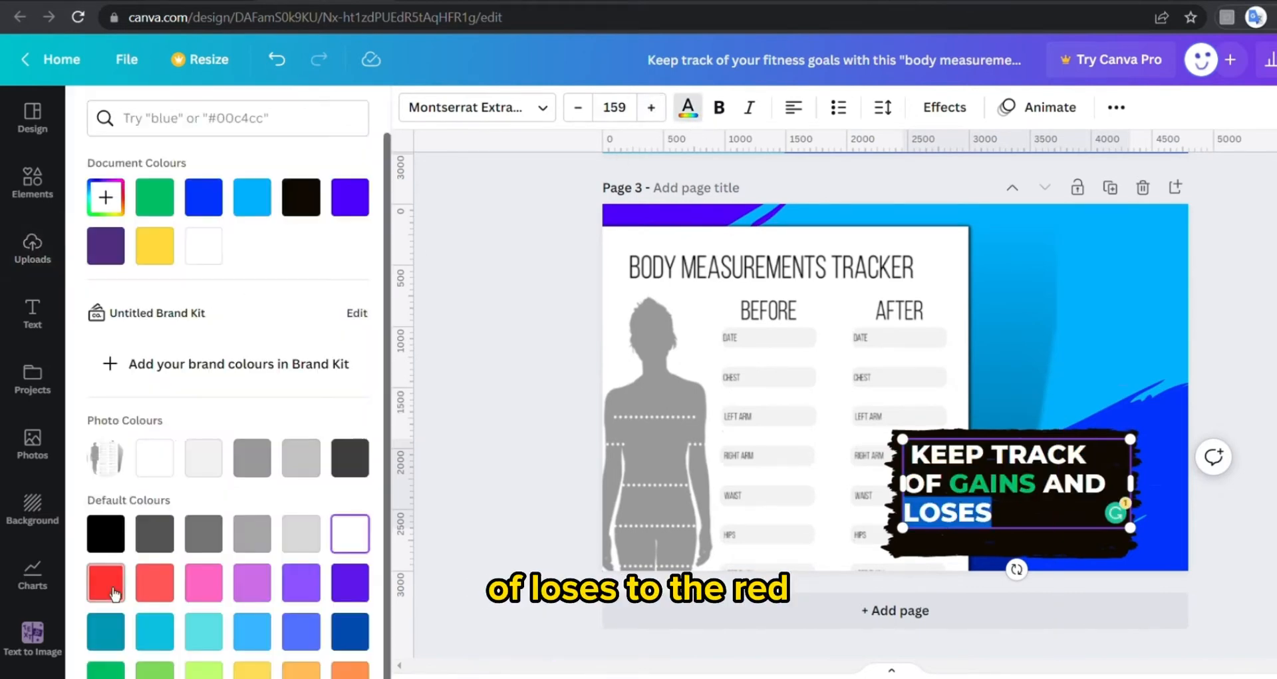
click(32, 248)
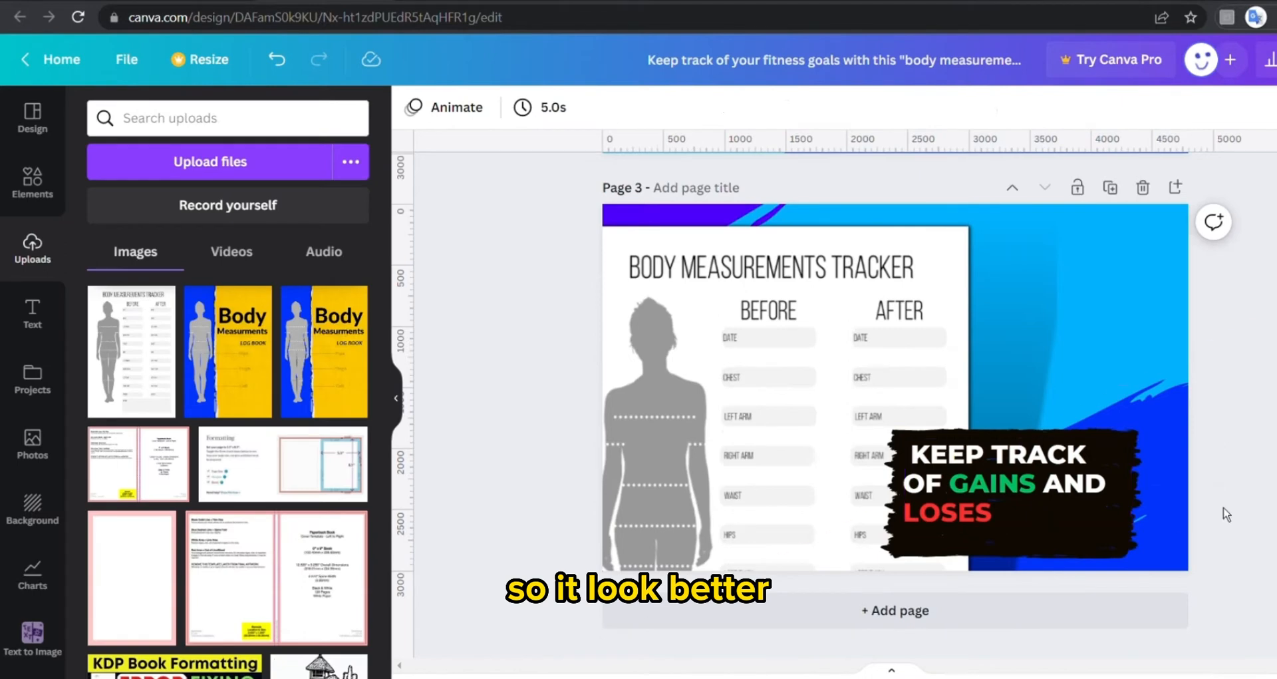
click(1022, 483)
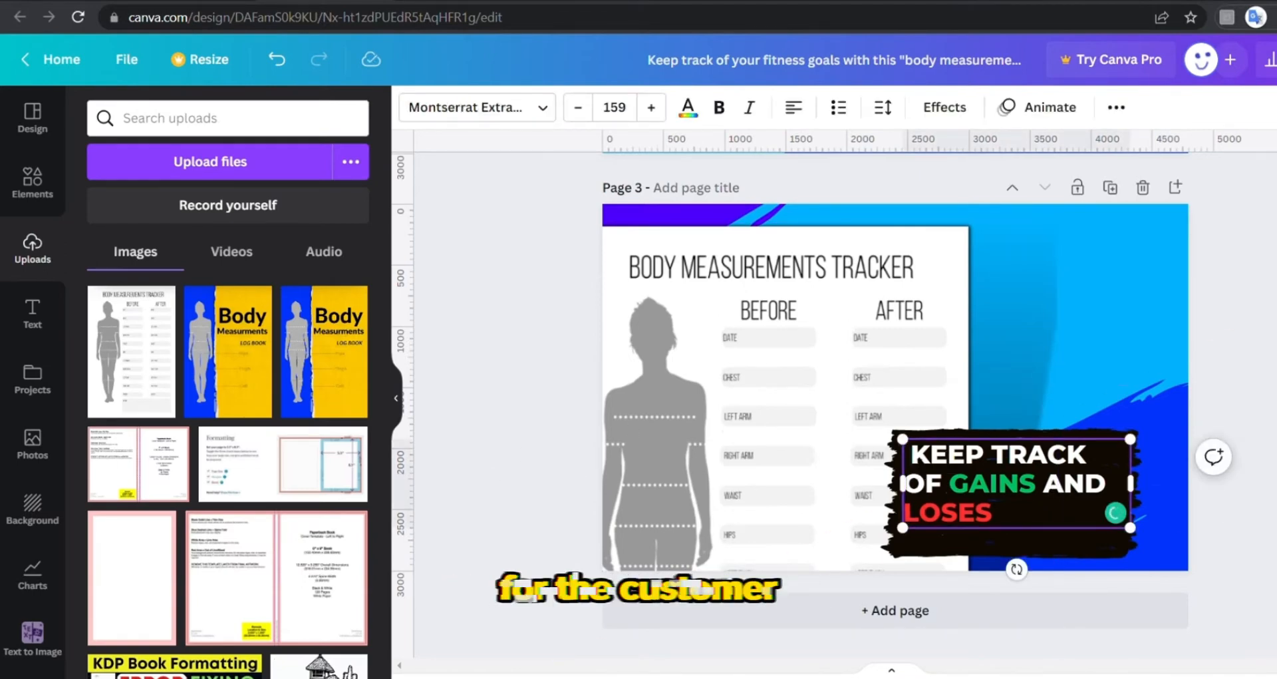
- Insert a curved arrow graphic pointing toward the AFTER column and color it black
click(31, 181)
text(Arrow)
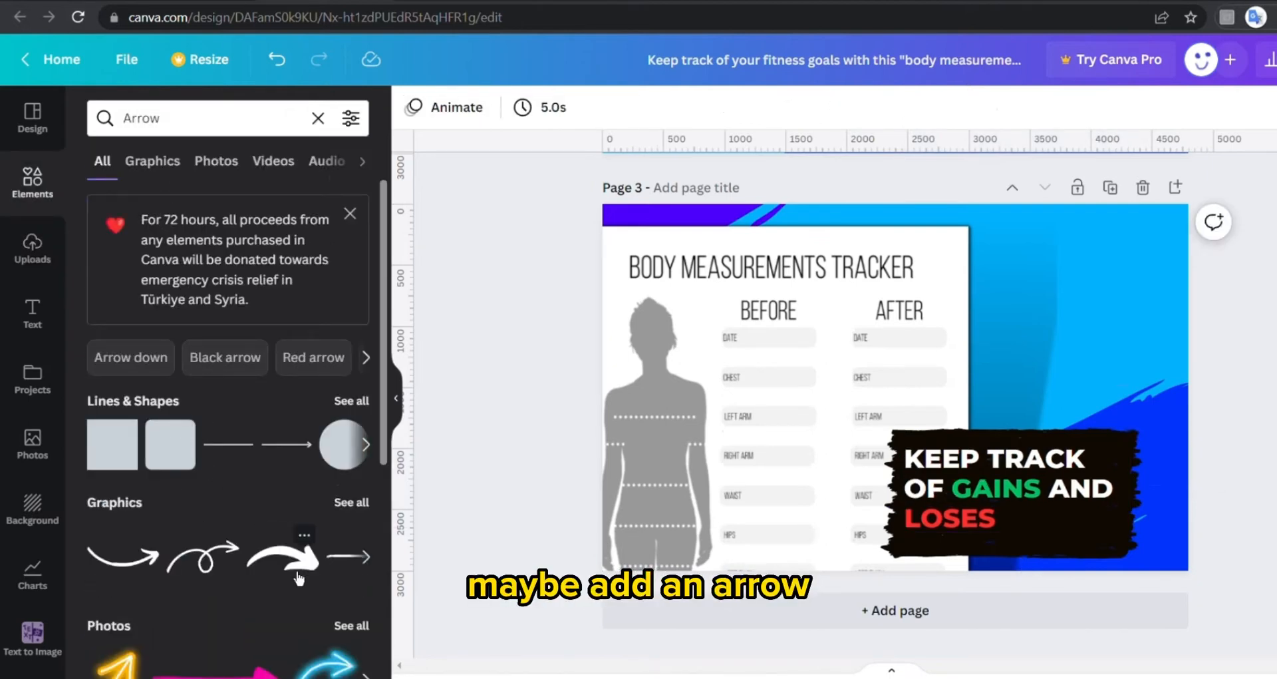
scroll(down, 3)
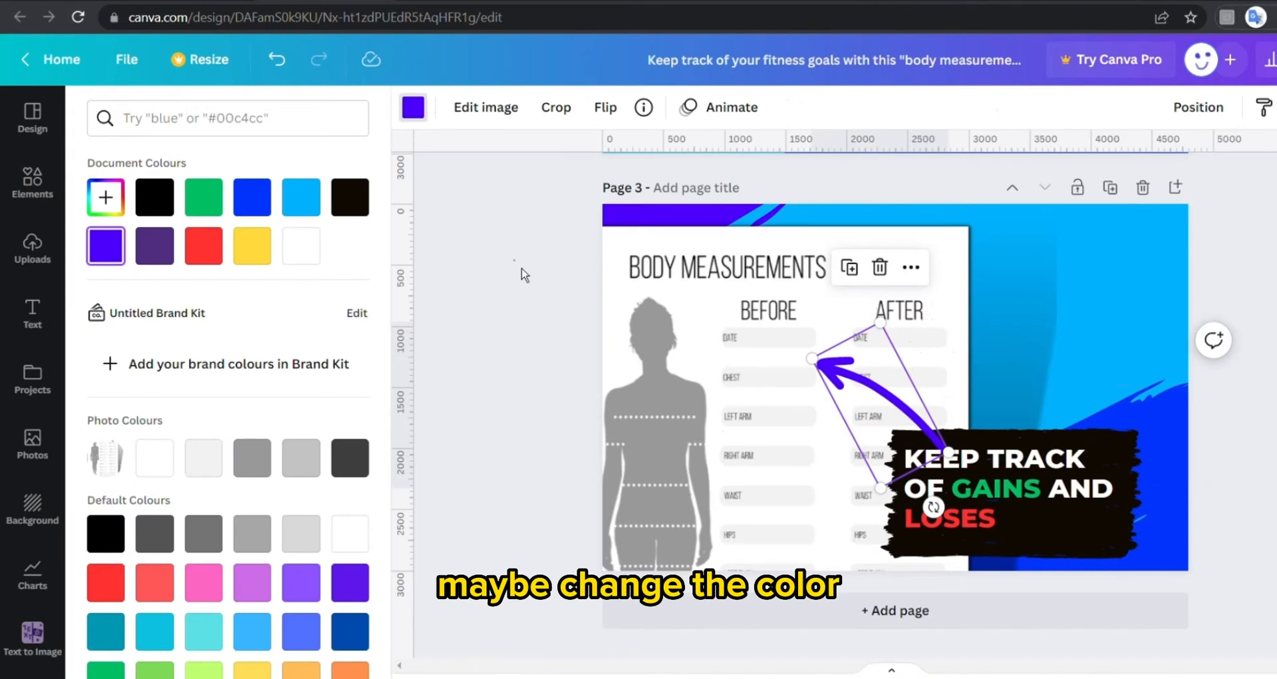
click(105, 580)
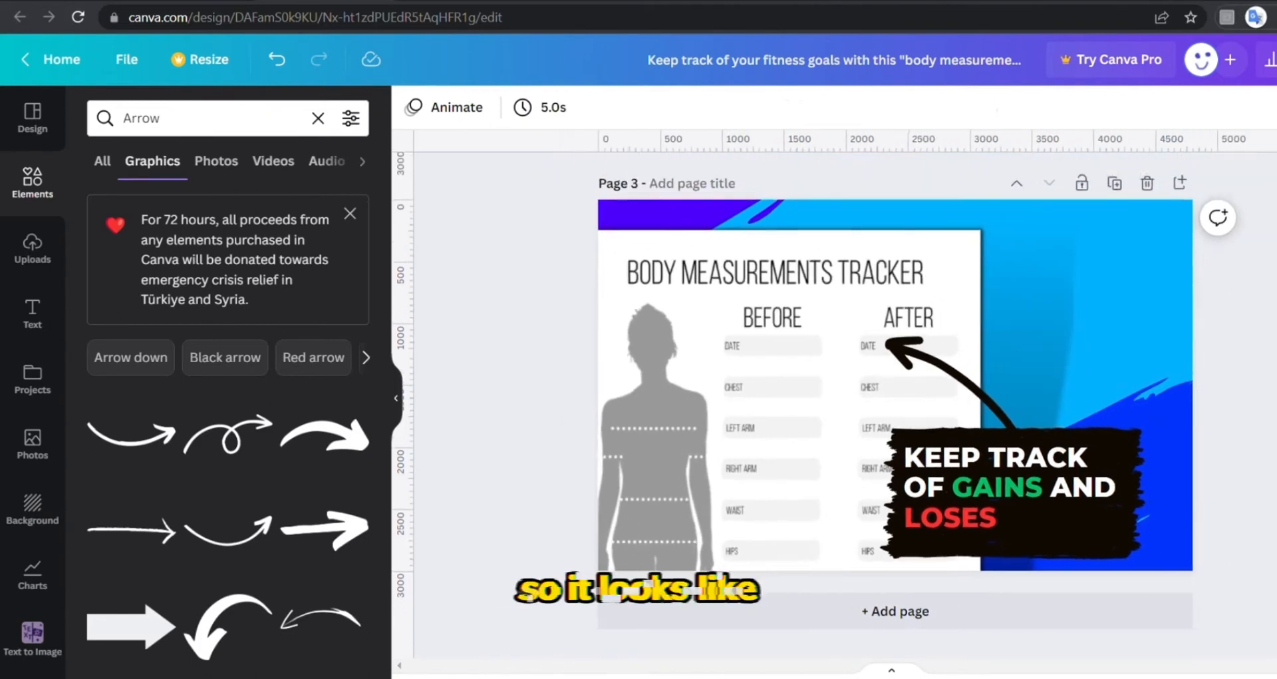
scroll(down, 3)
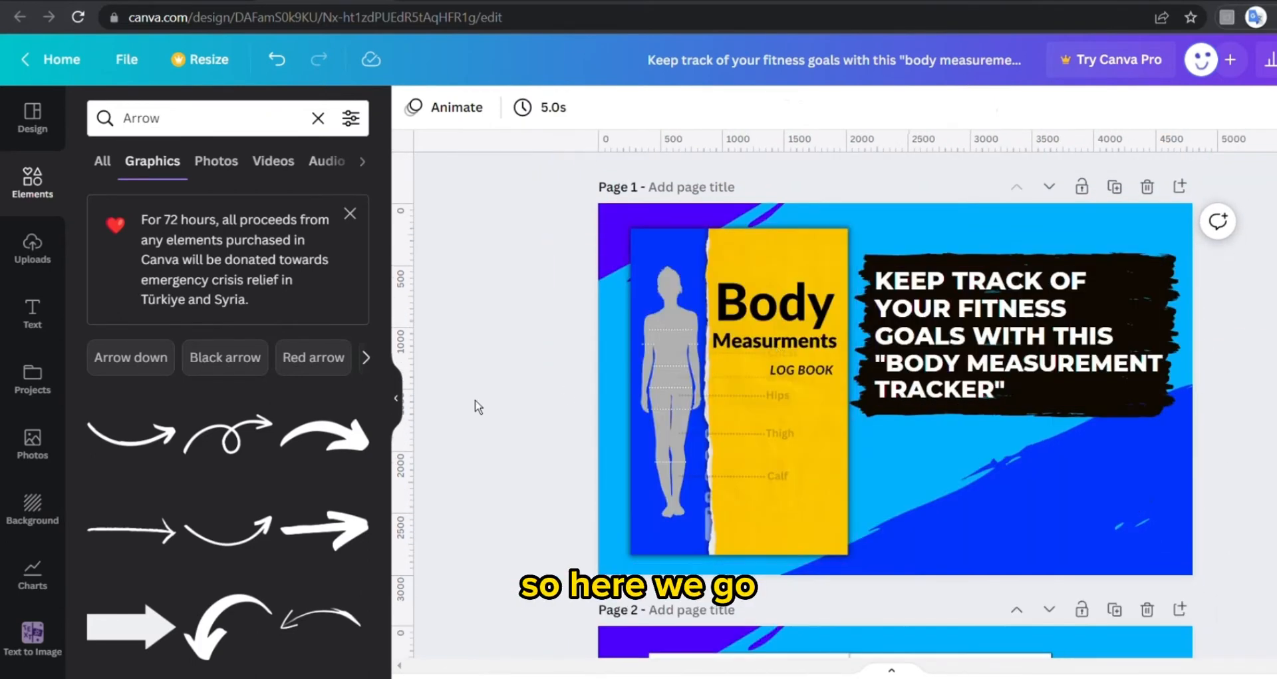
scroll(down, 3)
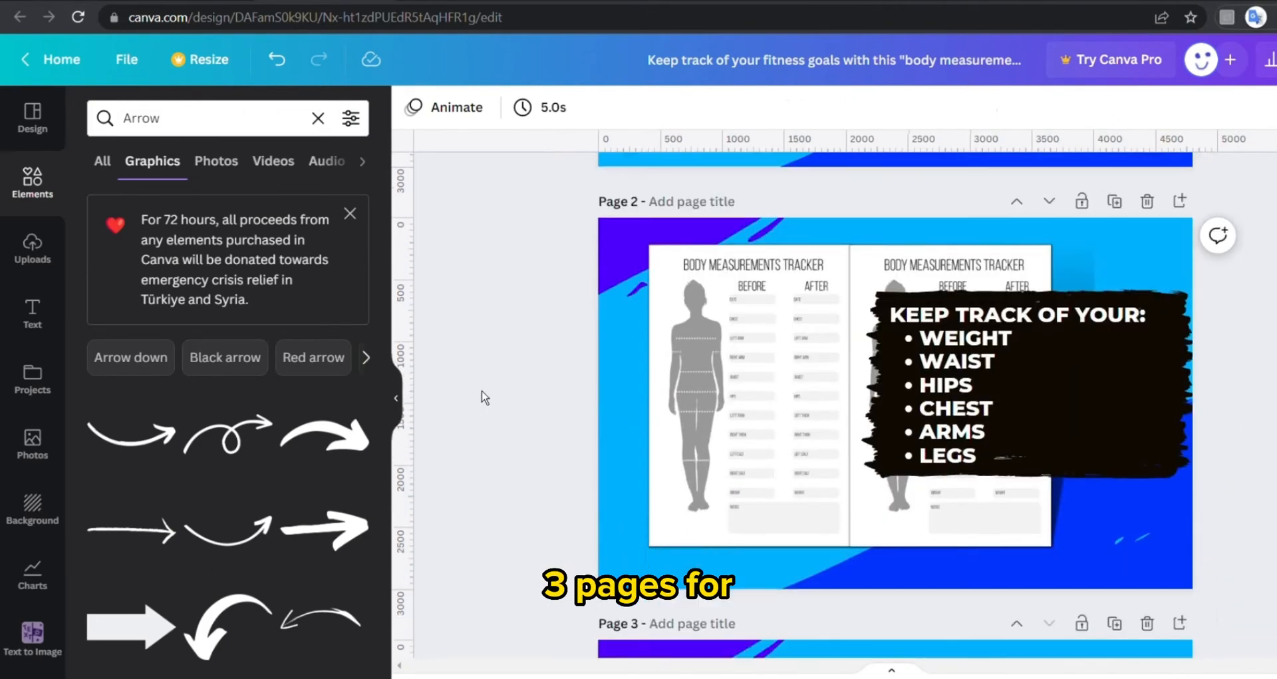
scroll(down, 3)
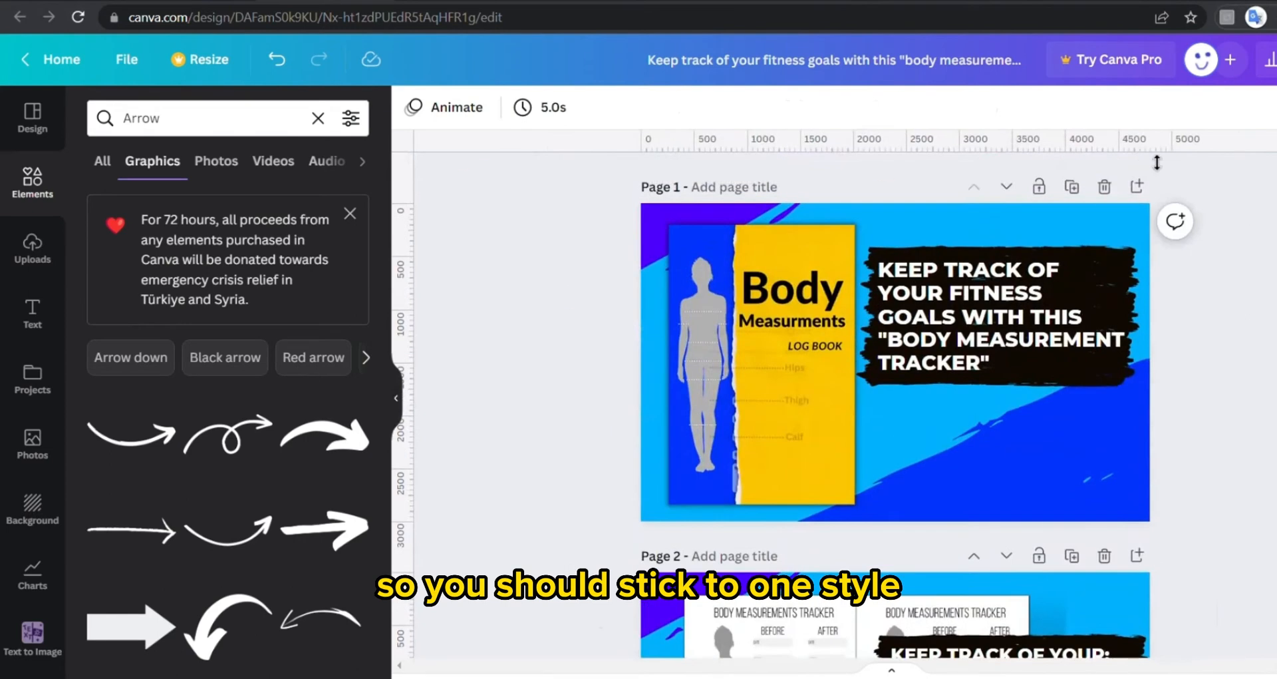
- Download all 3 pages as PNG and dismiss the download award popup
click(1259, 58)
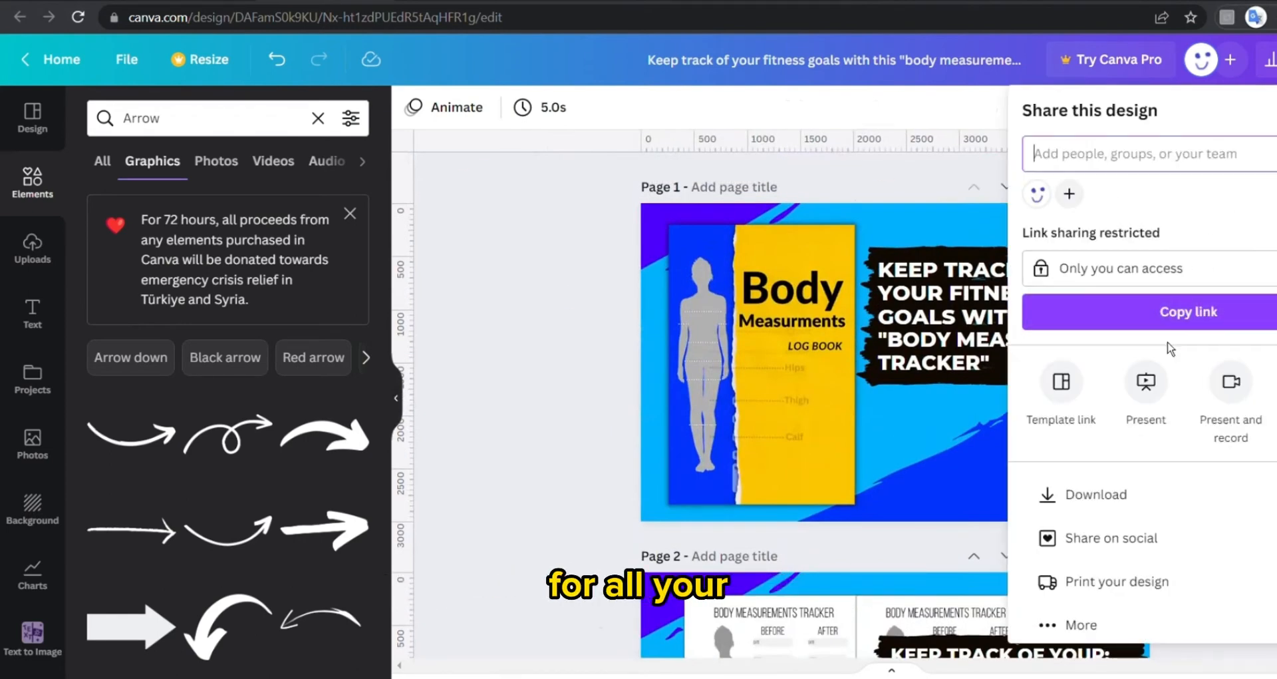
click(1096, 493)
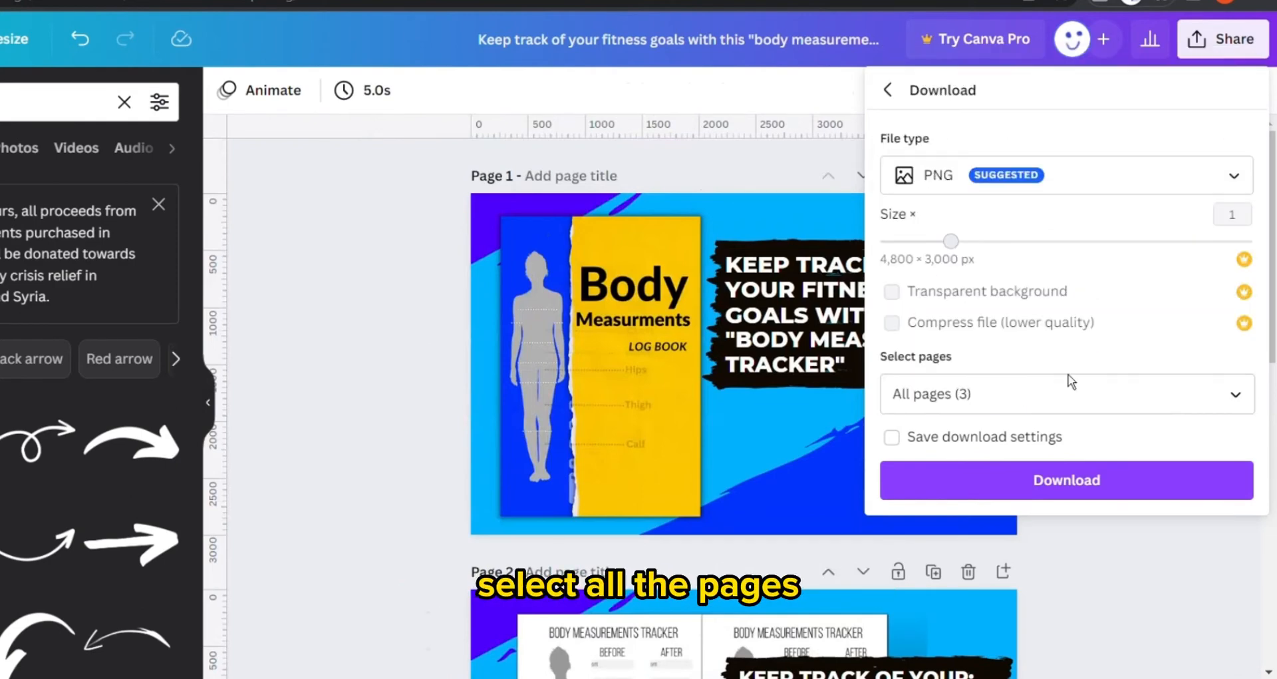
click(1066, 480)
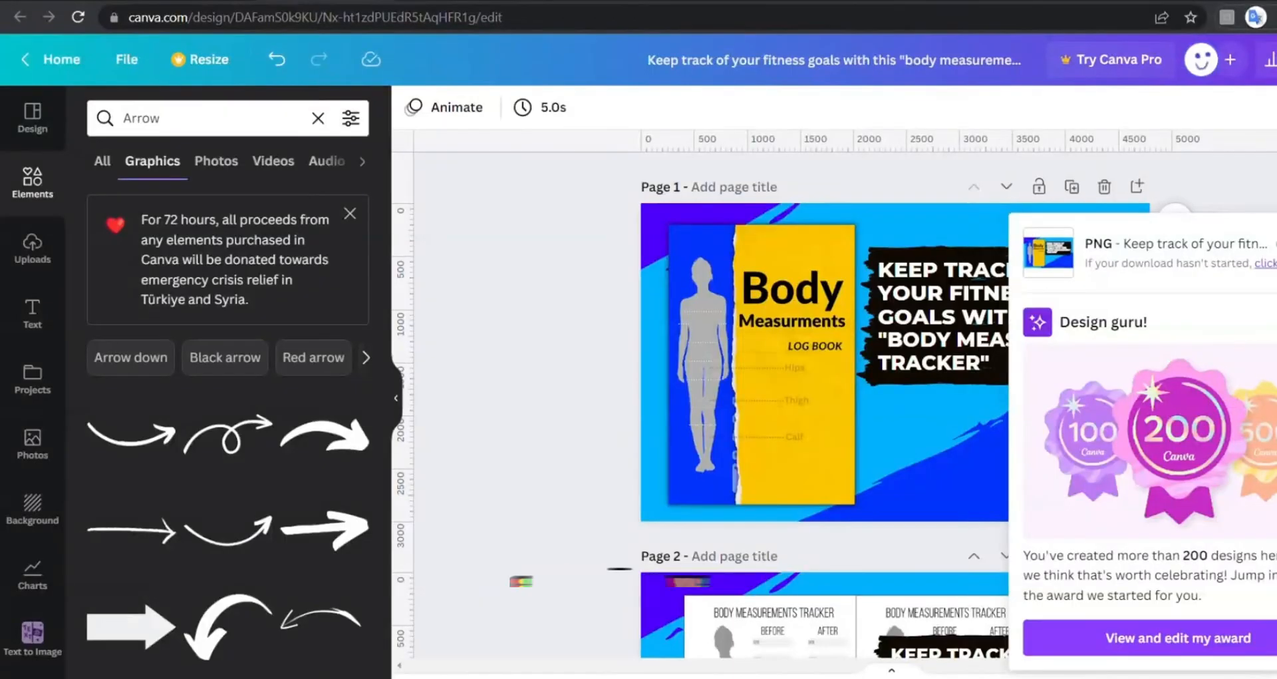
click(1000, 318)
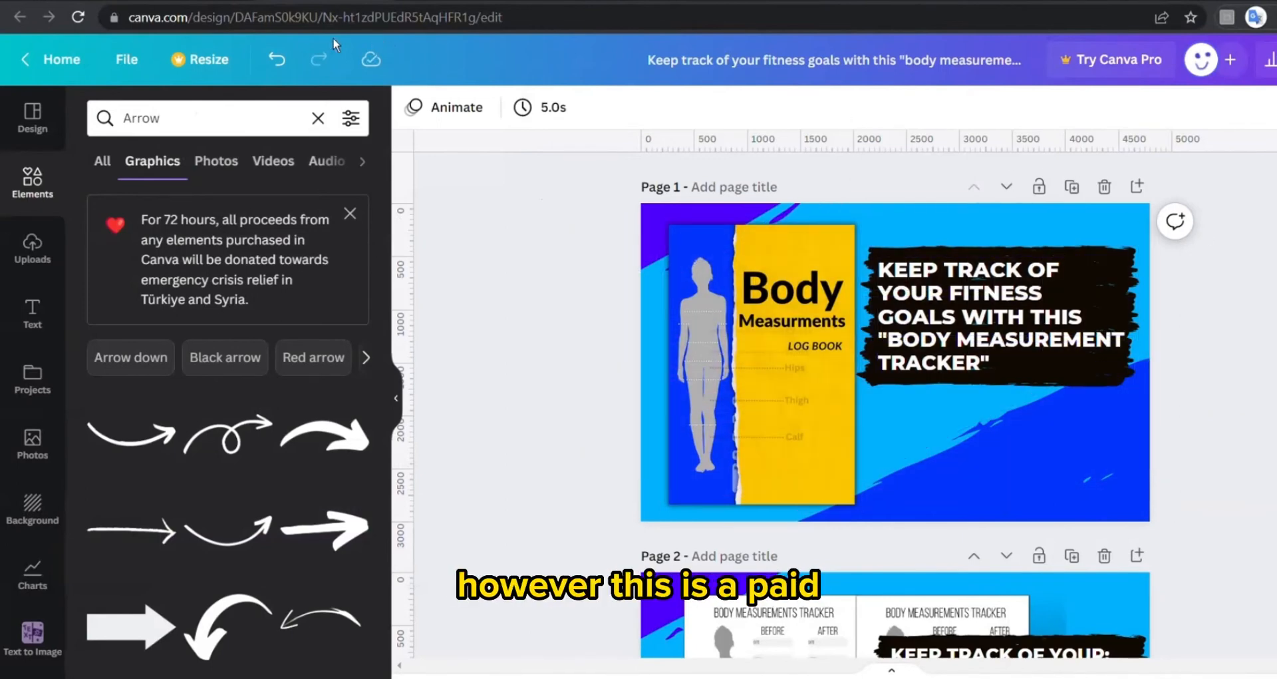
- From the Canva home page, create a new 970 × 600 px custom-size design
click(19, 18)
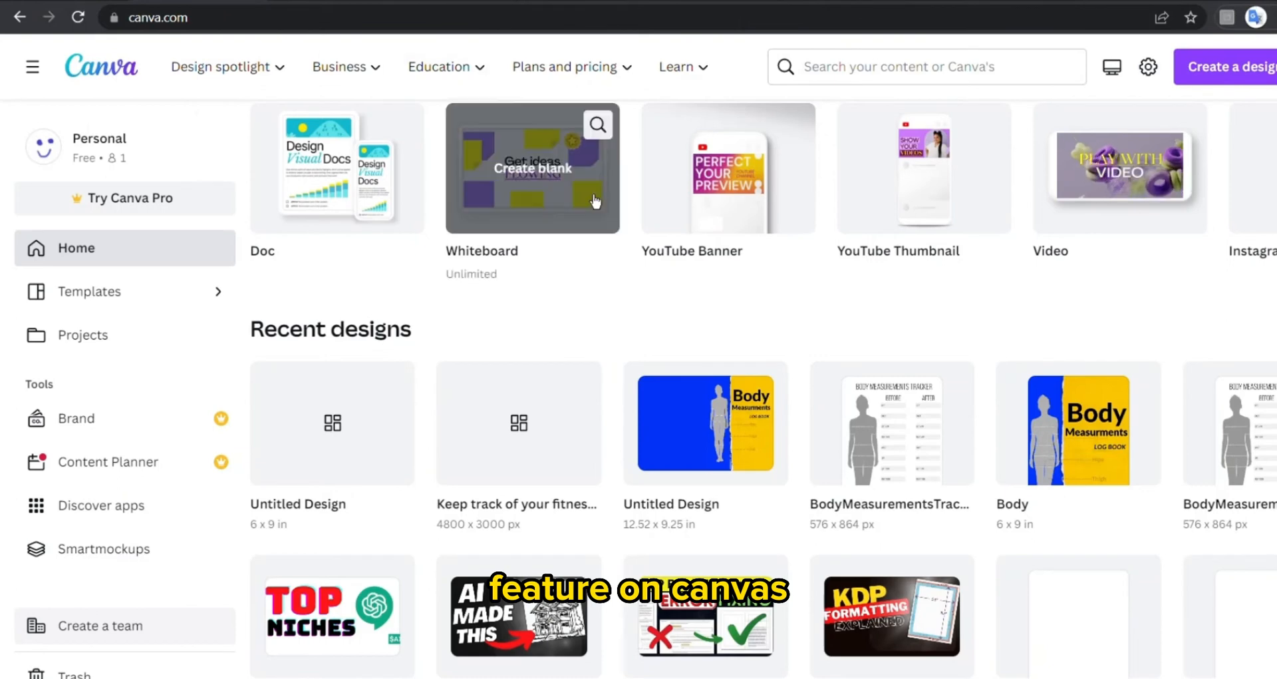
click(1201, 153)
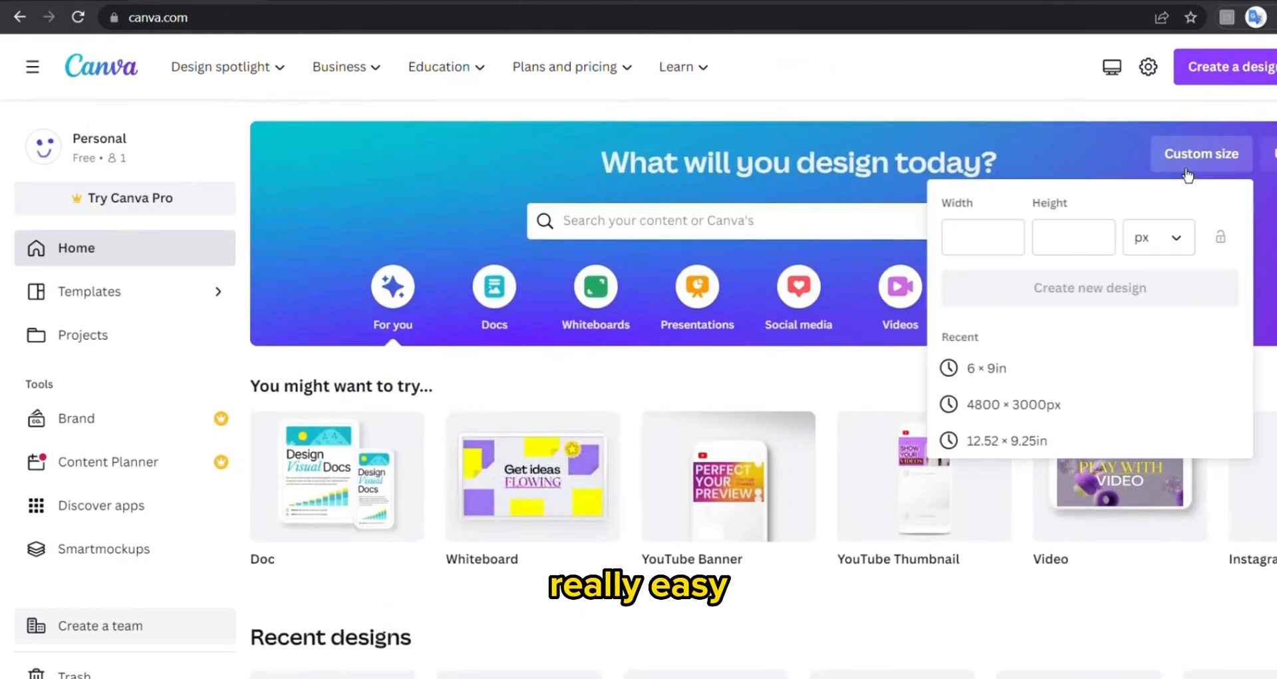
text(970)
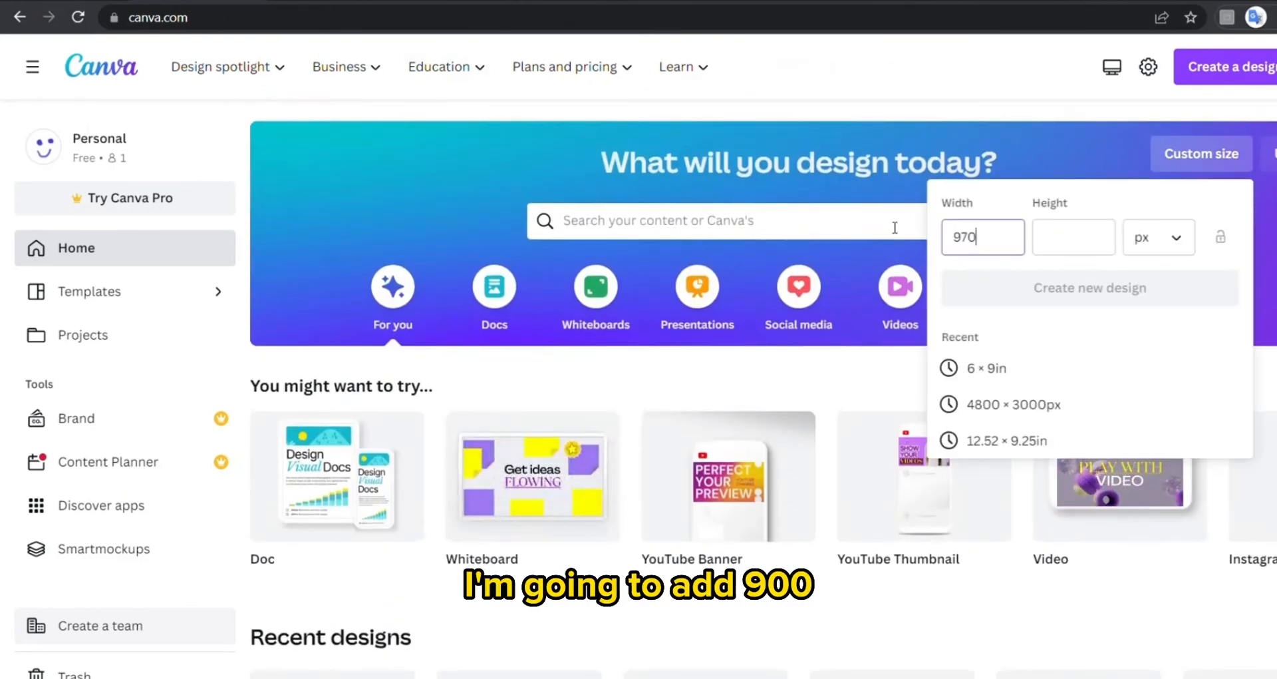
text(600)
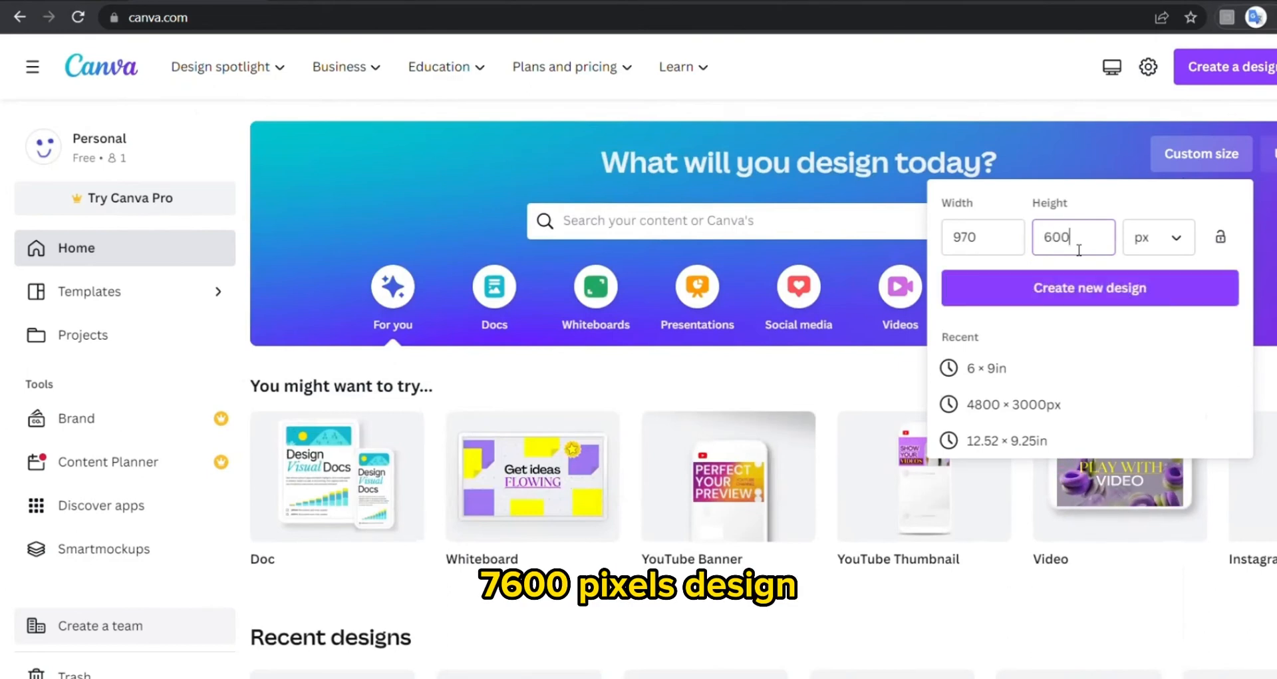
click(1089, 287)
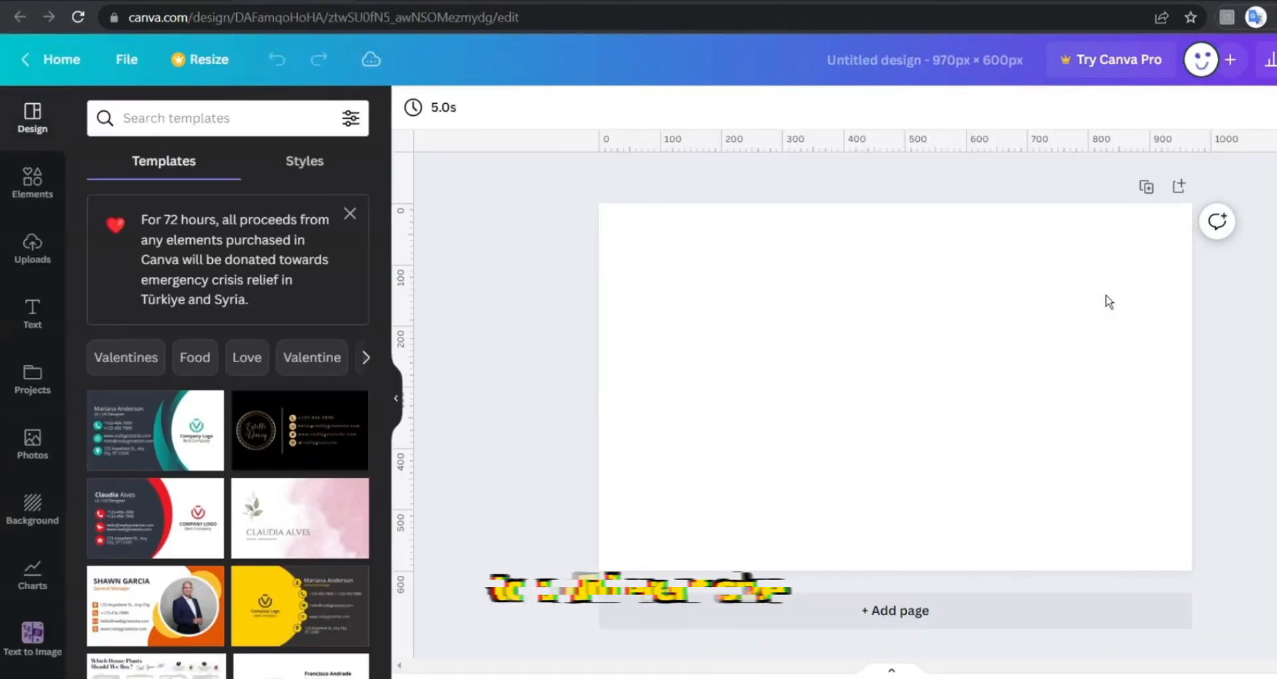
- Open the 970 × 600 banner design from Projects and download all three pages as PNG
click(32, 379)
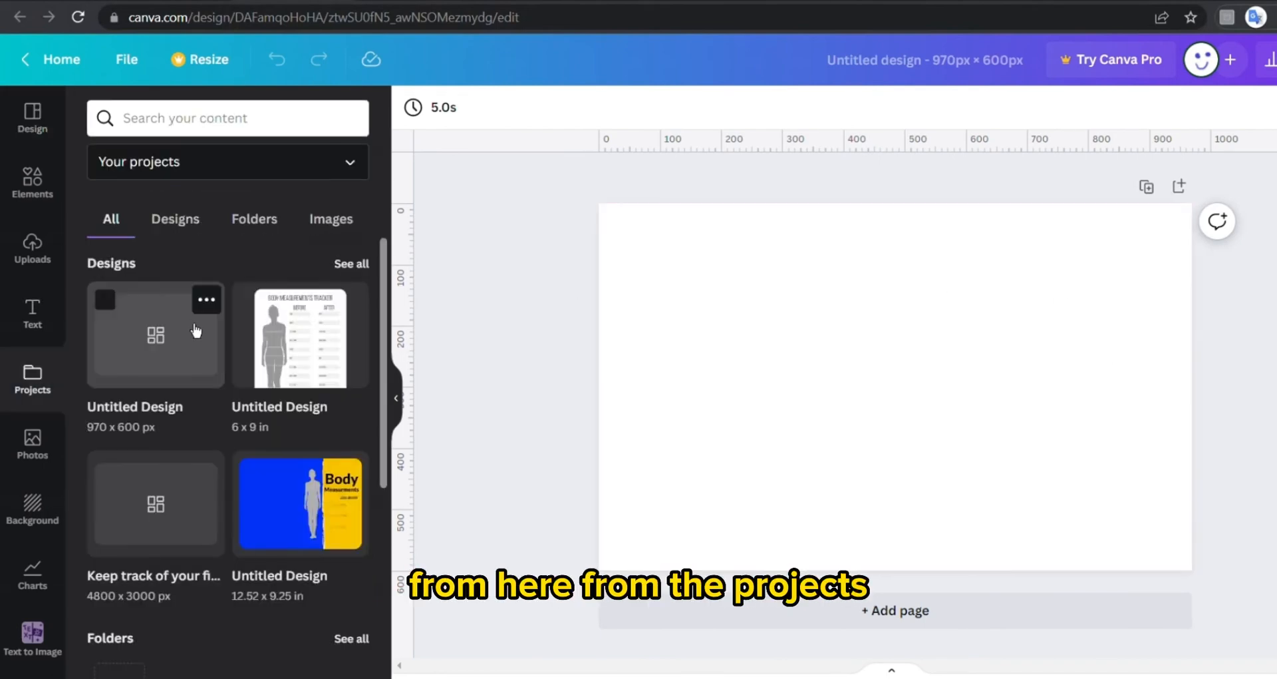
click(175, 218)
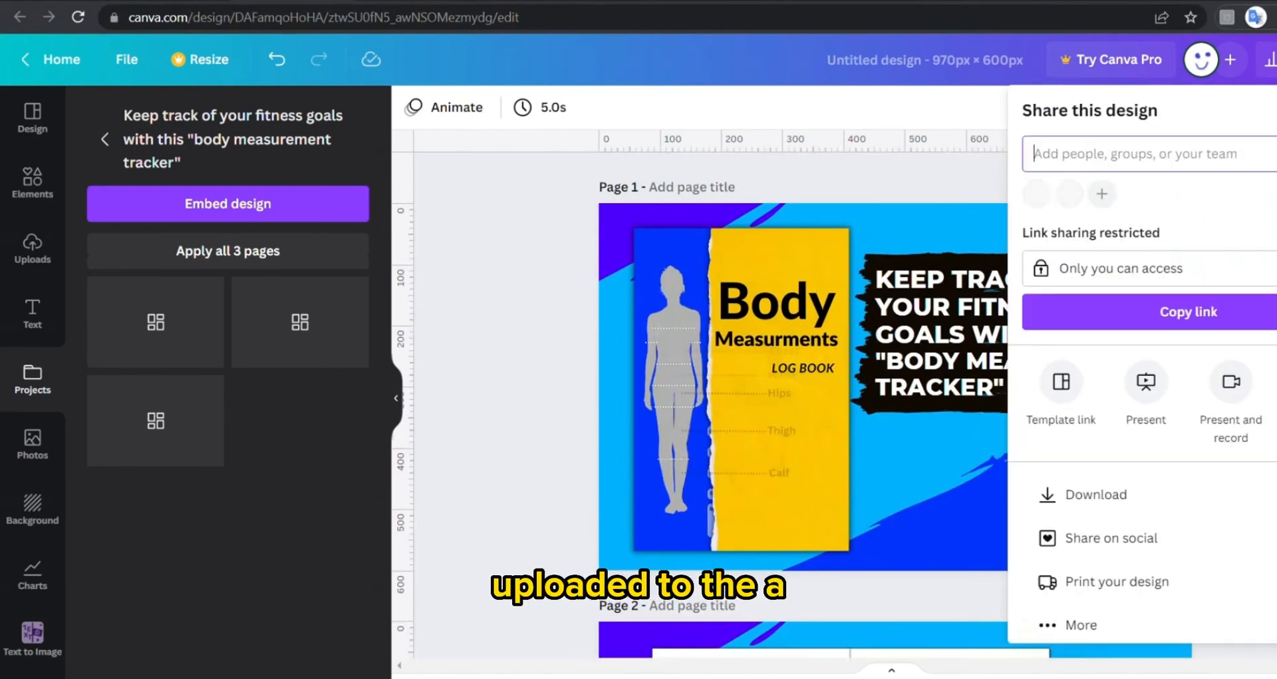
click(1096, 493)
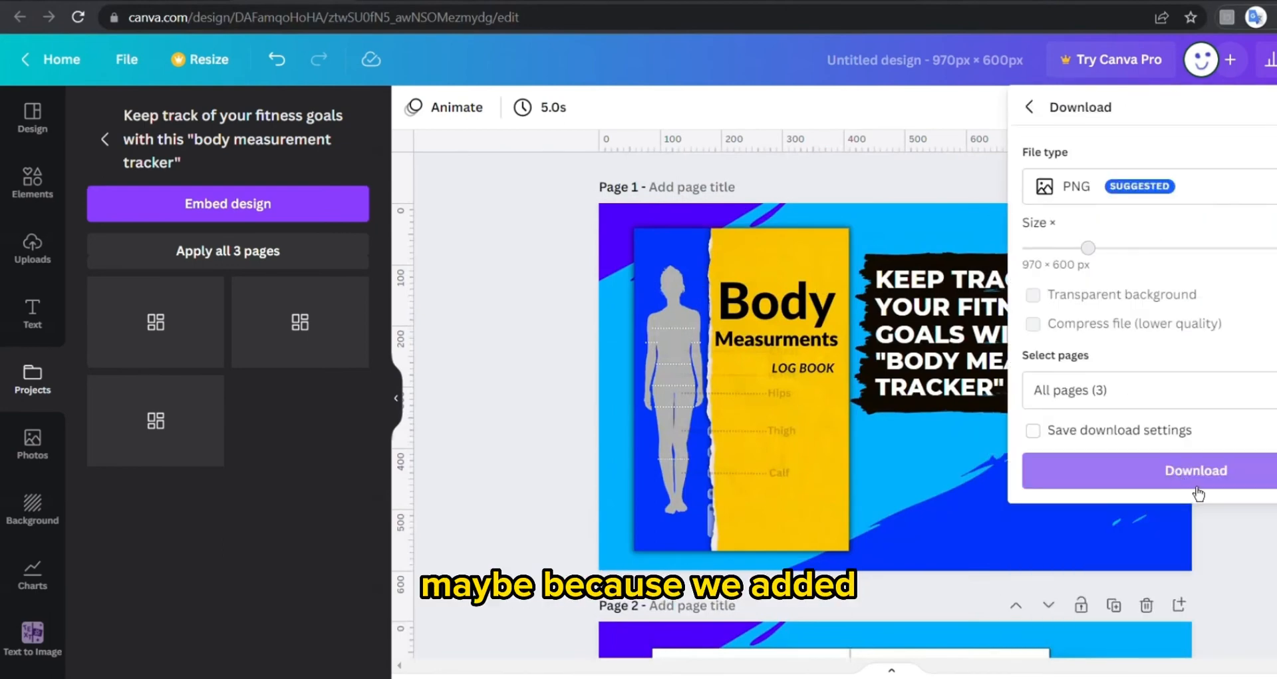
click(1195, 470)
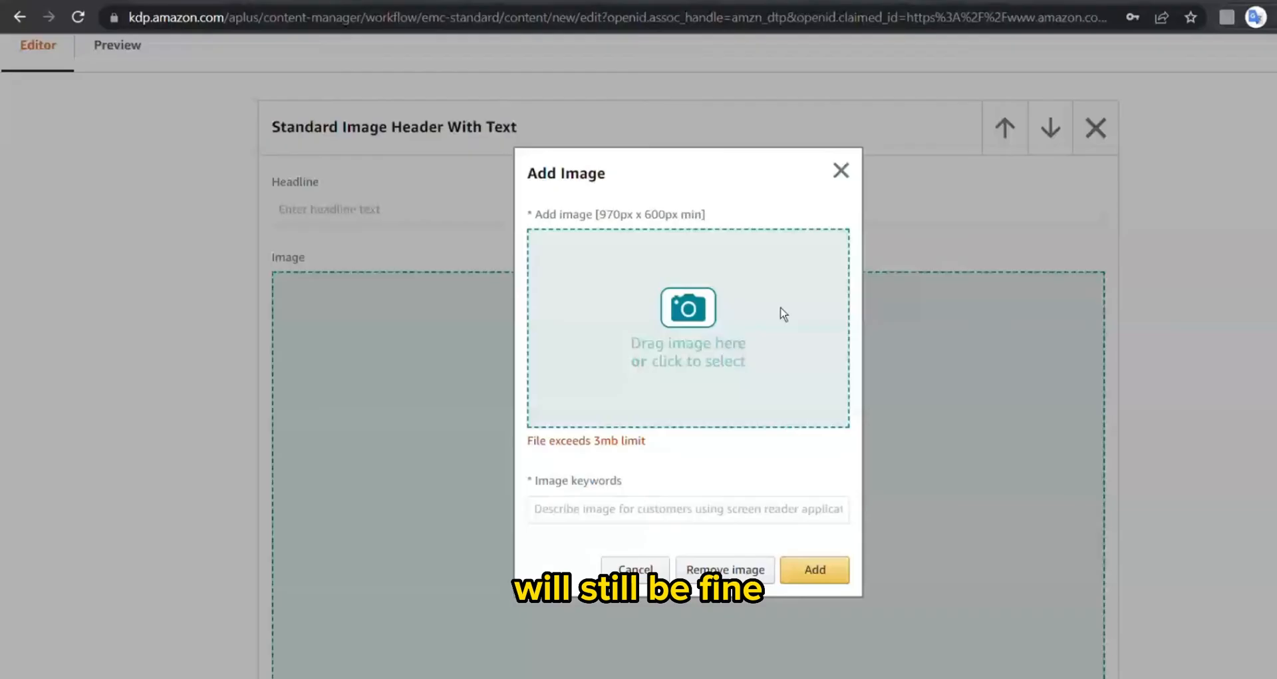
- Upload the first banner with image keywords 'Track Your Fitness Goals' and add it to its module
click(687, 329)
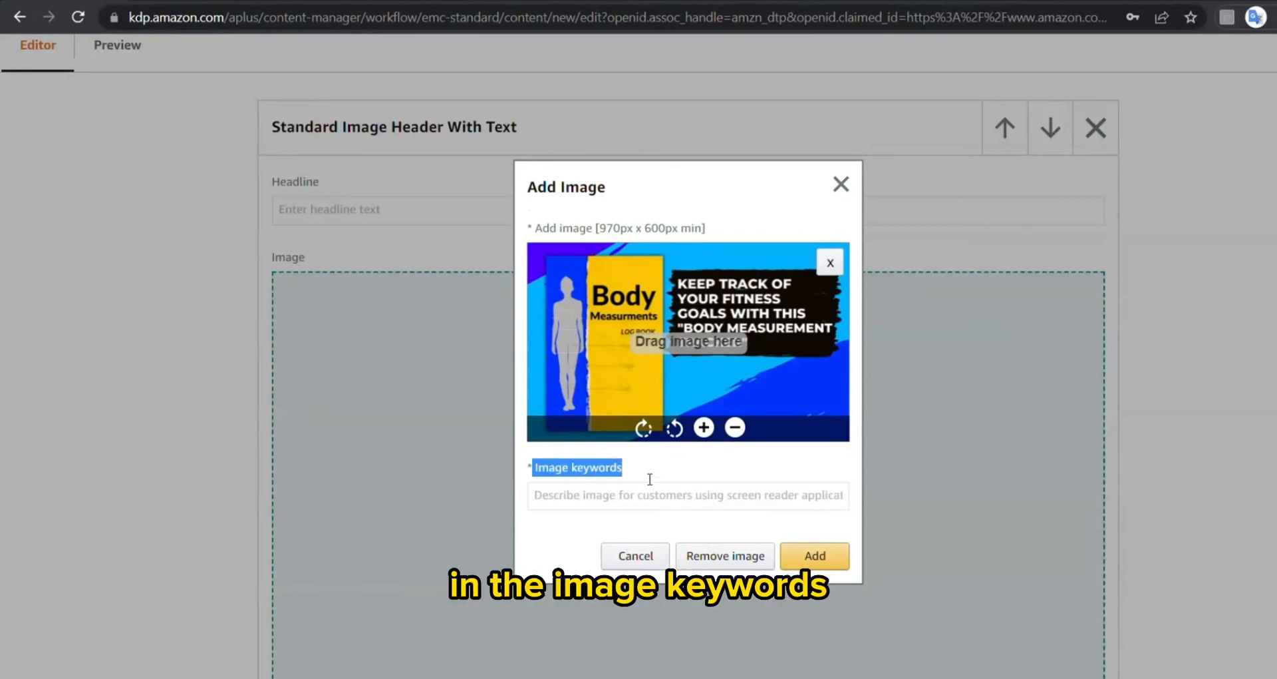
click(688, 495)
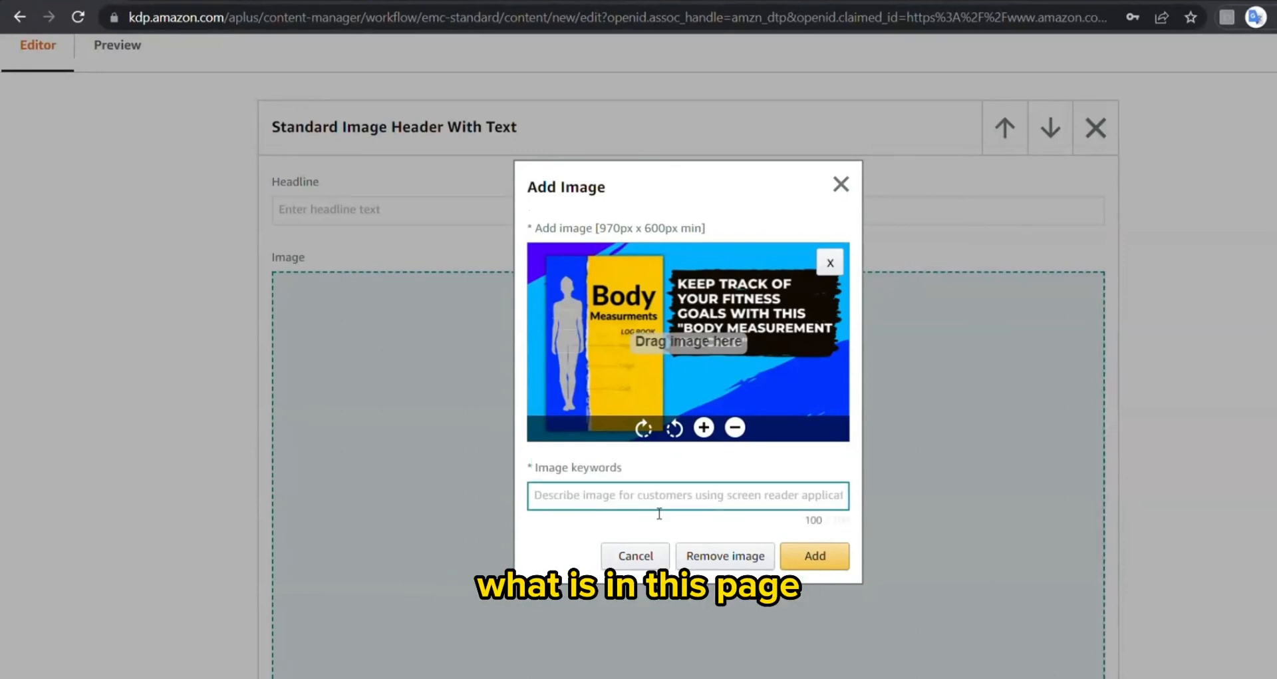
text(Track Your)
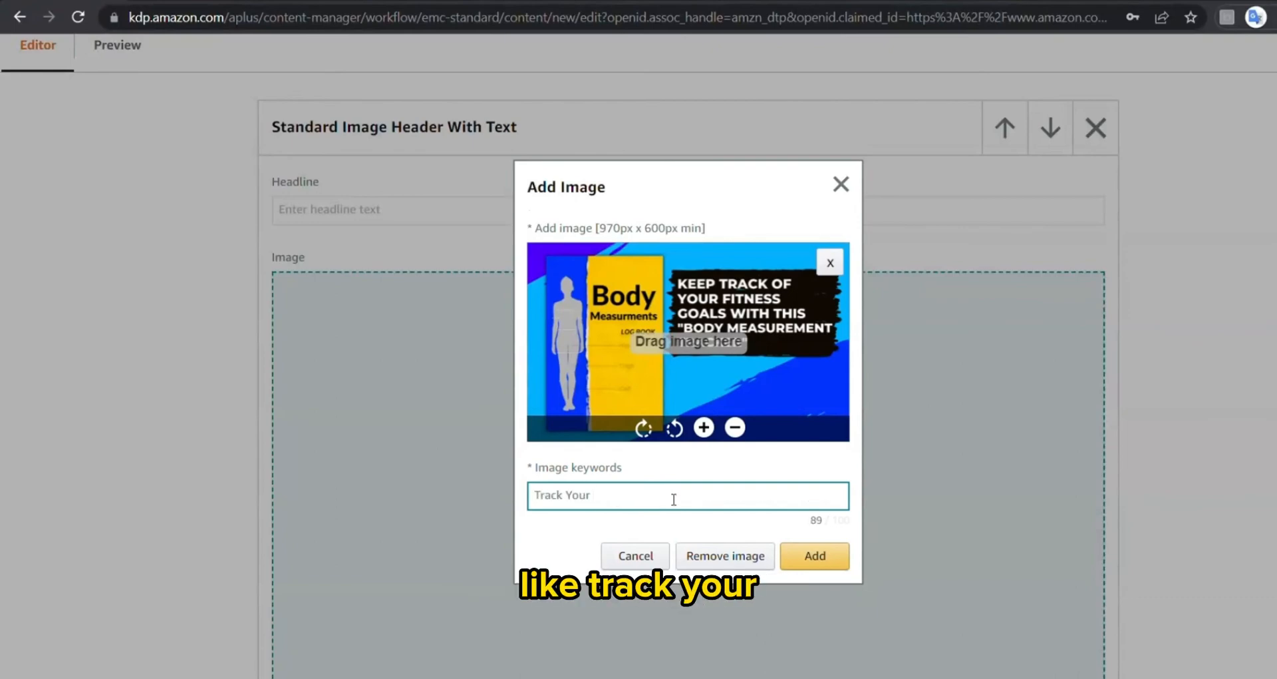
text(Fitness Goals)
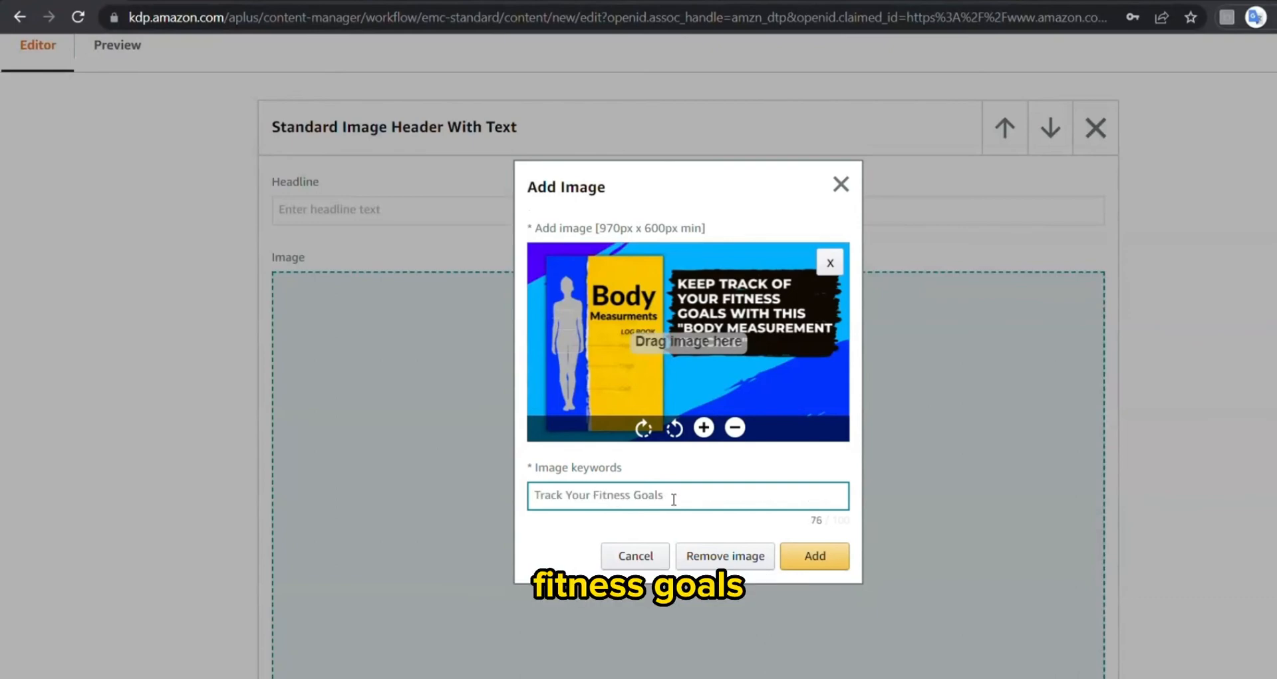
click(814, 555)
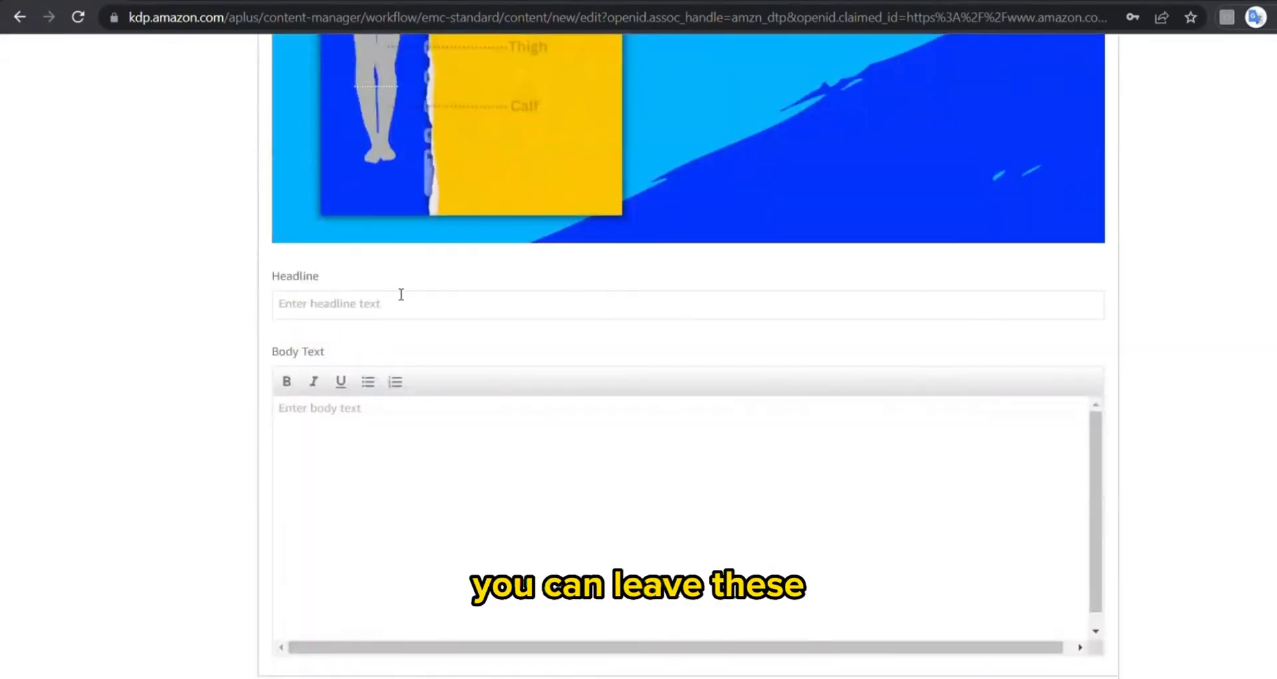
- Upload the second banner with keyword 'Body' and the third banner, adding each to its module
scroll(down, 3)
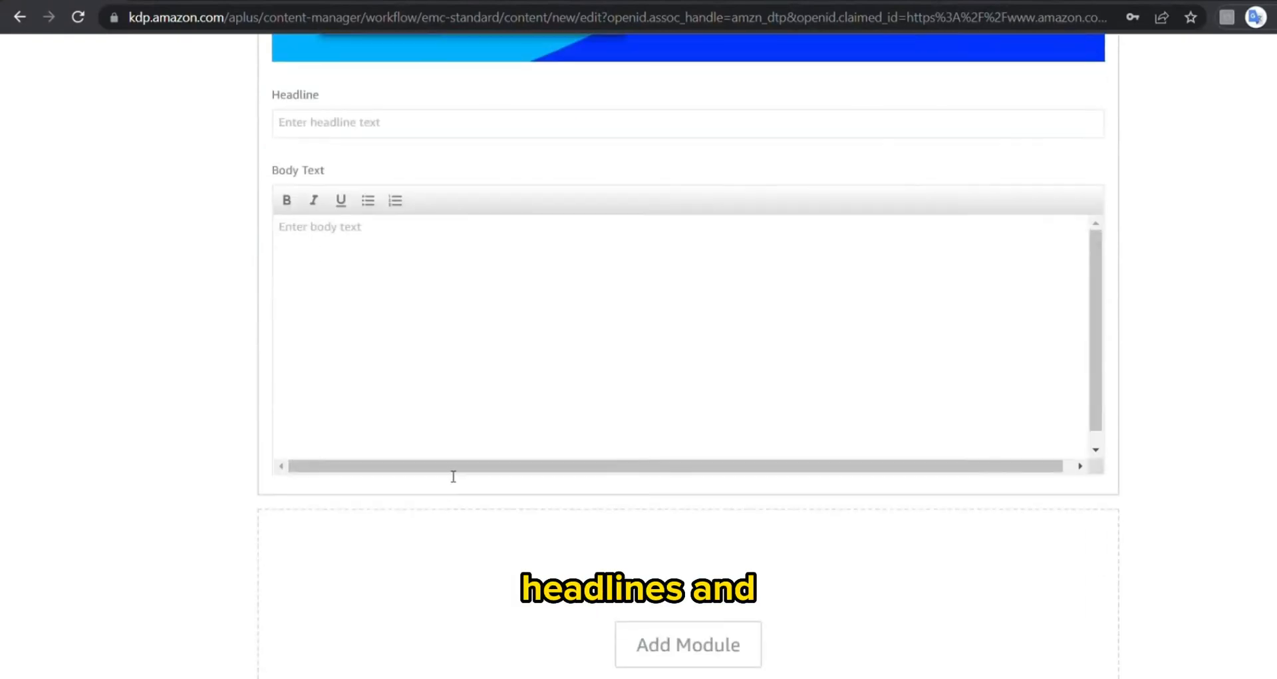
click(687, 643)
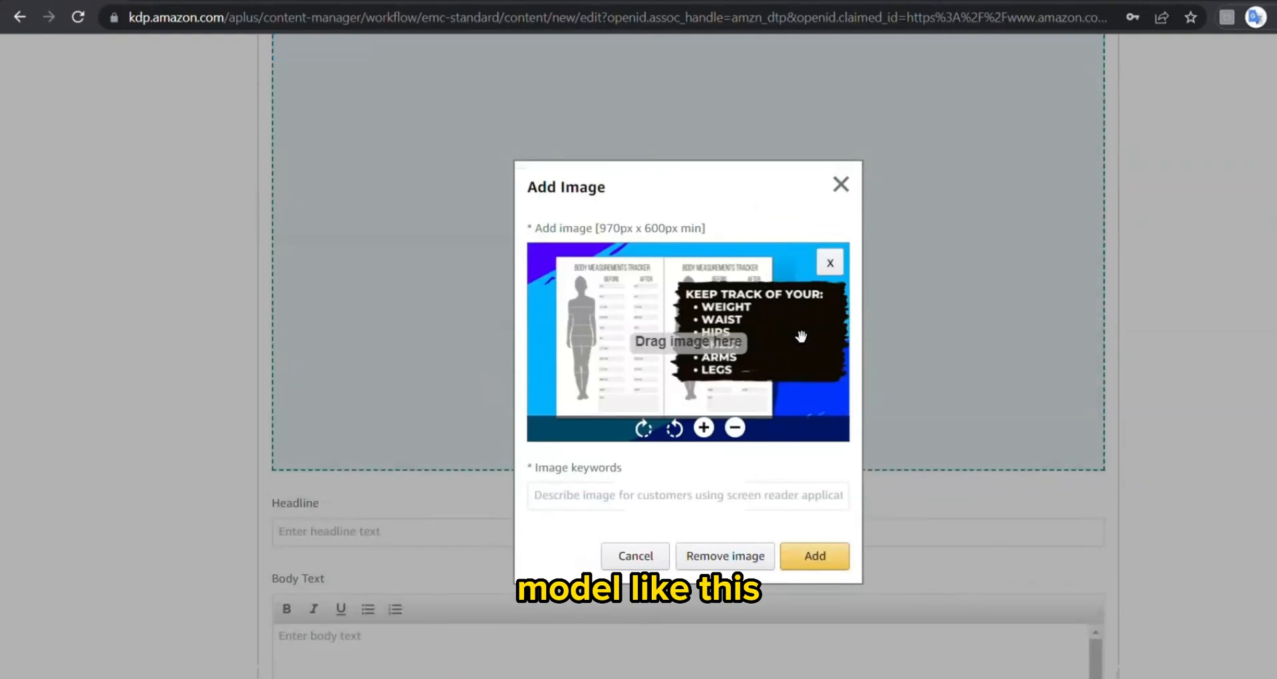
text(Body Measurement Tracker)
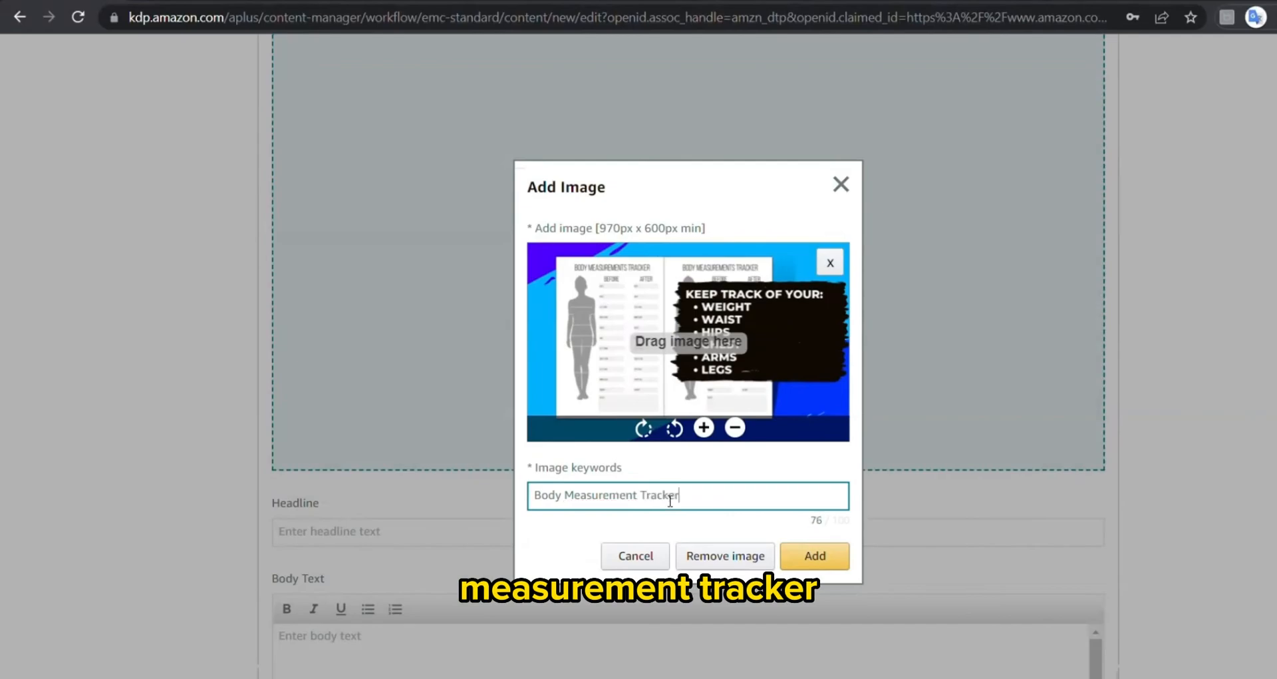
click(814, 556)
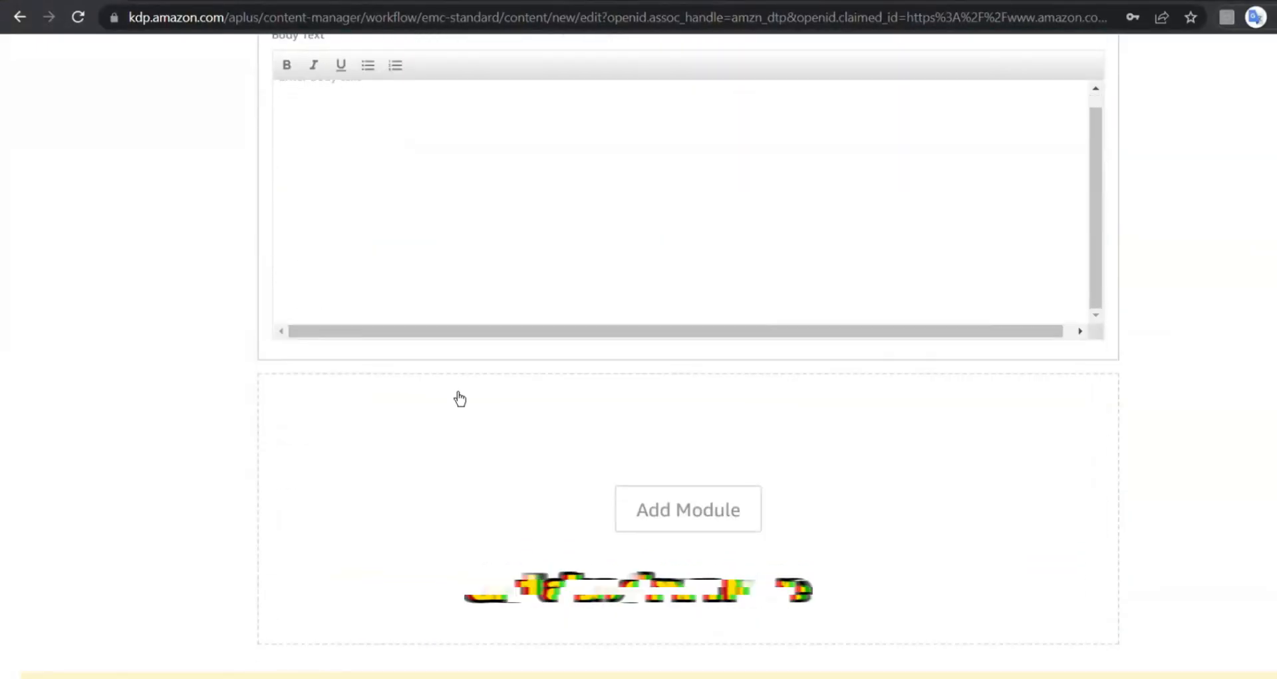
click(687, 508)
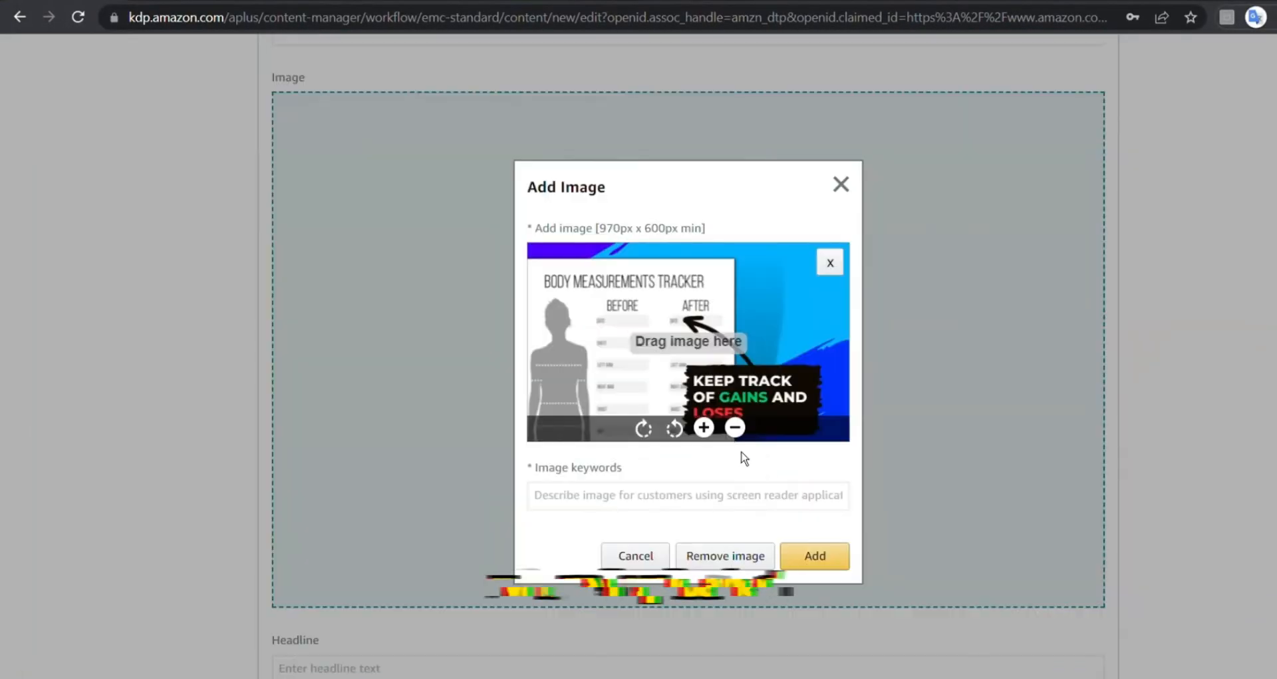
click(687, 494)
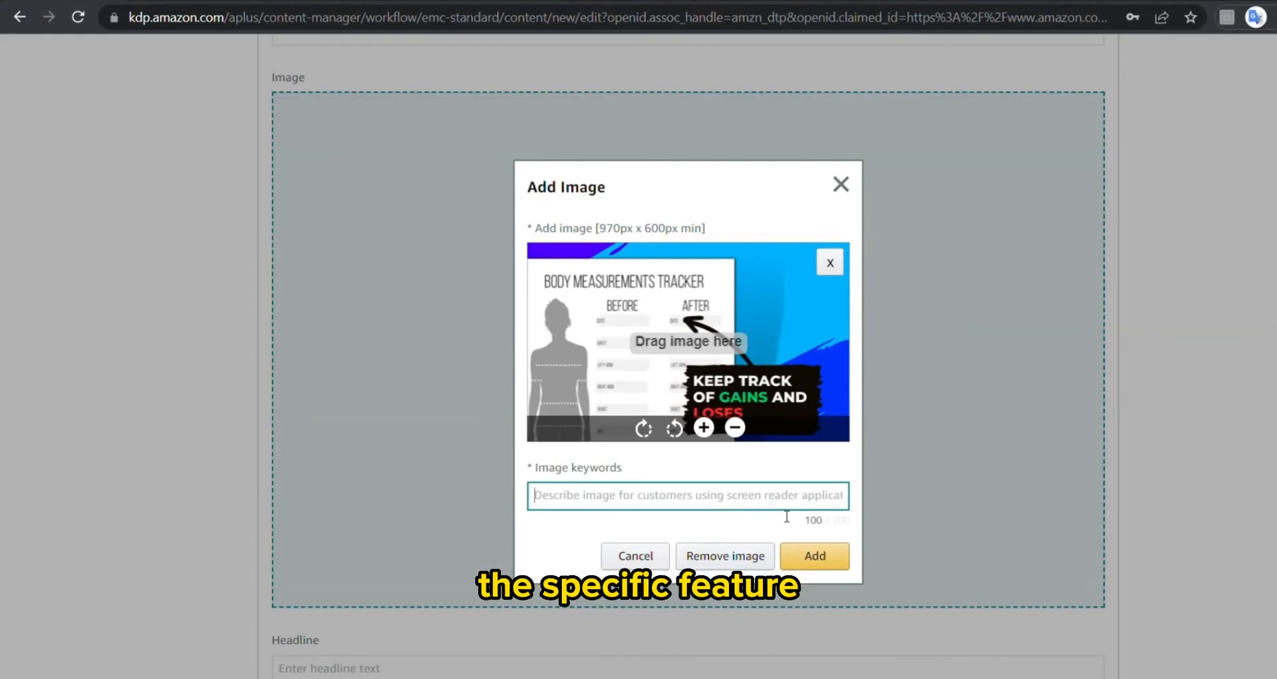
click(813, 556)
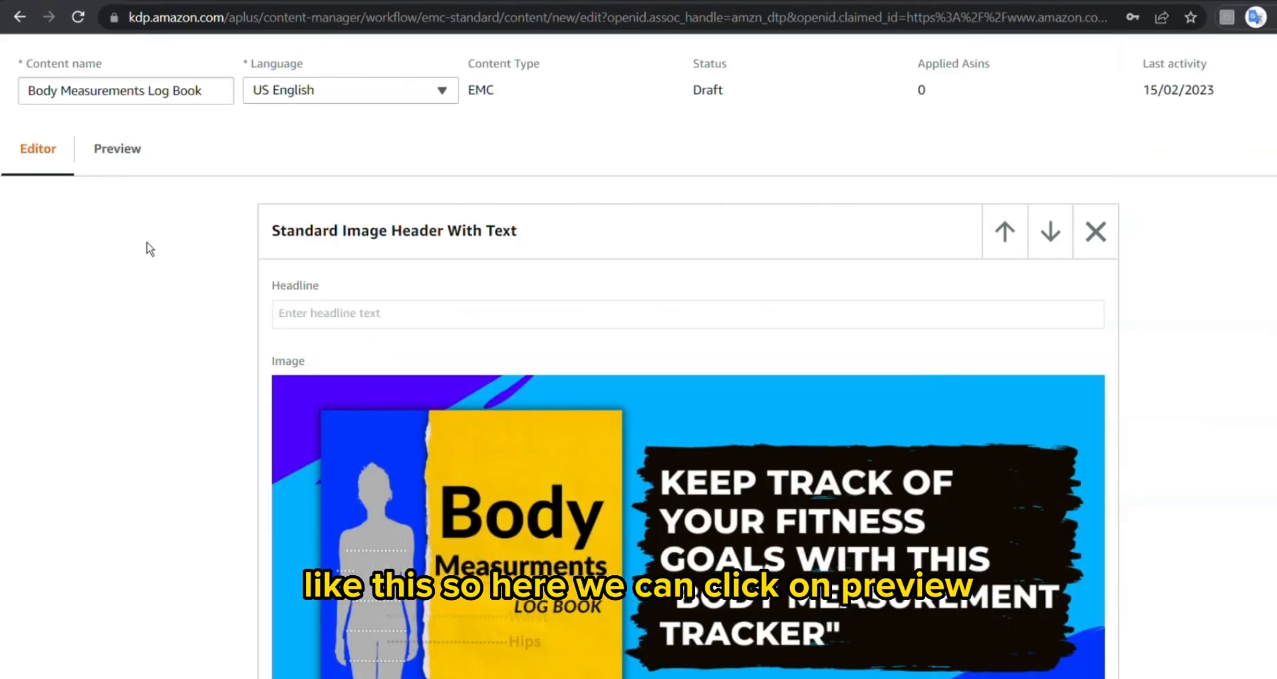
- Switch to Preview and scroll through the desktop view of the three stacked banners
click(116, 148)
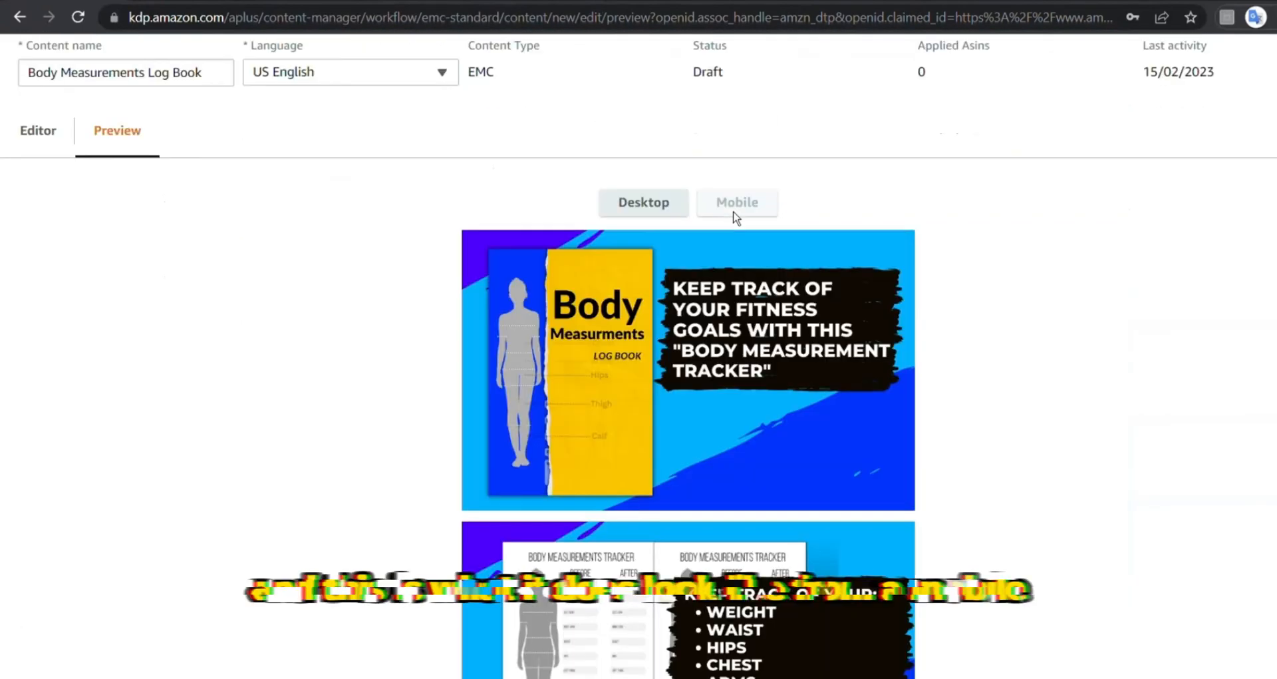
scroll(down, 3)
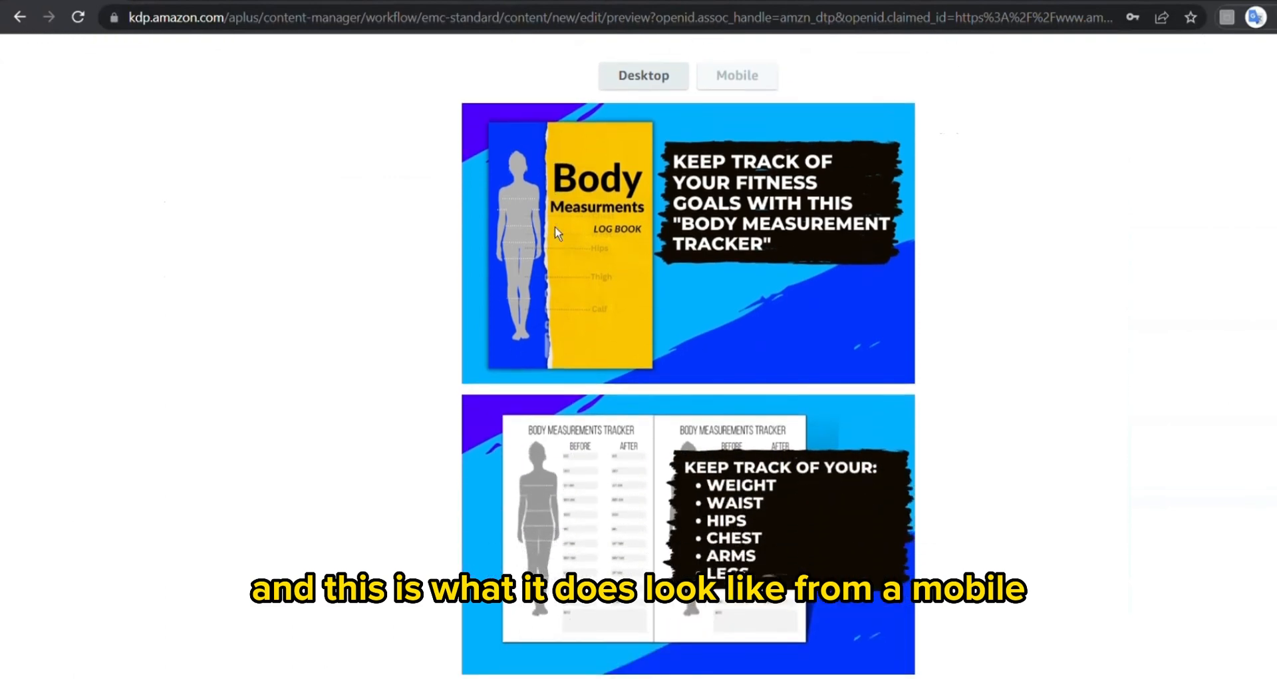
scroll(down, 3)
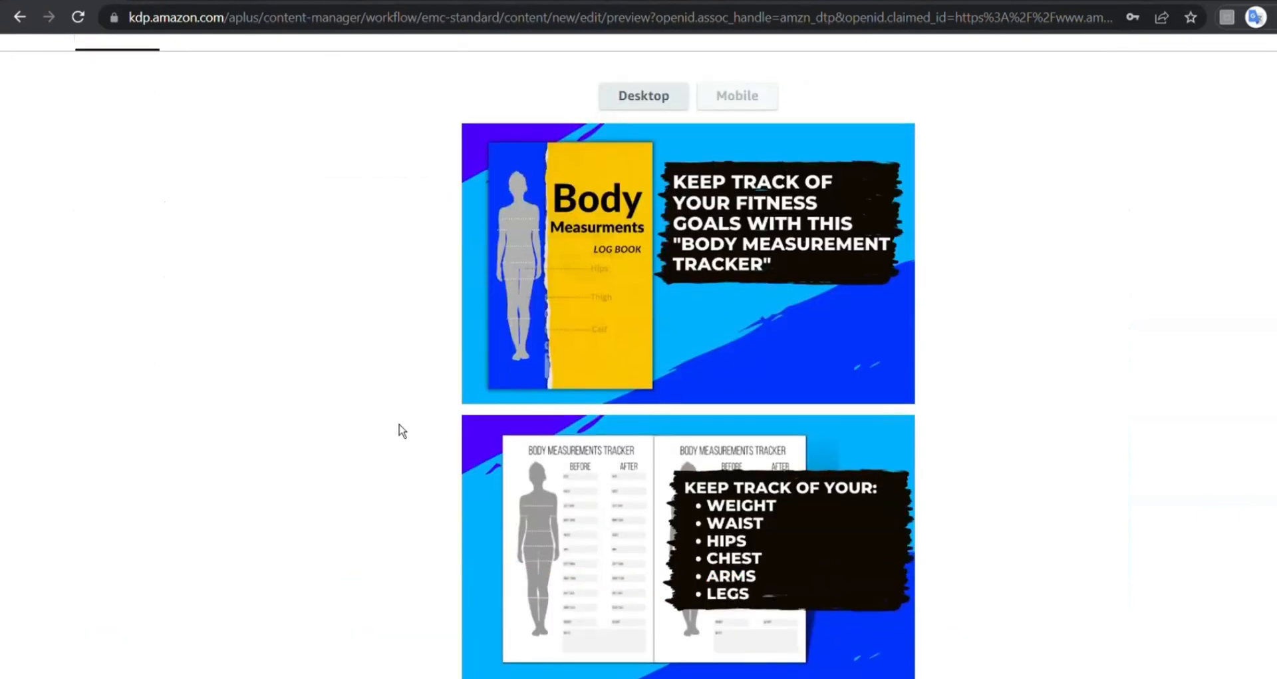
scroll(down, 3)
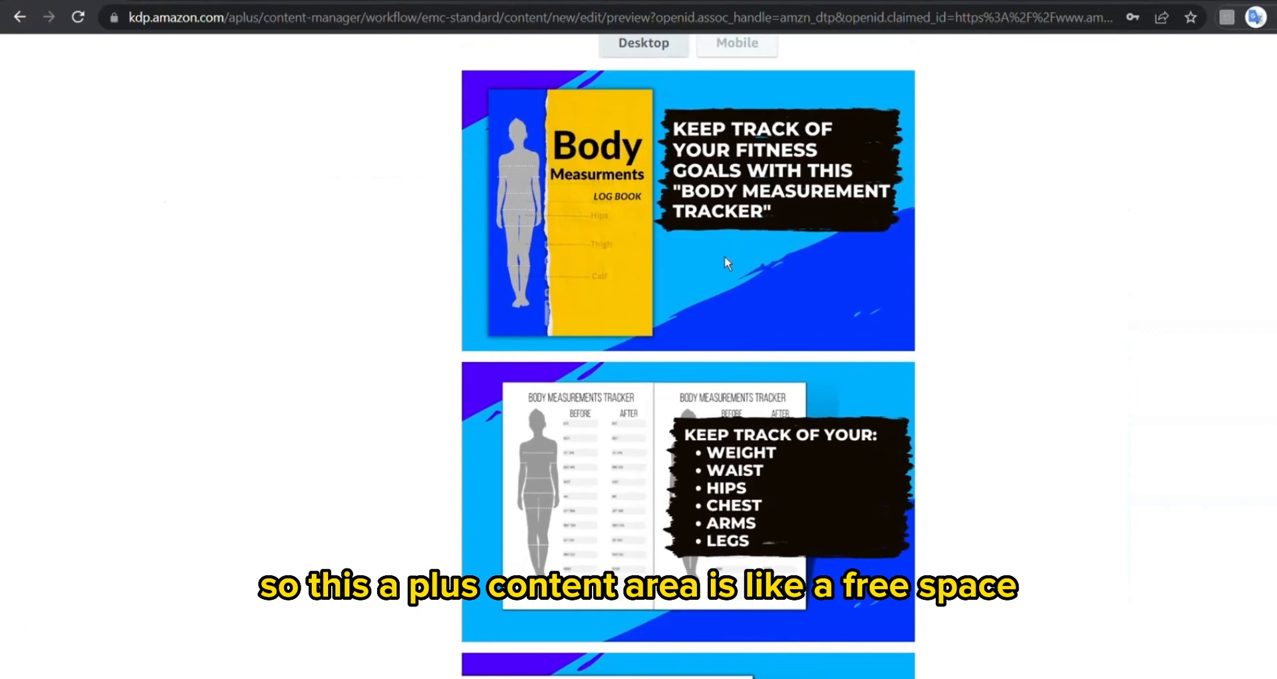
scroll(down, 3)
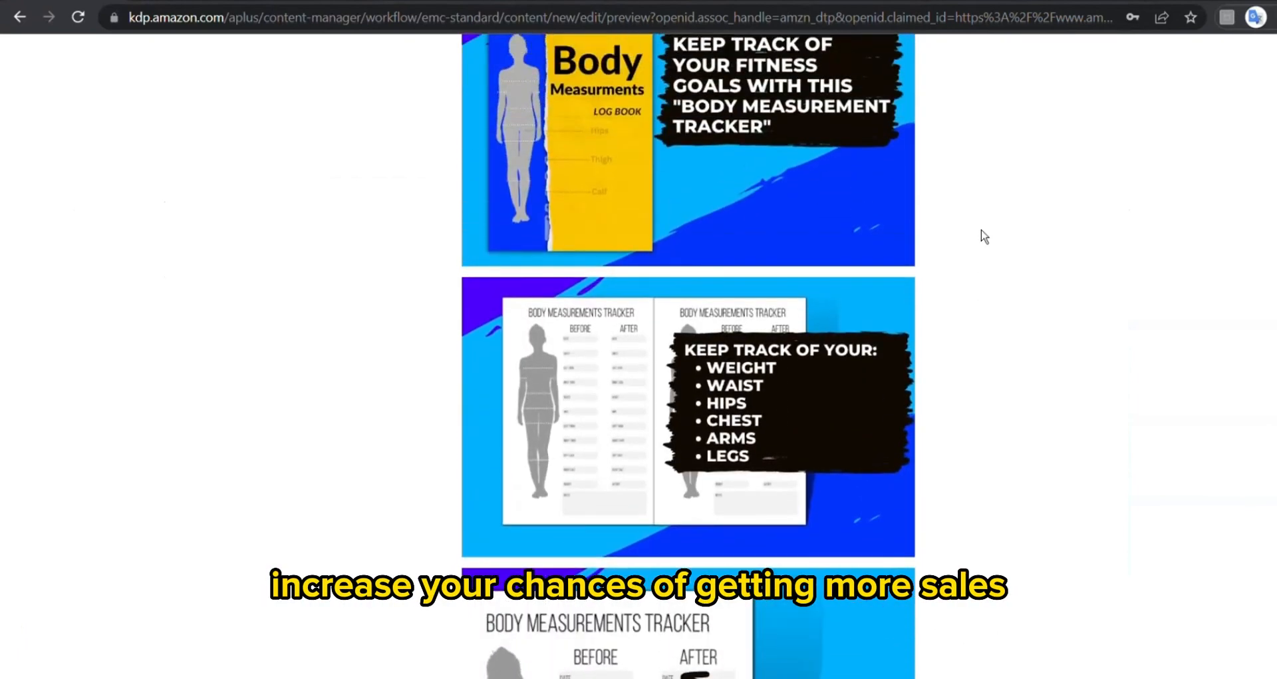
scroll(up, 3)
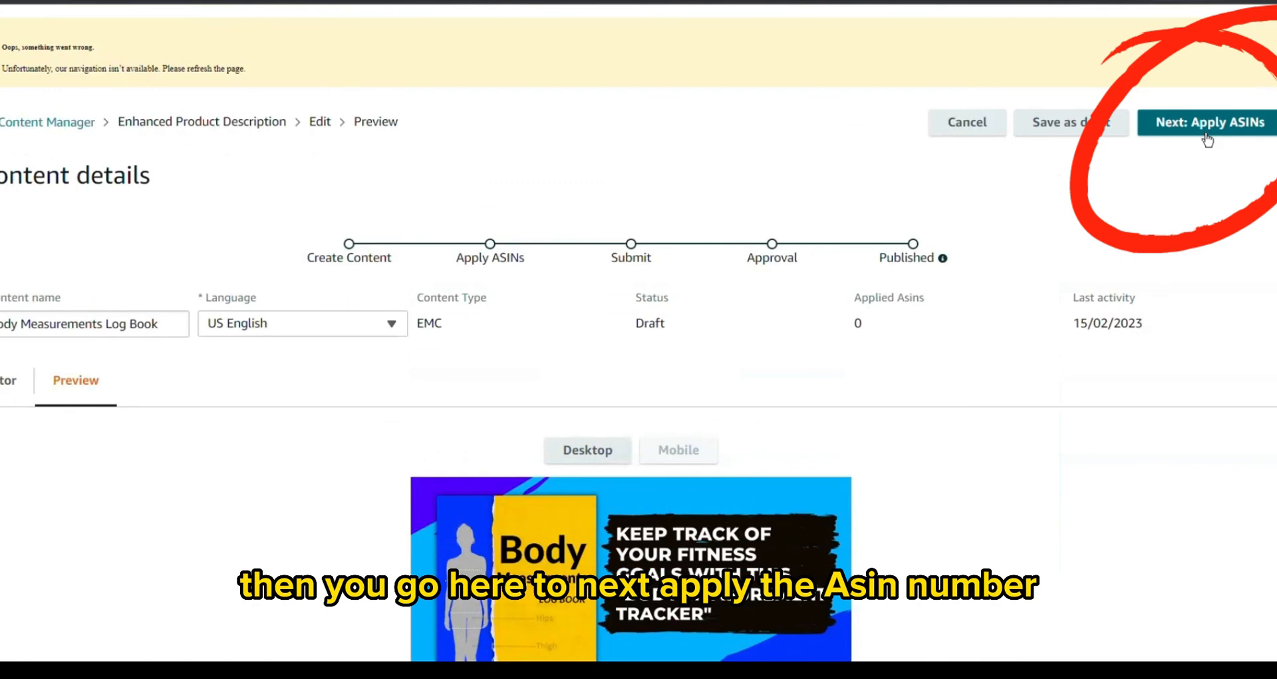
click(1208, 121)
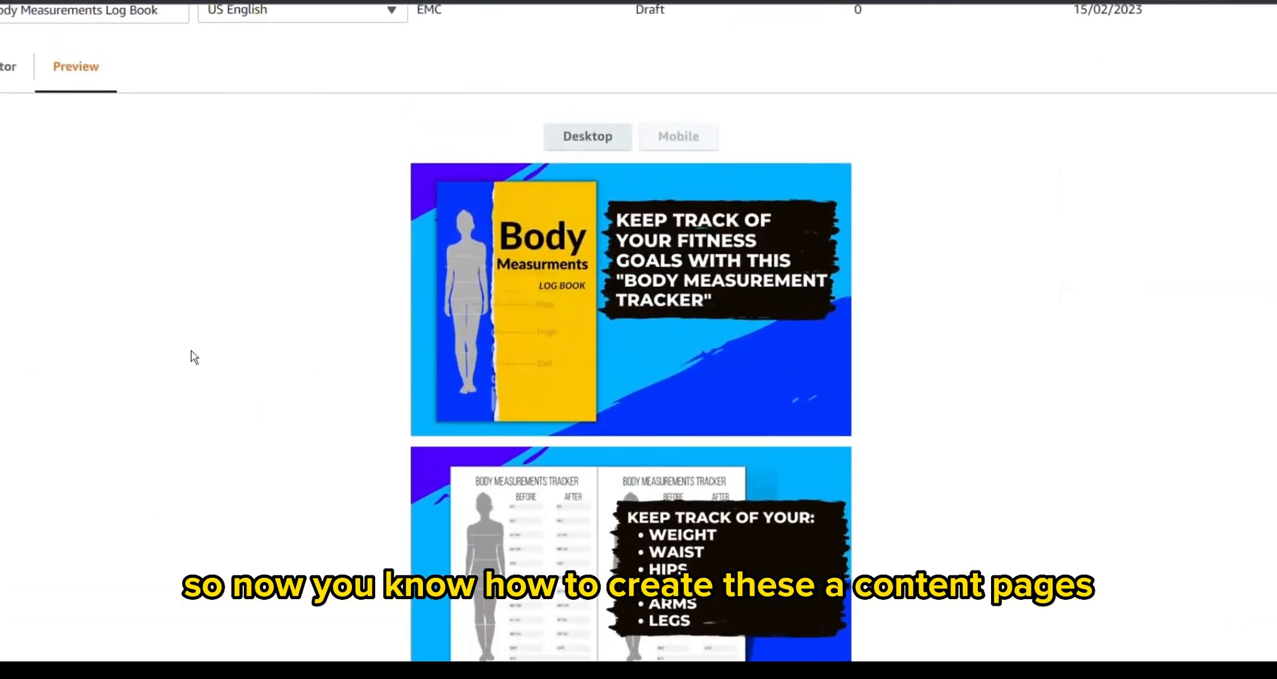
scroll(down, 3)
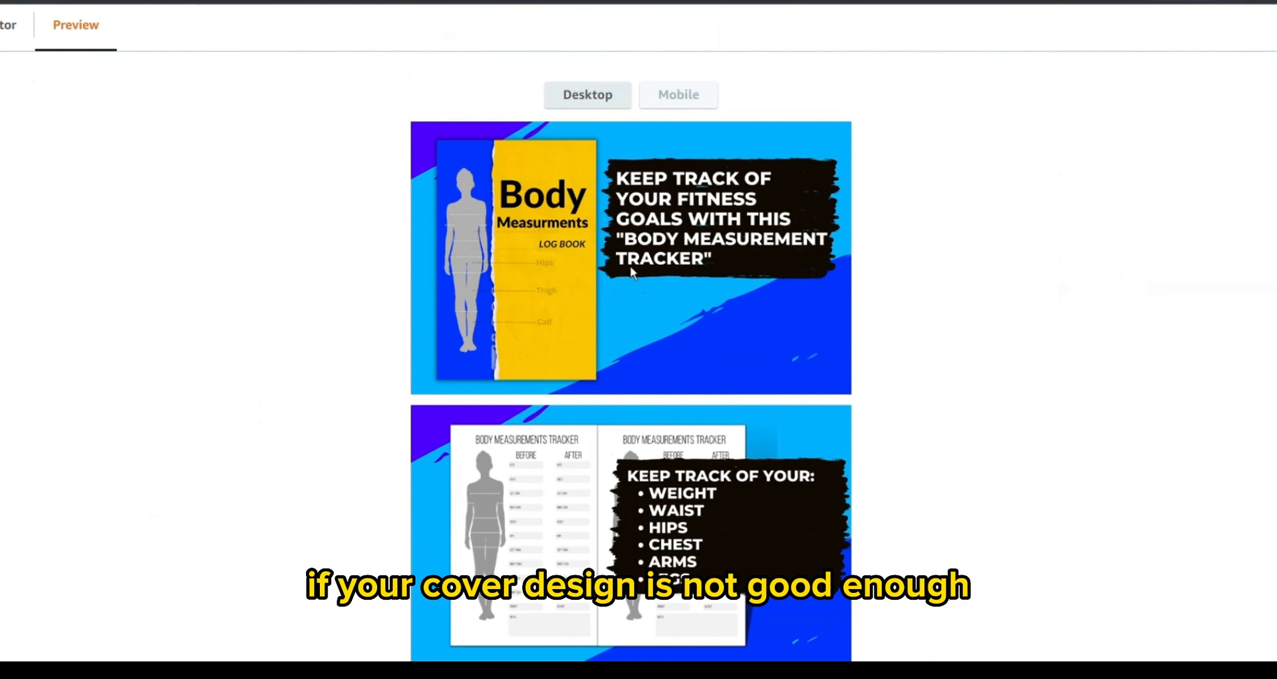
click(7, 25)
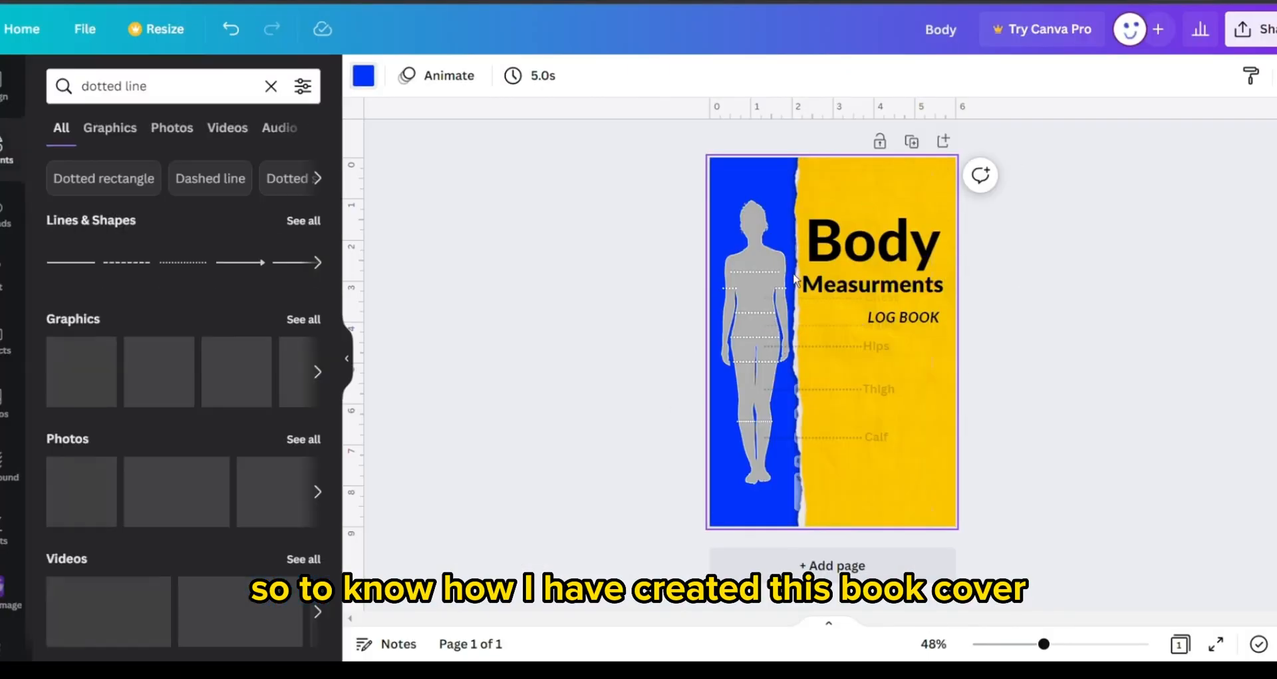